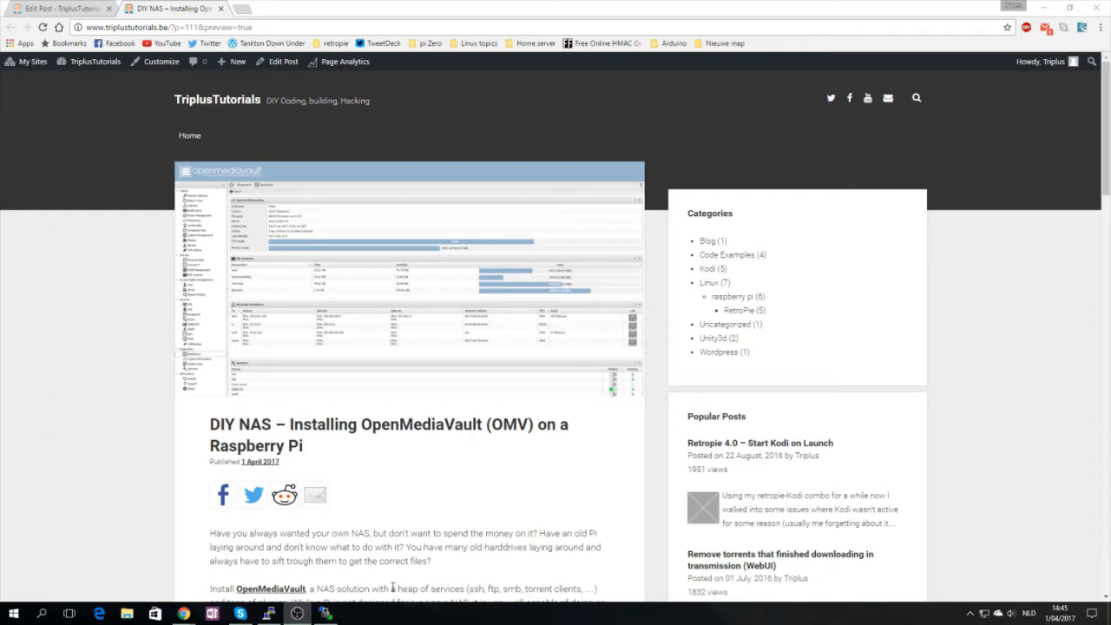
{"action": "mouse_move", "coordinate": [352, 517]}
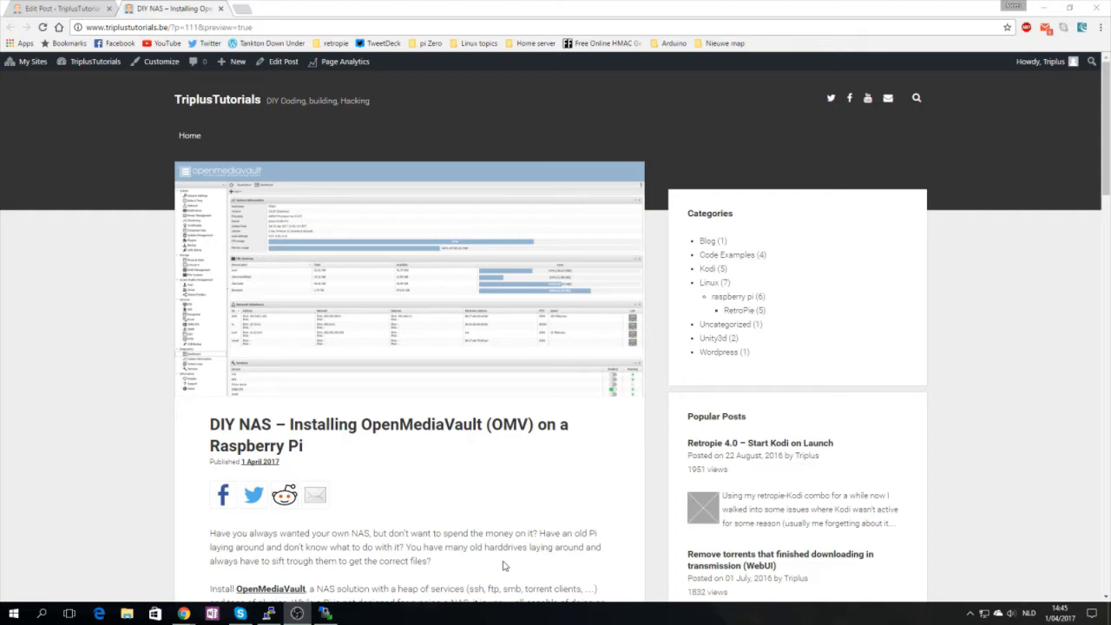
Step: Browse into the SD card's boot (F:) partition in File Explorer
{"action": "scroll", "scroll_direction": "down", "scroll_amount": 3}
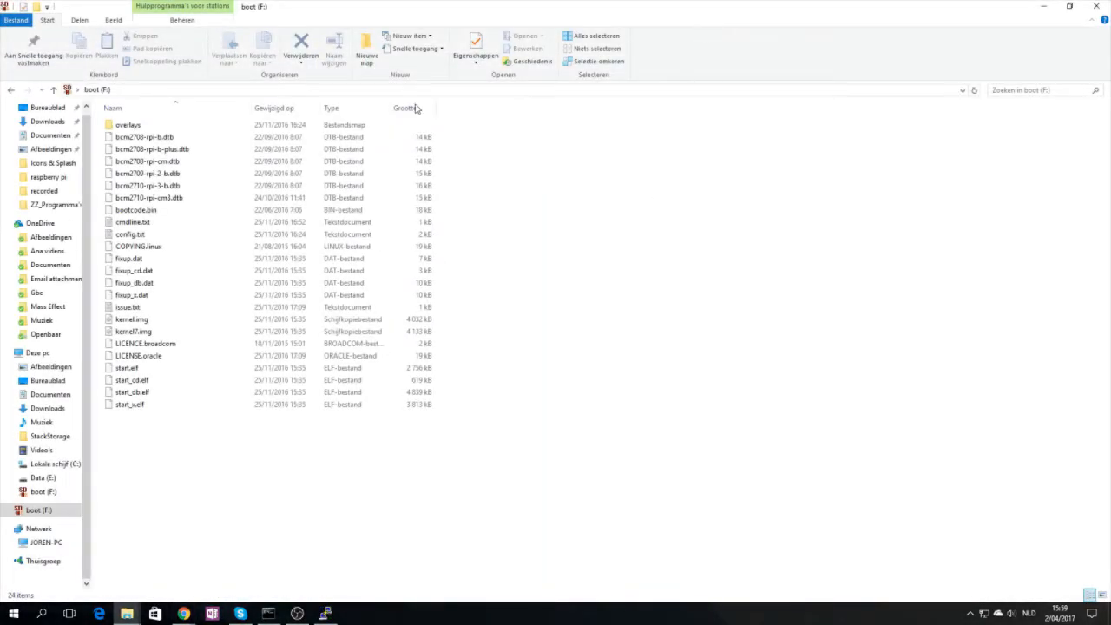
{"action": "mouse_move", "coordinate": [524, 276]}
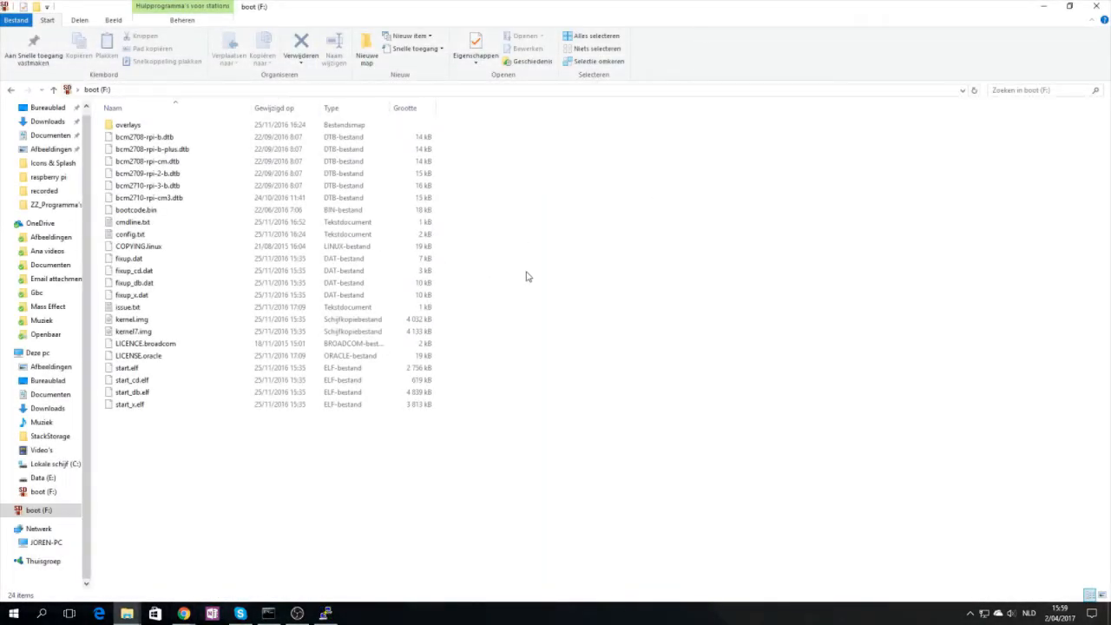
{"action": "left_click", "coordinate": [128, 308]}
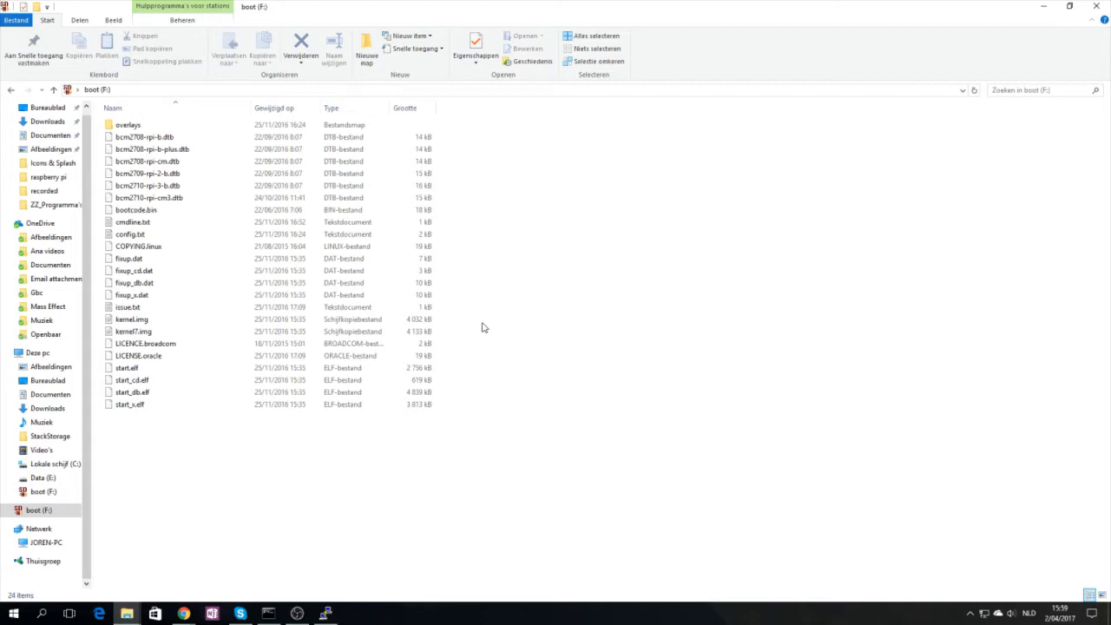
{"action": "mouse_move", "coordinate": [557, 358]}
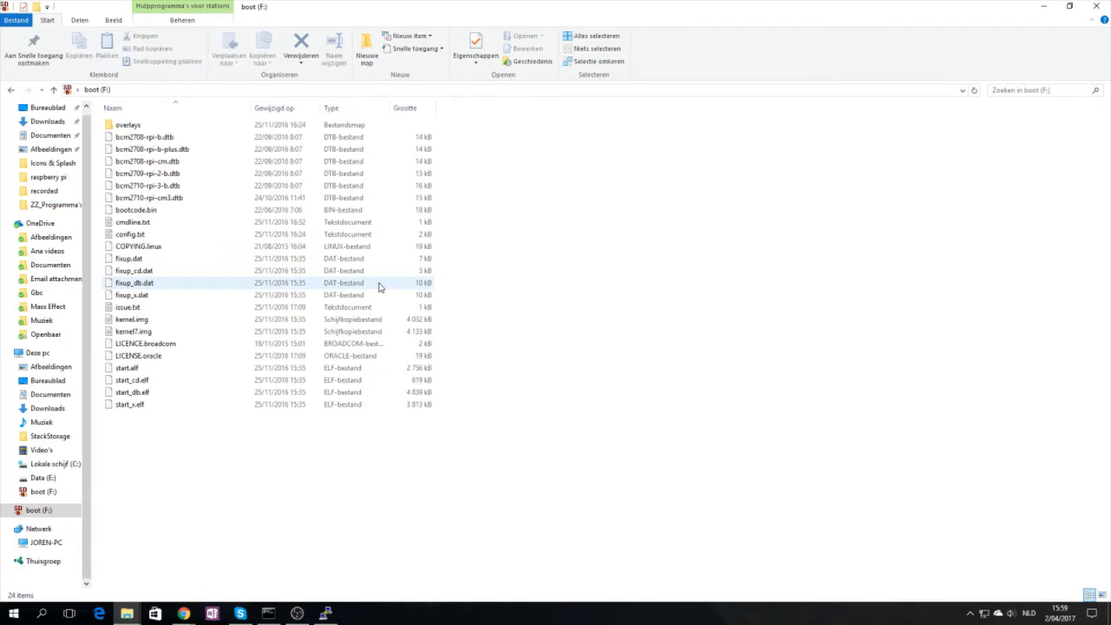
{"action": "mouse_move", "coordinate": [367, 292]}
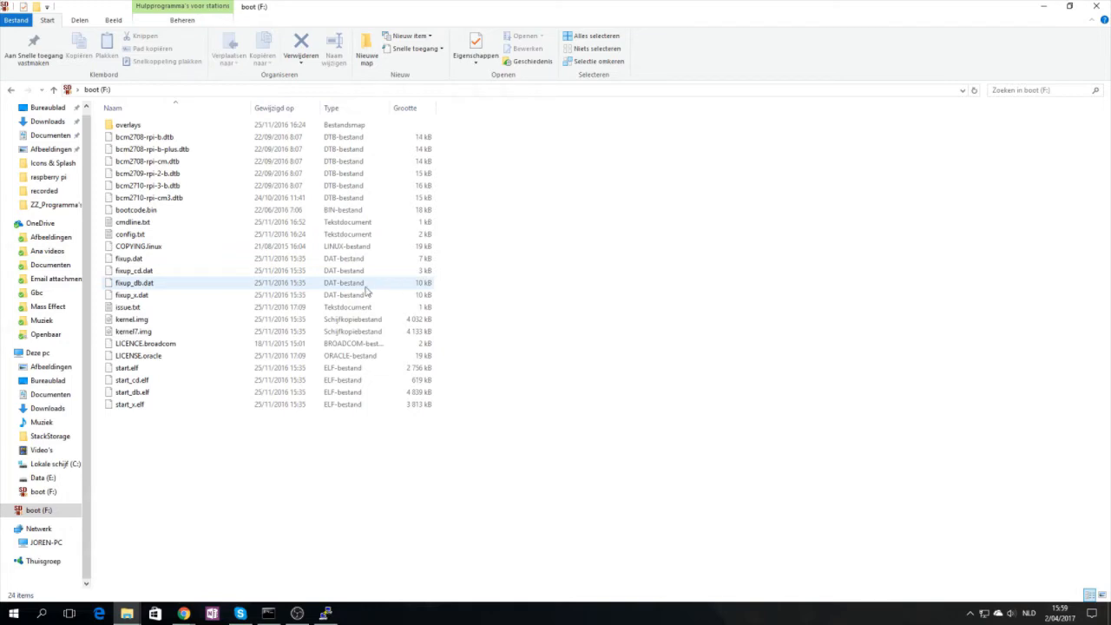
{"action": "left_click", "coordinate": [132, 295]}
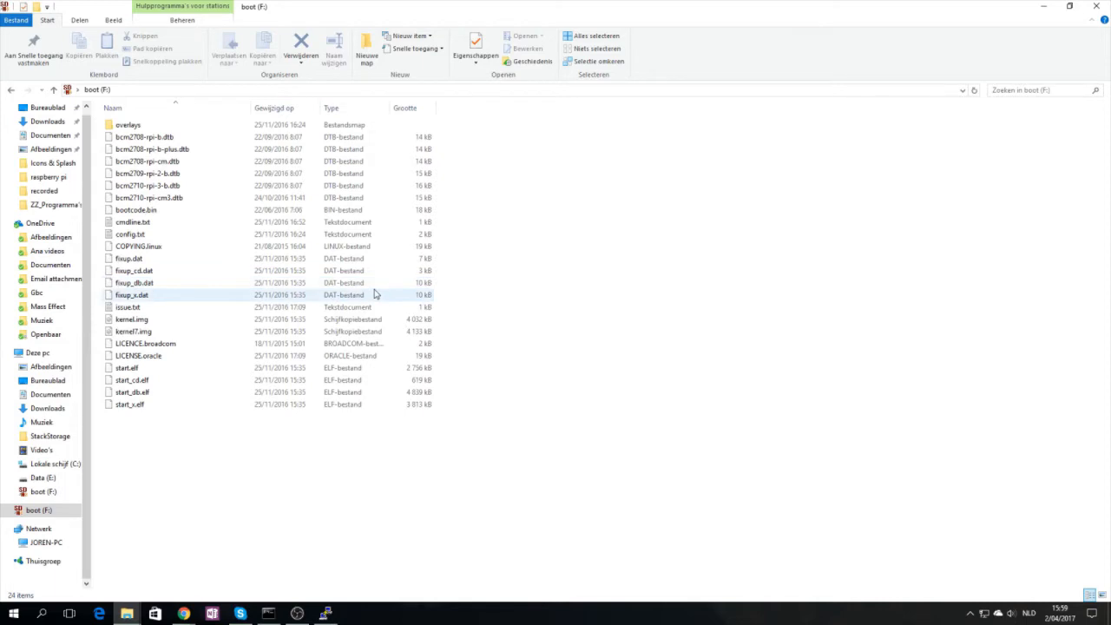
{"action": "left_click", "coordinate": [159, 448]}
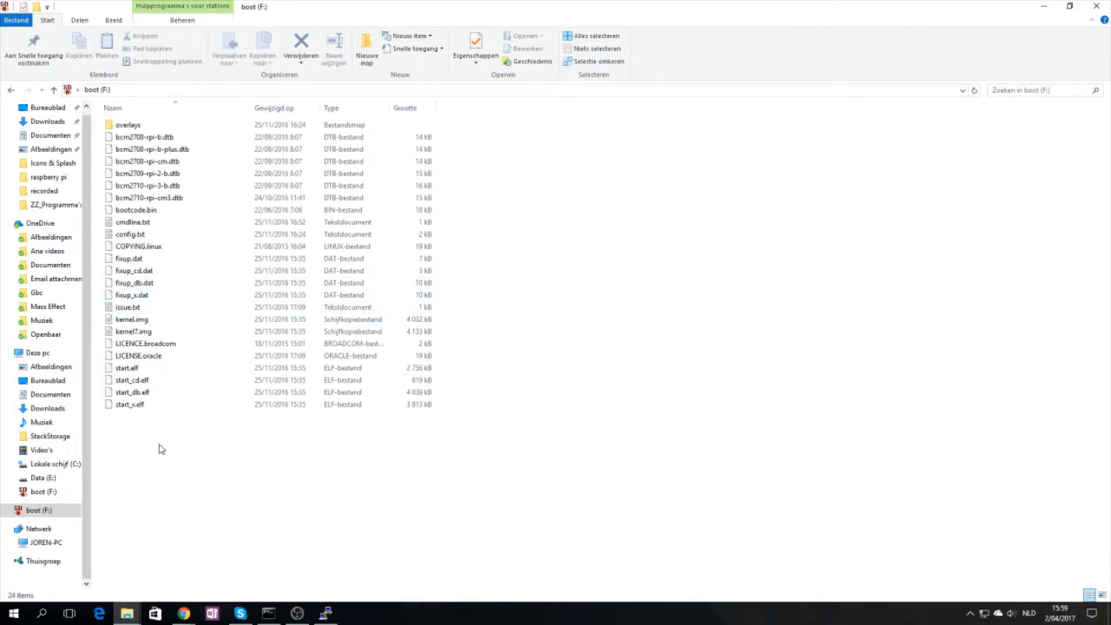
{"action": "mouse_move", "coordinate": [218, 459]}
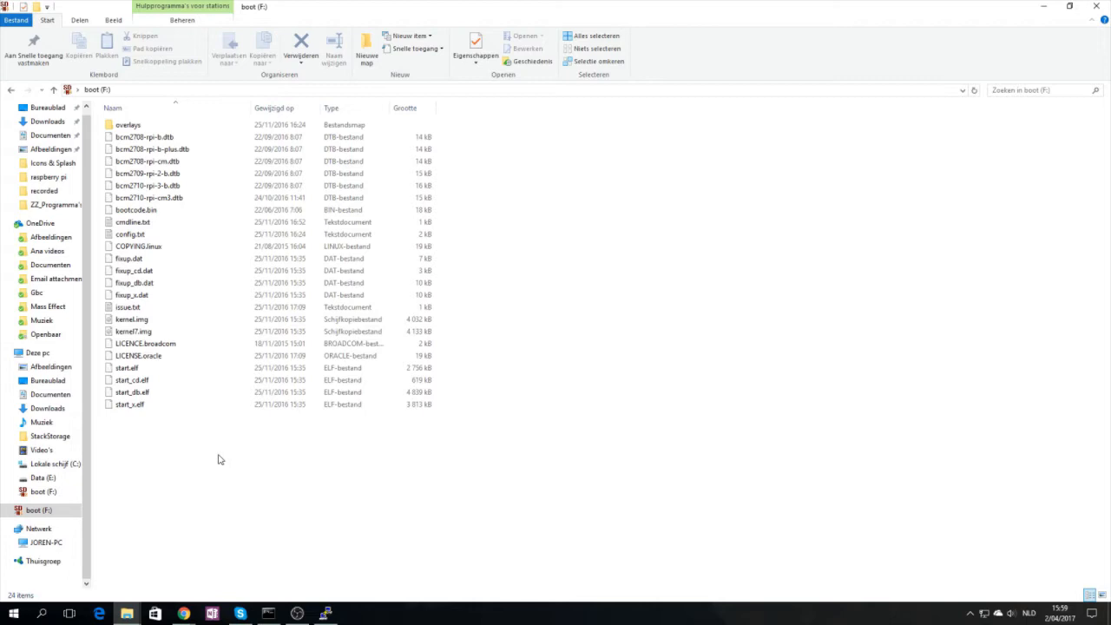
{"action": "mouse_move", "coordinate": [351, 135]}
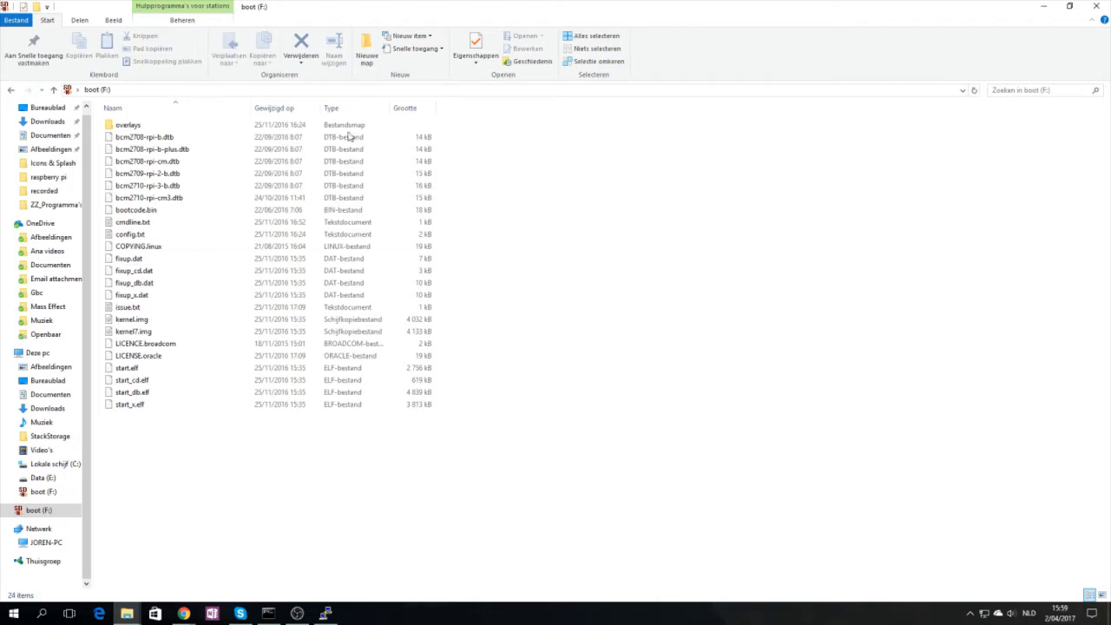
{"action": "mouse_move", "coordinate": [191, 437]}
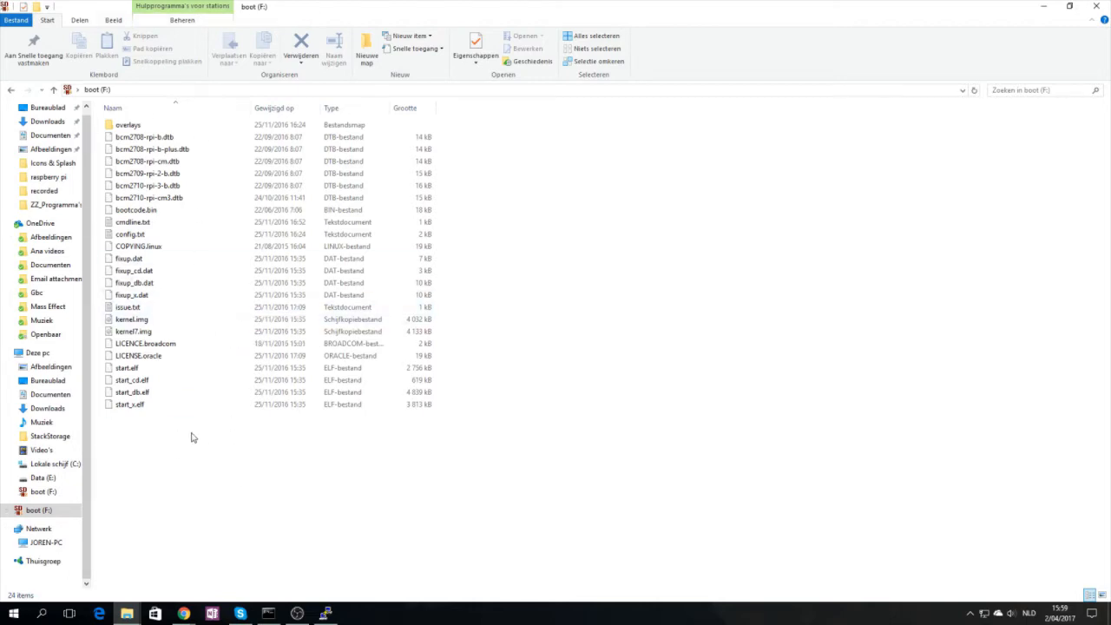
Step: Create an empty extensionless file named ssh via New > Text Document
{"action": "right_click", "coordinate": [191, 438]}
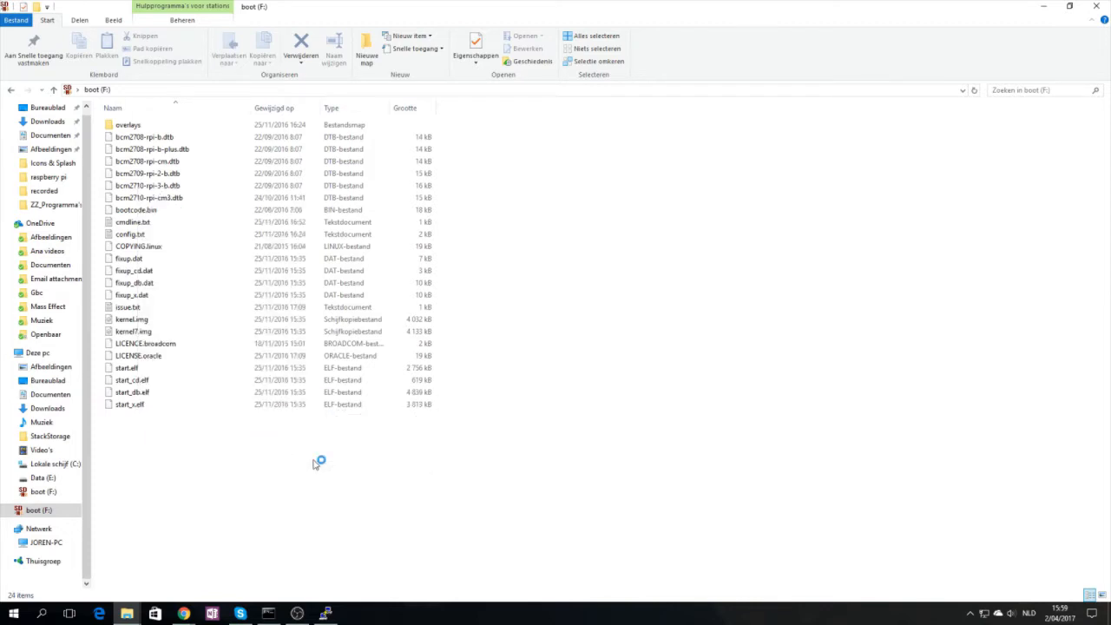
{"action": "left_click", "coordinate": [409, 35]}
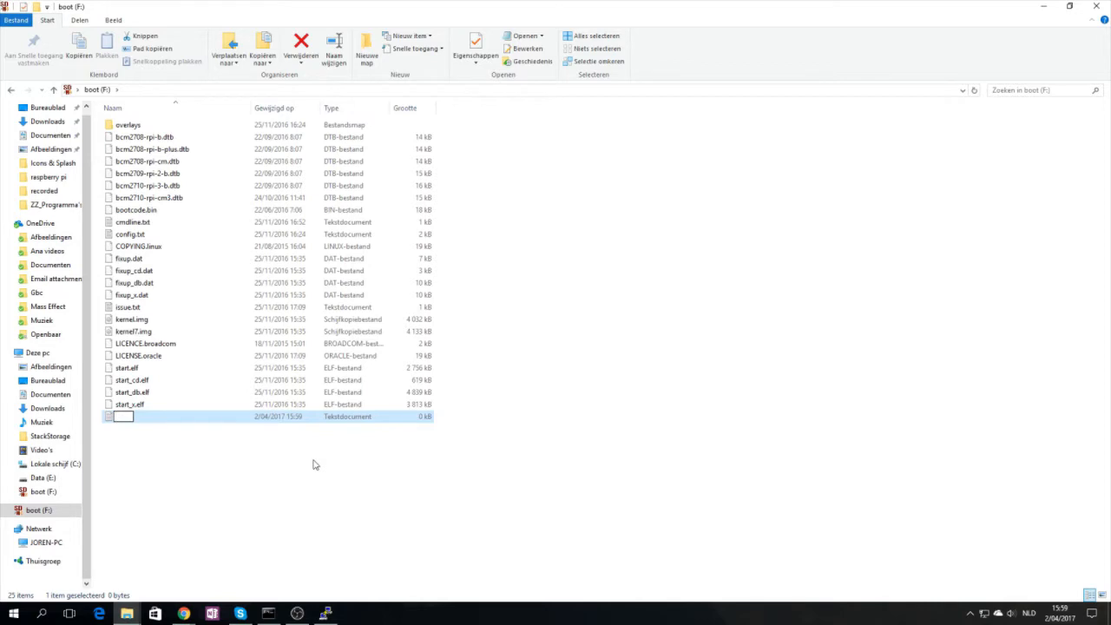
{"action": "type", "text": "ssh"}
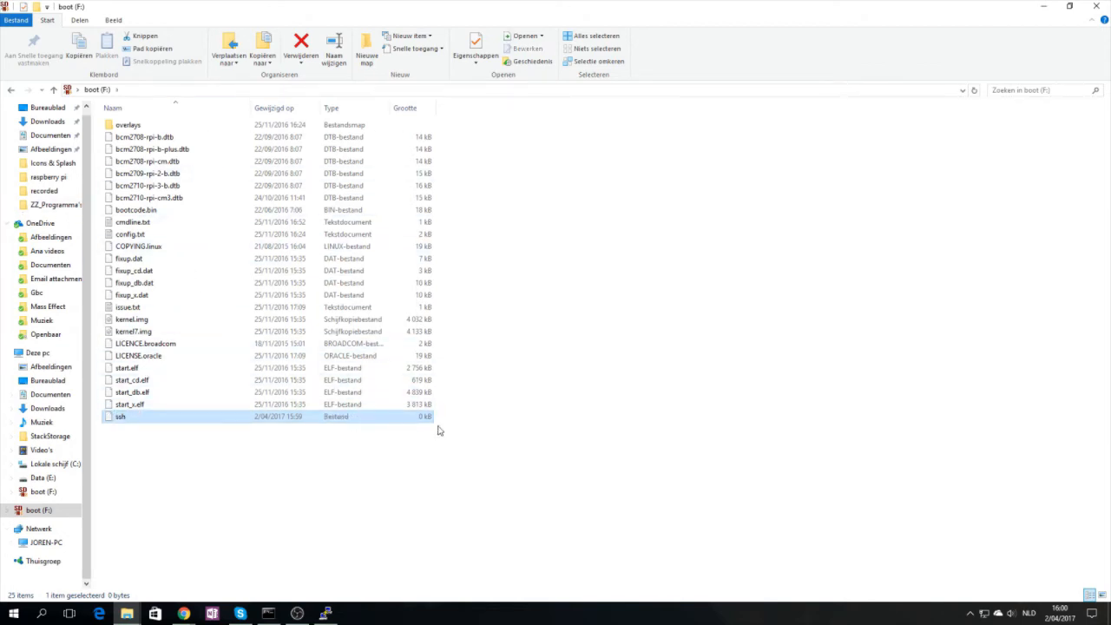
{"action": "mouse_move", "coordinate": [208, 426]}
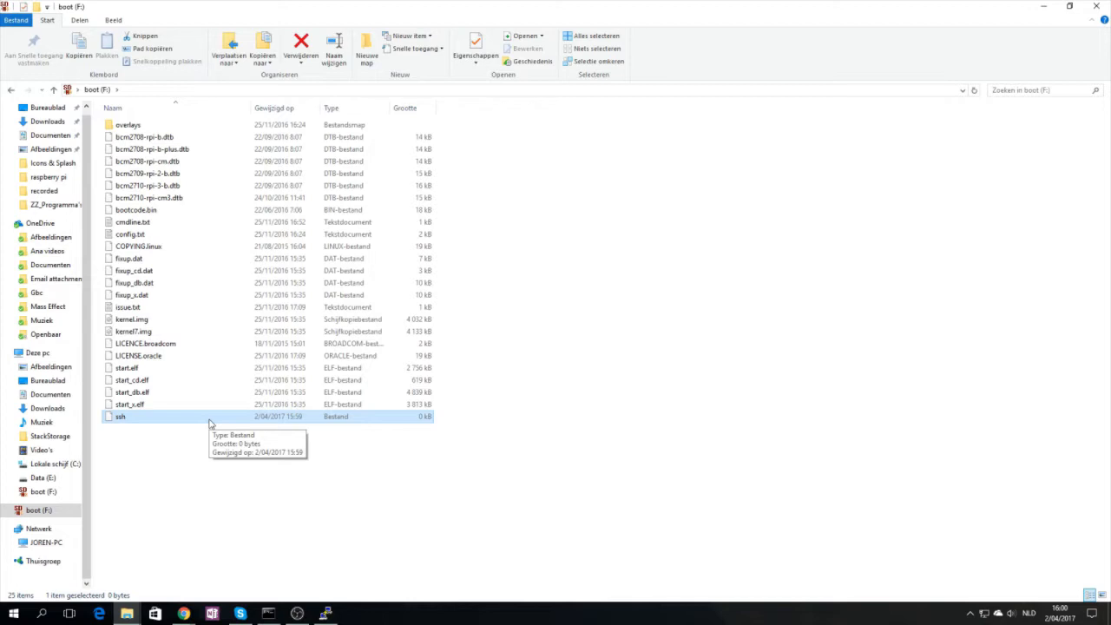
{"action": "mouse_move", "coordinate": [801, 484]}
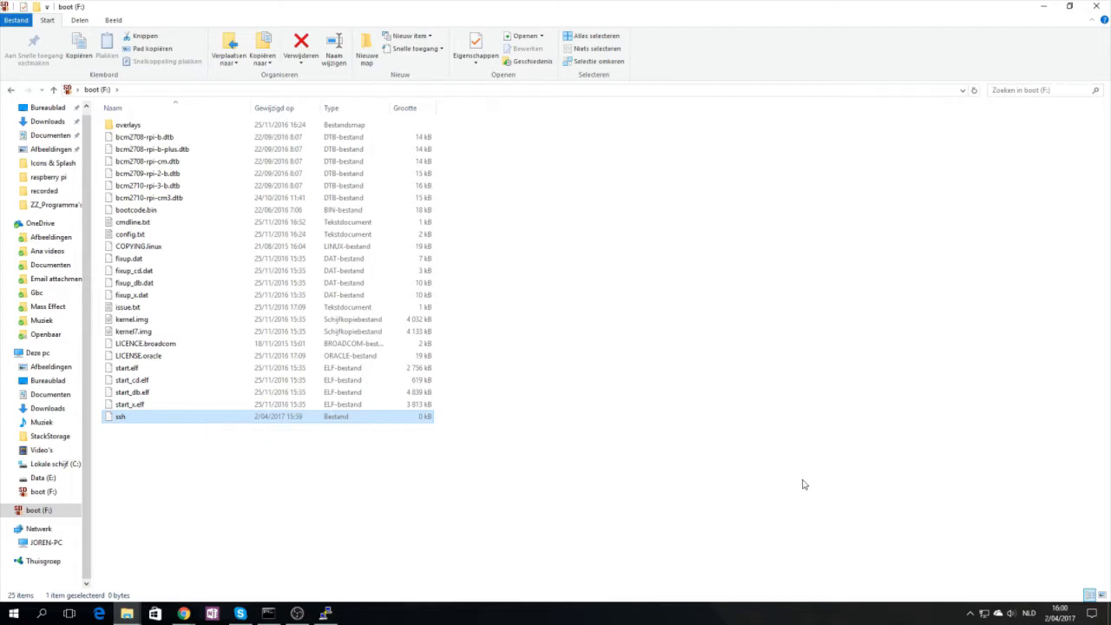
{"action": "mouse_move", "coordinate": [816, 493]}
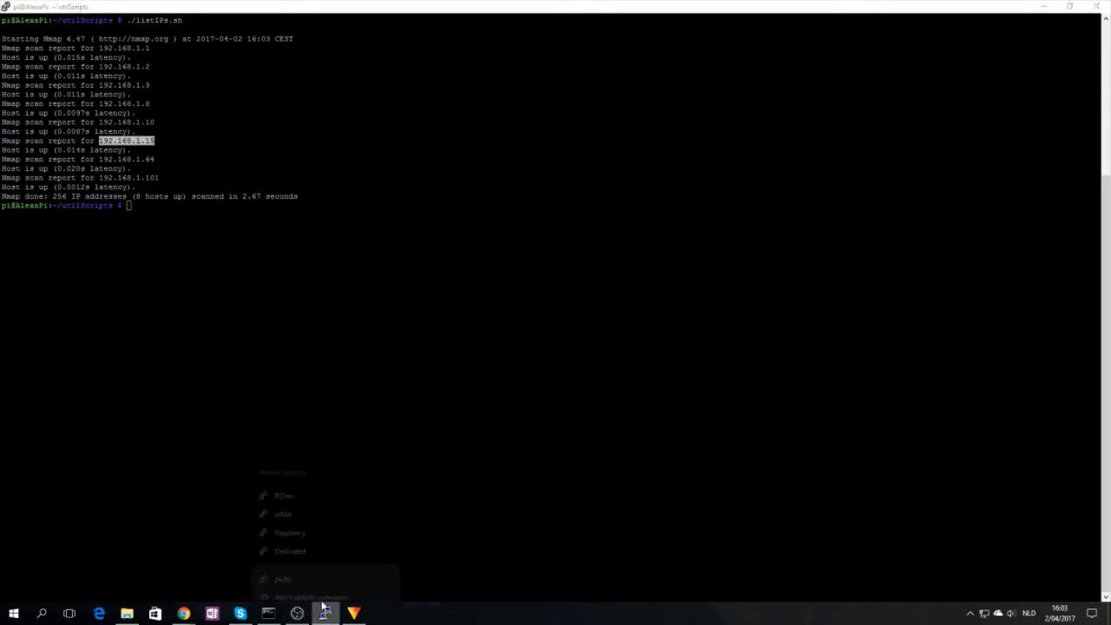
Step: Connect PuTTY over SSH to the Pi's address, accepting the changed host key with Ja
{"action": "left_click", "coordinate": [281, 579]}
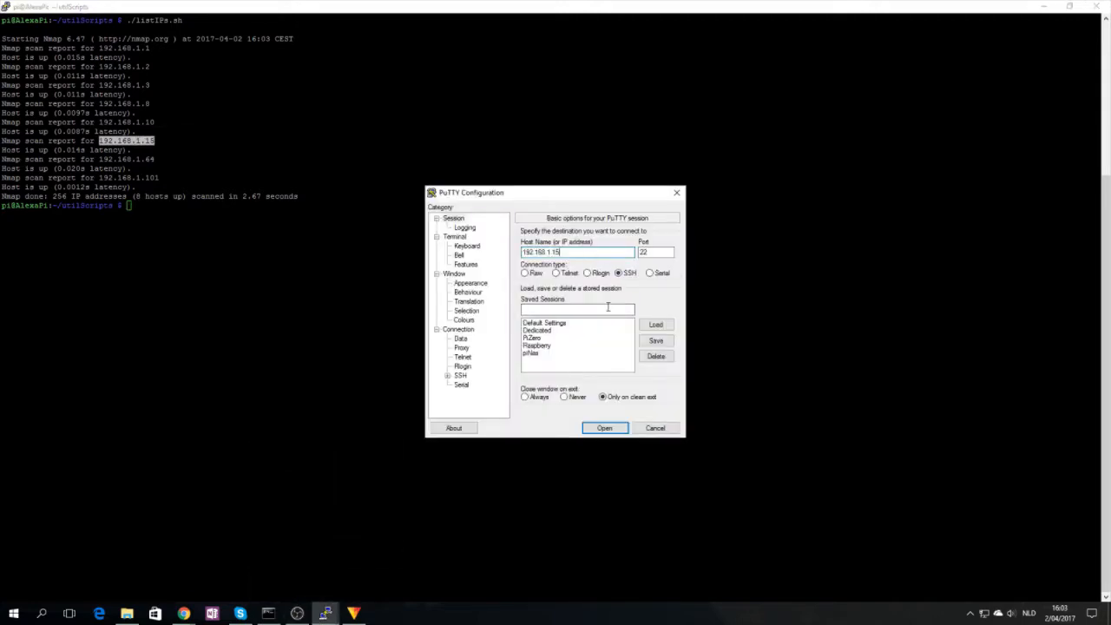
{"action": "left_click", "coordinate": [604, 426]}
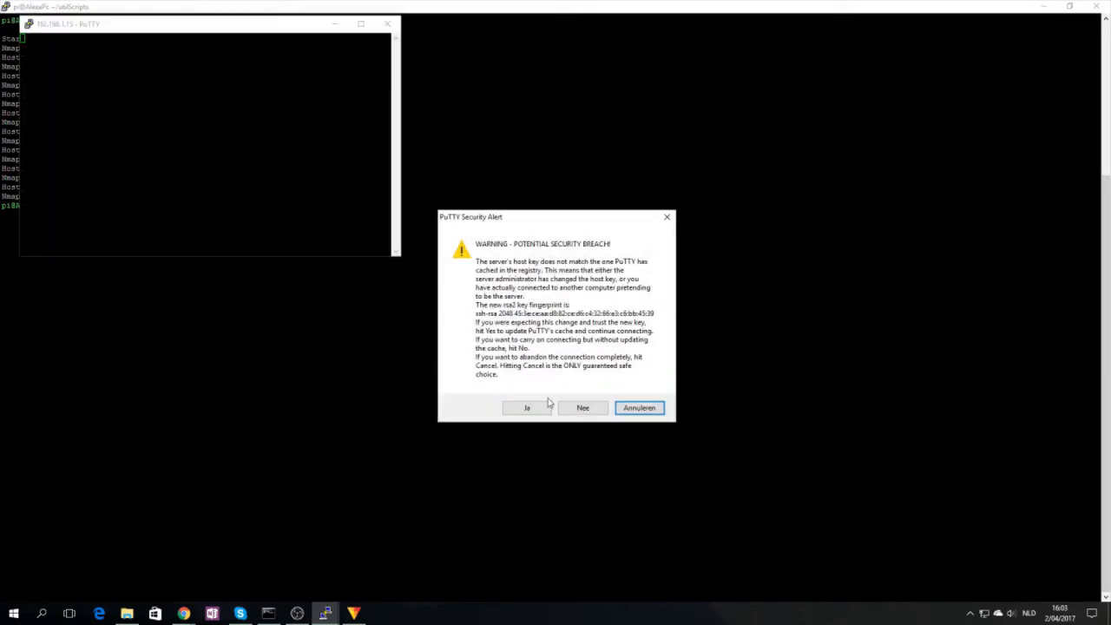
{"action": "left_click", "coordinate": [528, 407]}
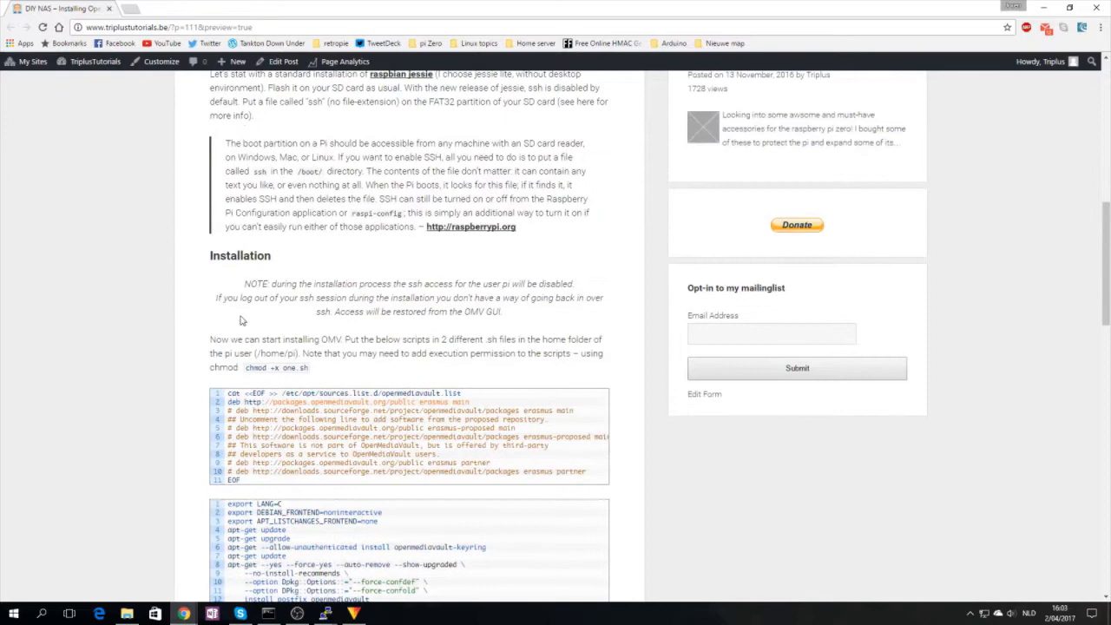
Step: Create one.sh in nano with the first script block from the blog
{"action": "scroll", "scroll_direction": "down", "scroll_amount": 3}
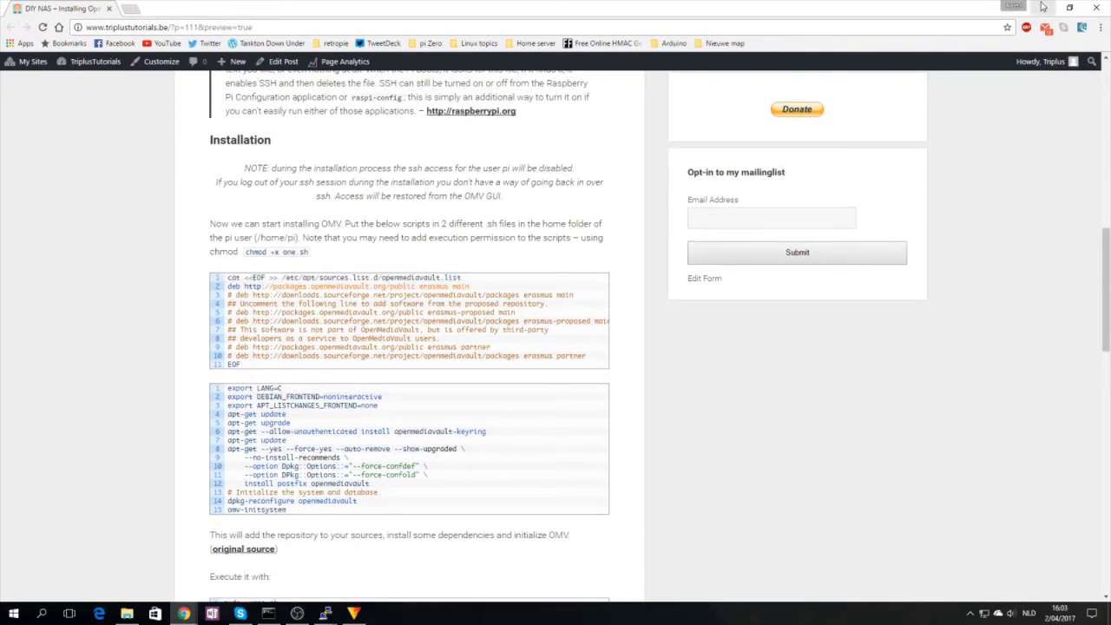
{"action": "mouse_move", "coordinate": [916, 14]}
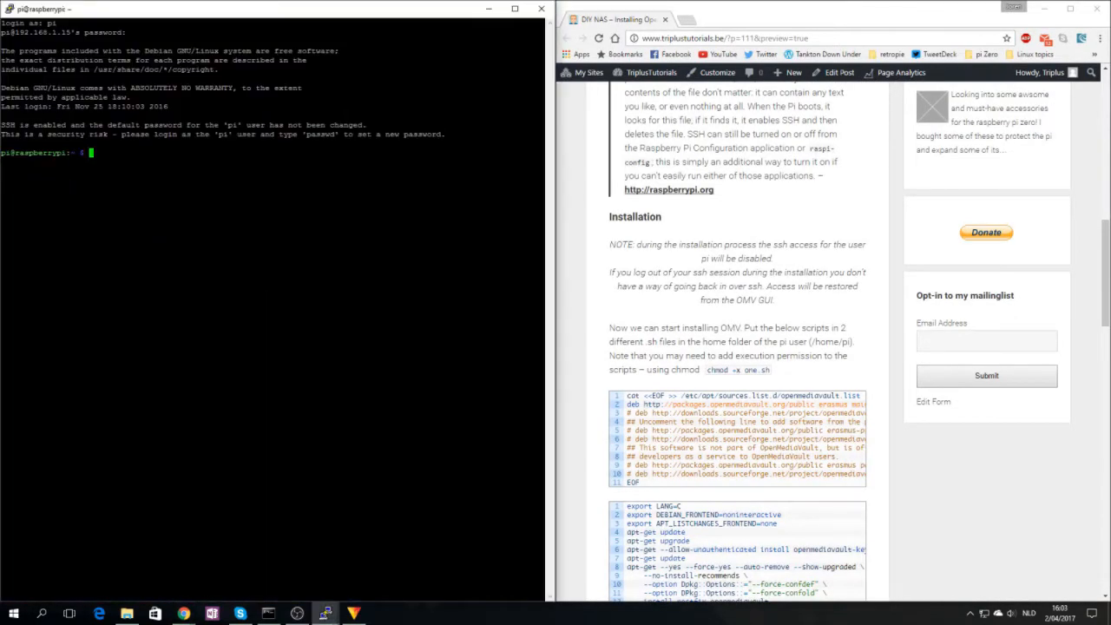
{"action": "type", "text": "nano"}
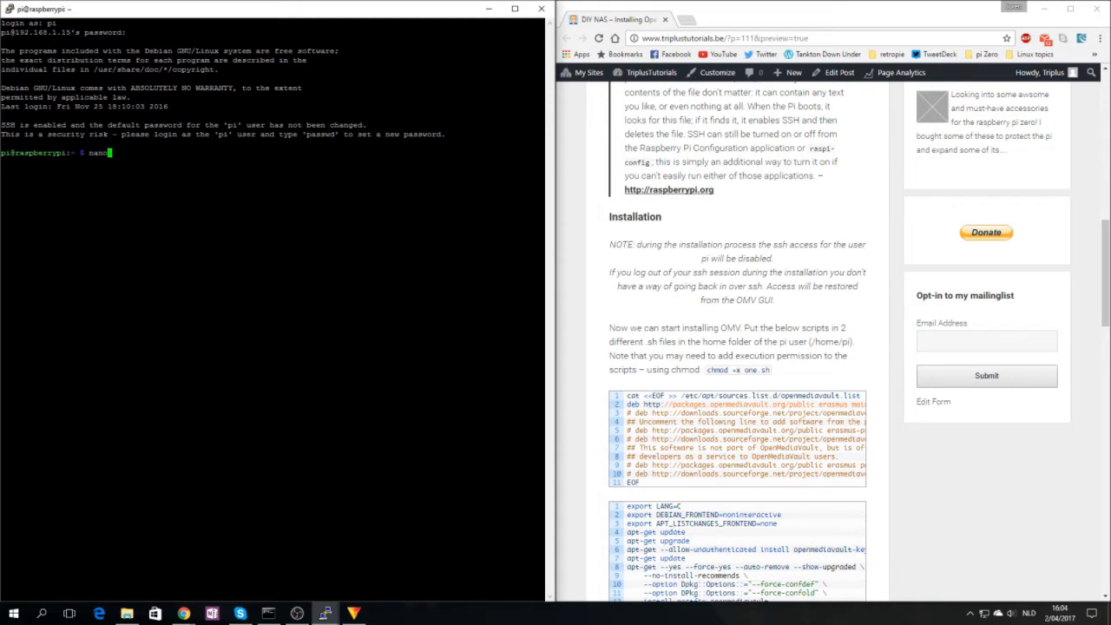
{"action": "type", "text": "one.sh"}
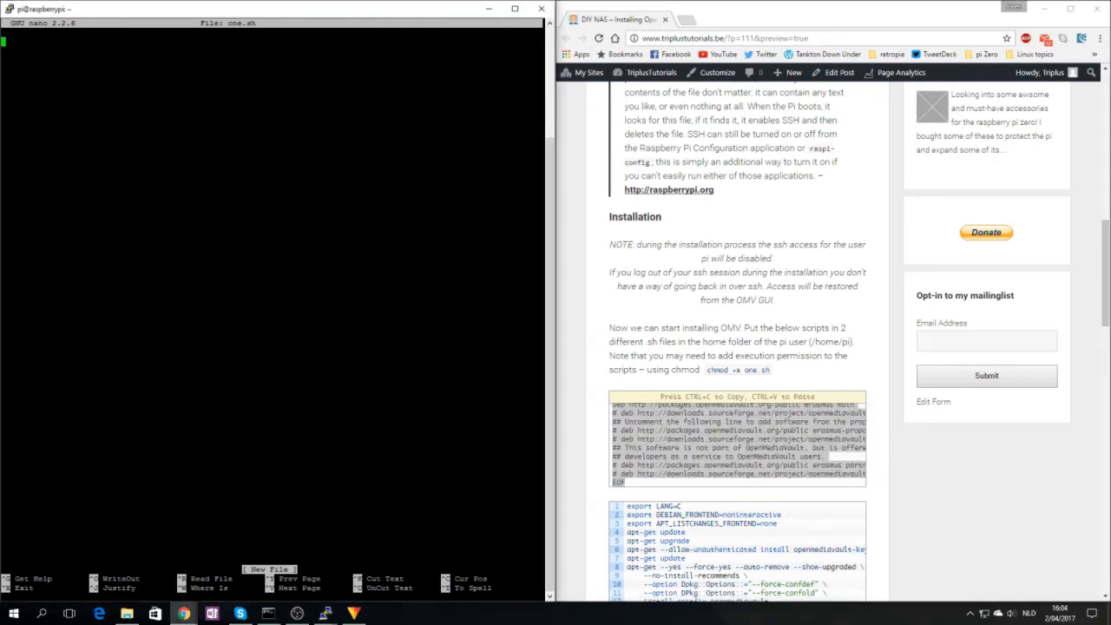
{"action": "key", "text": "ctrl+o"}
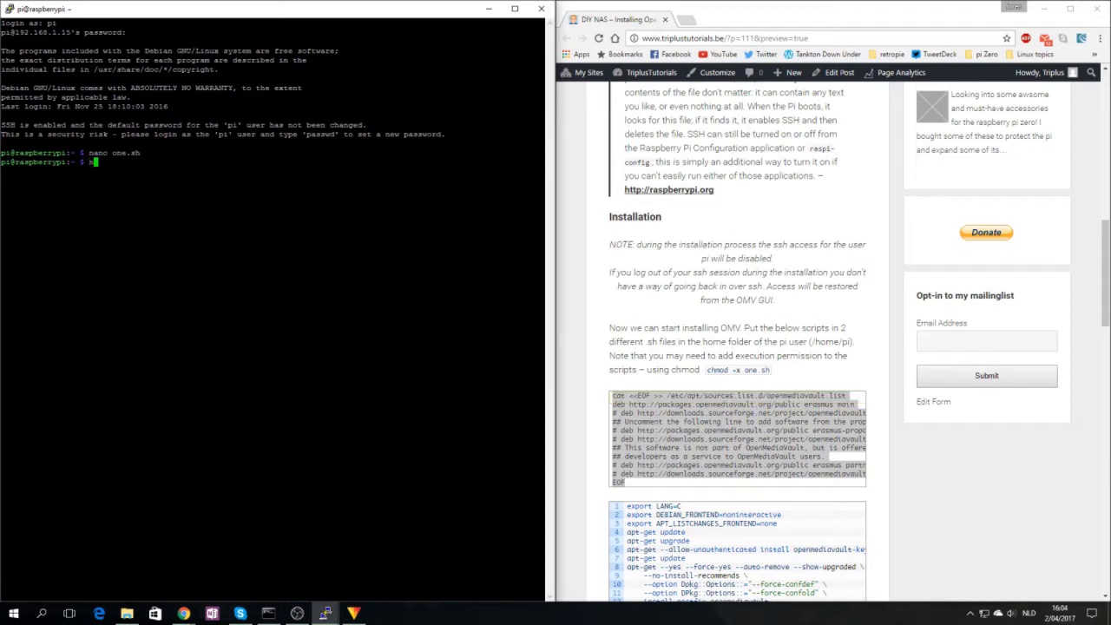
Step: Create two.sh in nano with the OpenMediaVault install commands and save it
{"action": "type", "text": "nano two.sh"}
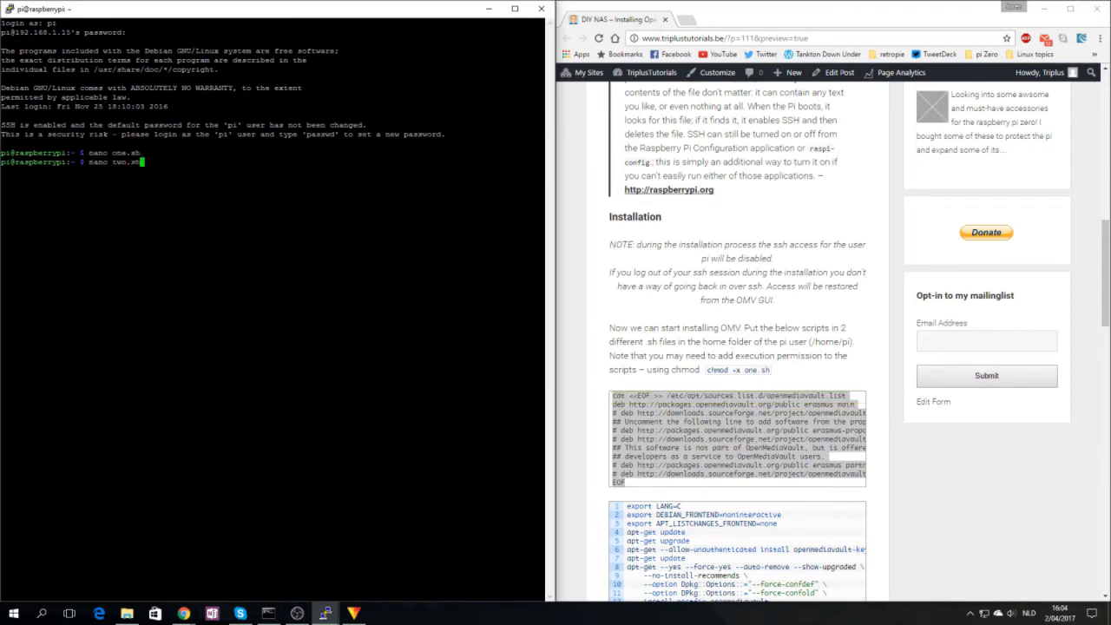
{"action": "key", "text": "Return"}
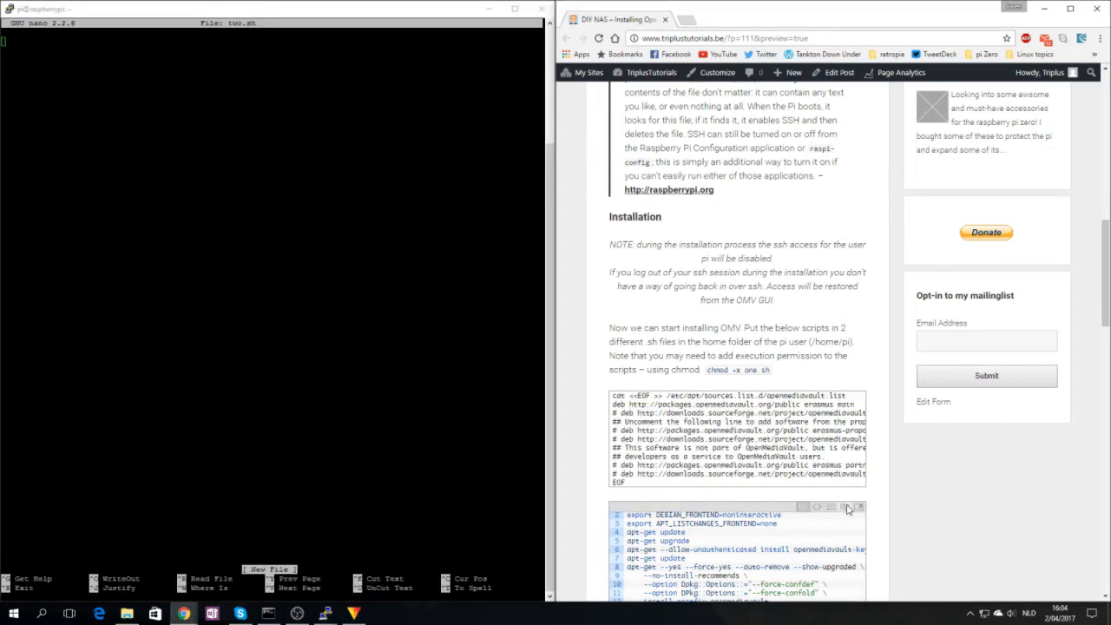
{"action": "scroll", "scroll_direction": "down", "scroll_amount": 3}
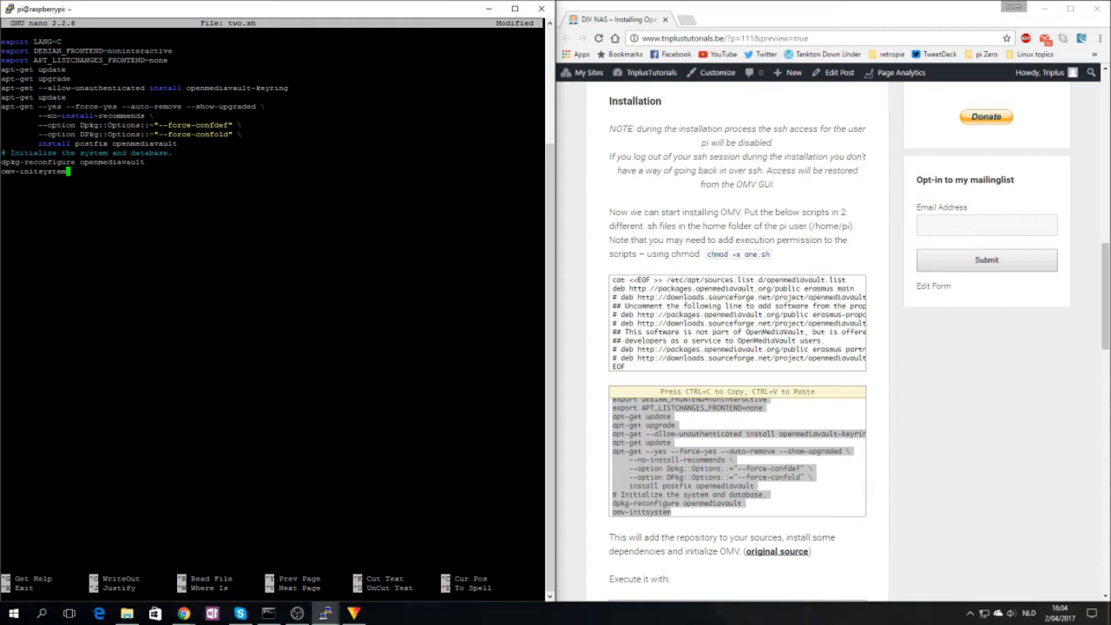
{"action": "key", "text": "ctrl+o"}
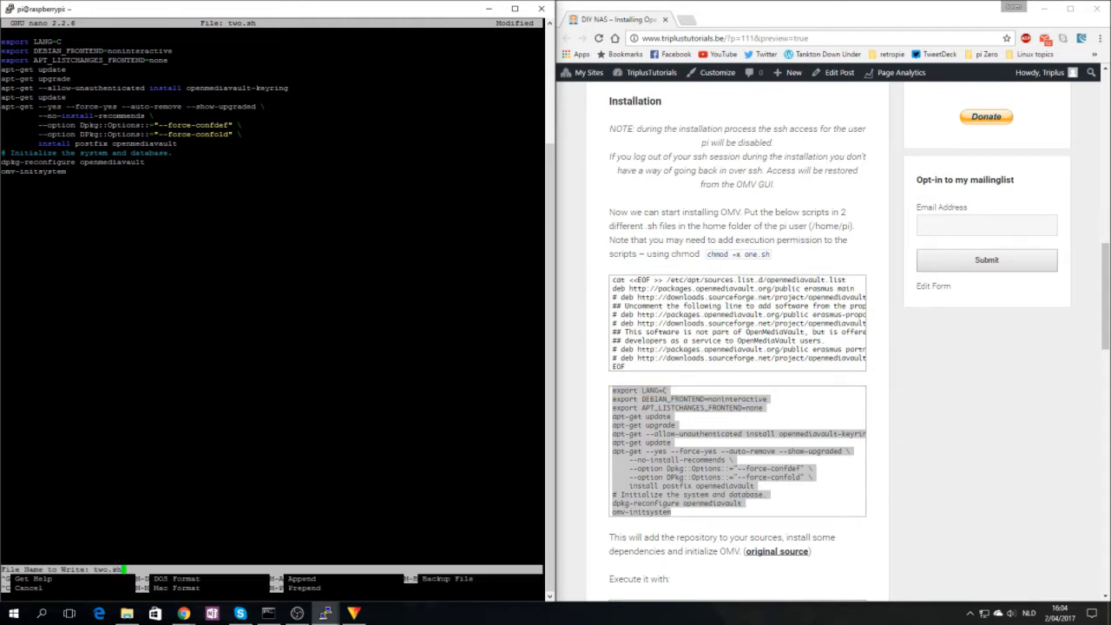
{"action": "key", "text": "Ctrl+X"}
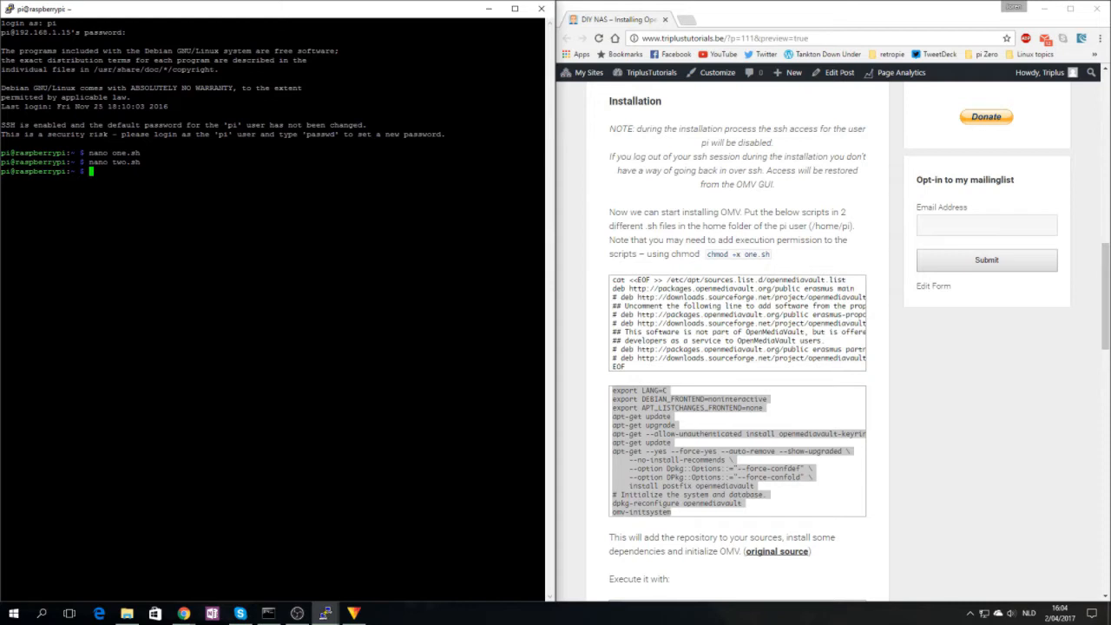
Step: Make one.sh and two.sh executable with chmod +x
{"action": "type", "text": "chmod +x"}
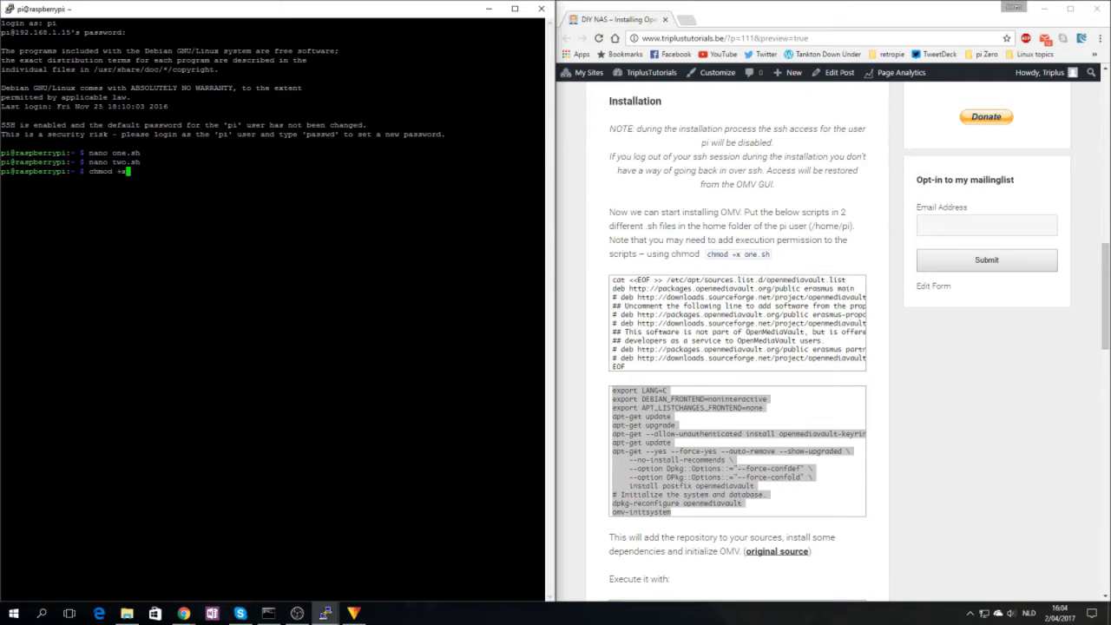
{"action": "key", "text": "Return"}
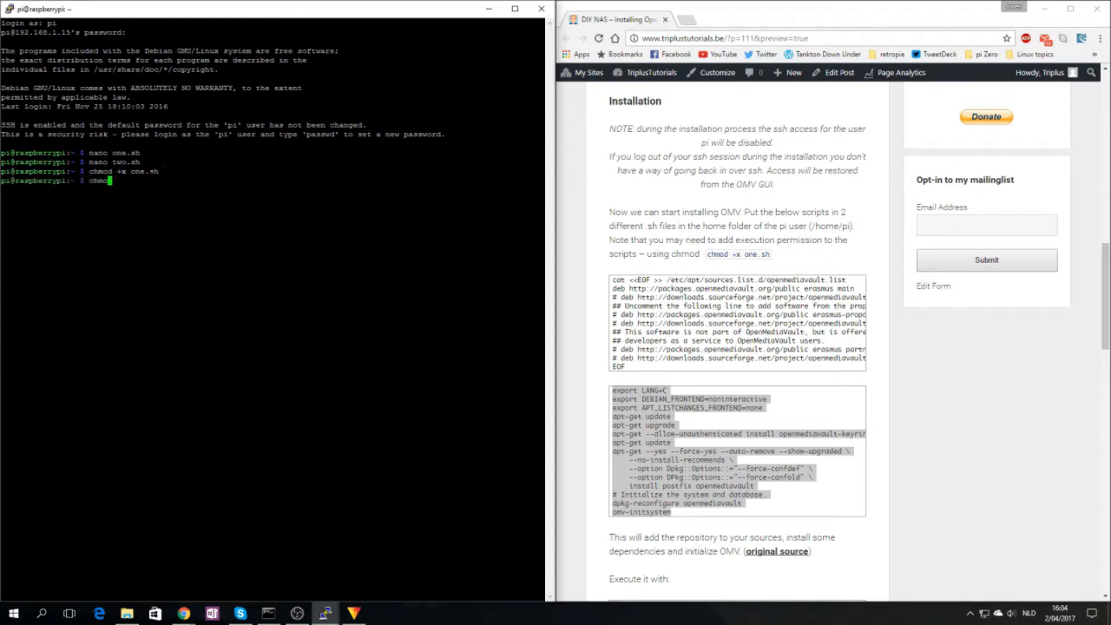
{"action": "key", "text": "Return"}
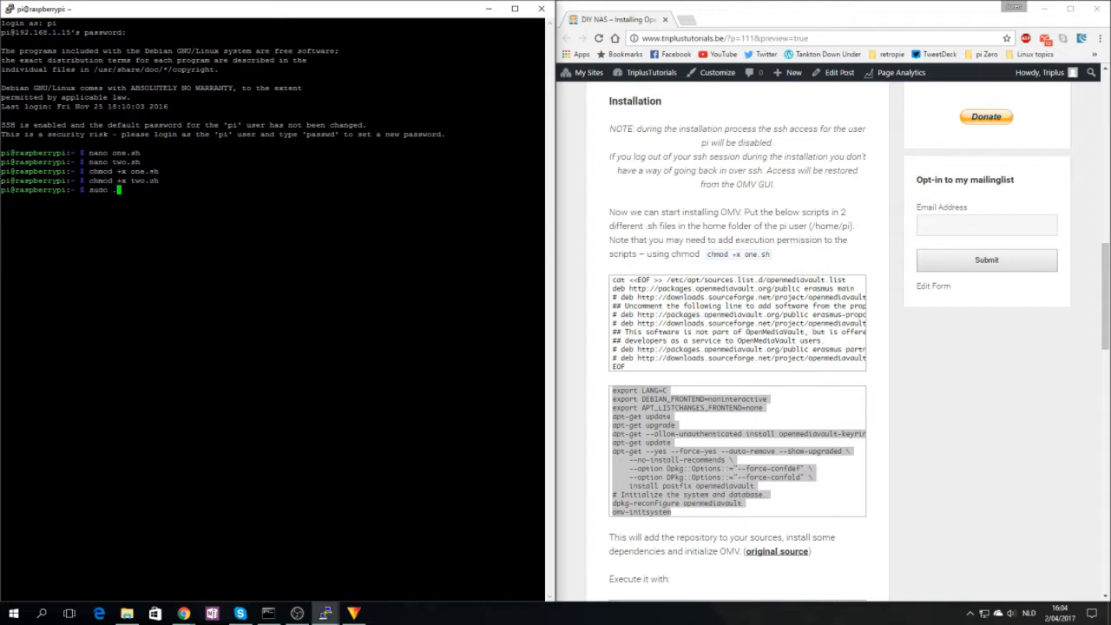
Step: Run sudo ./one.sh, then sudo ./two.sh to download the OpenMediaVault packages
{"action": "key", "text": "Return"}
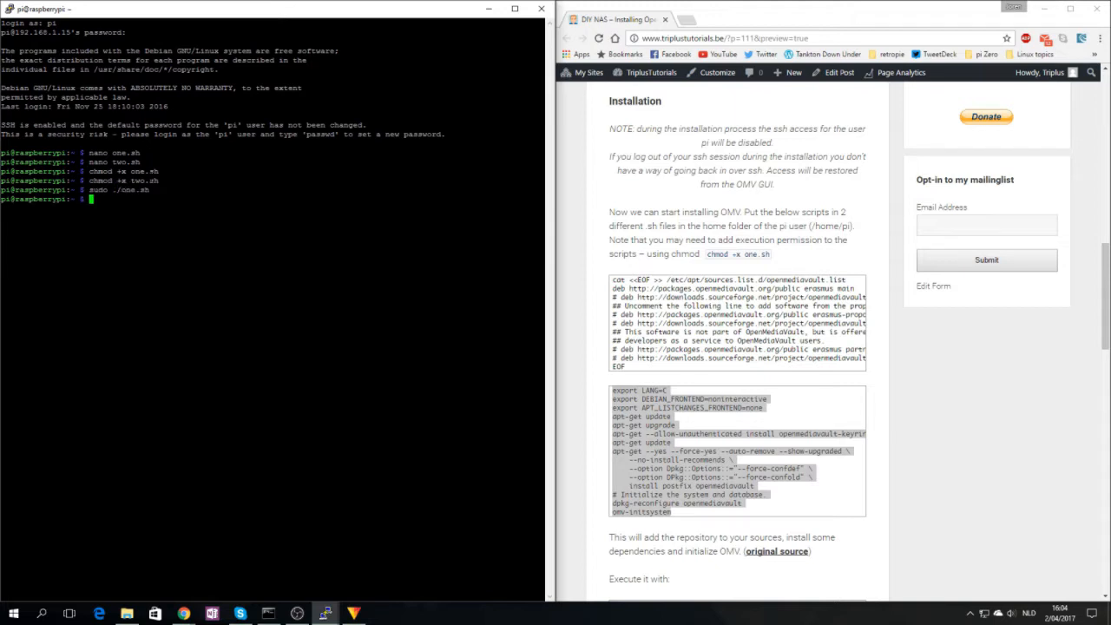
{"action": "type", "text": "sudo"}
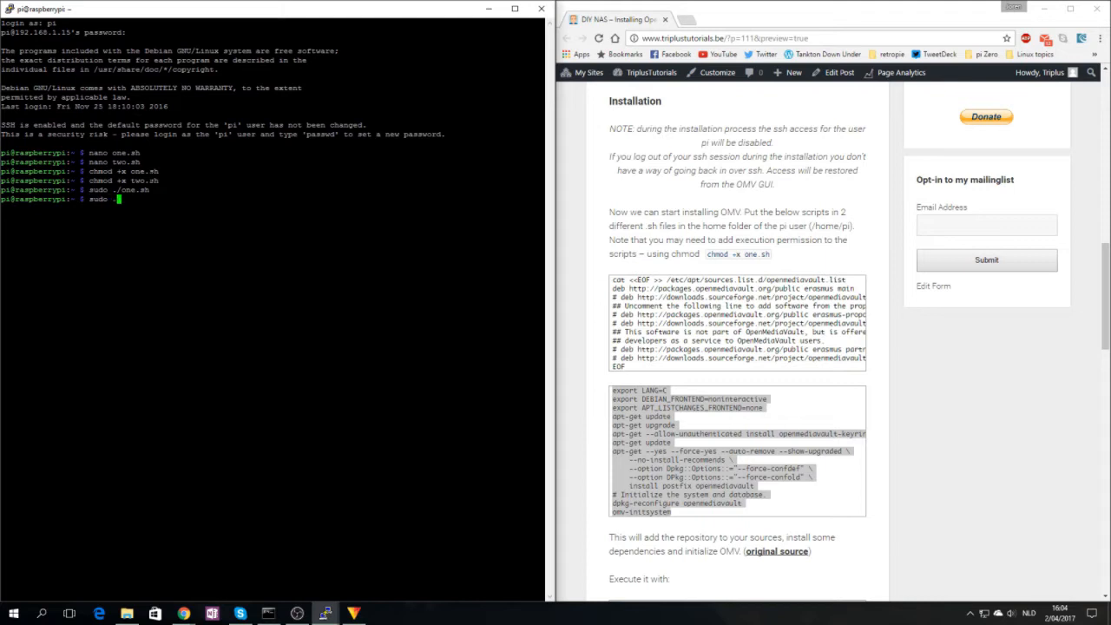
{"action": "type", "text": "./tw"}
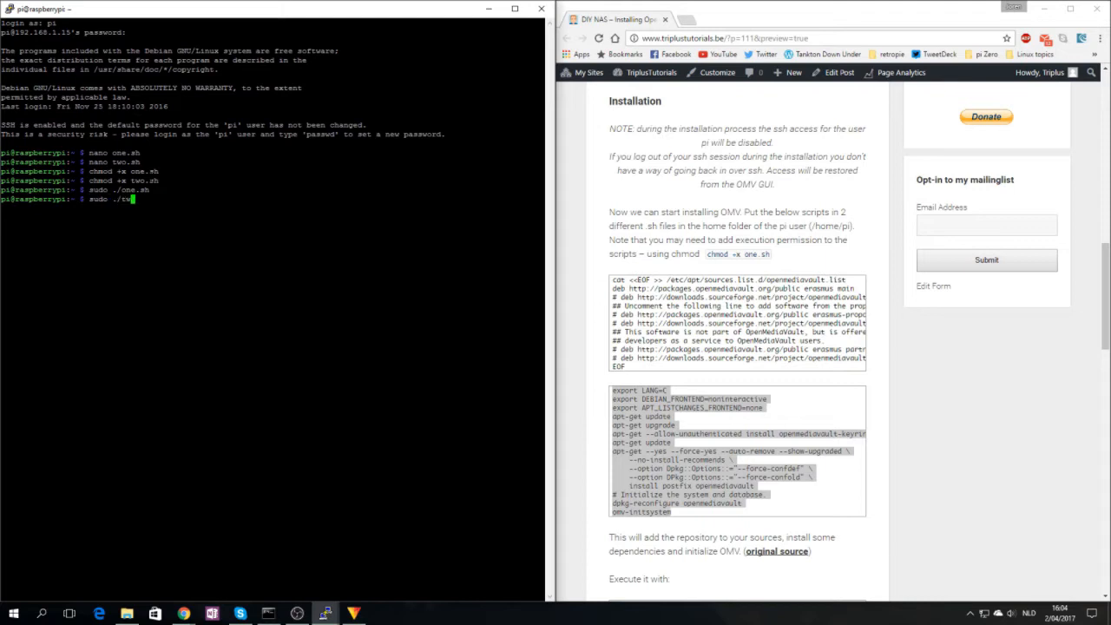
{"action": "key", "text": "Return"}
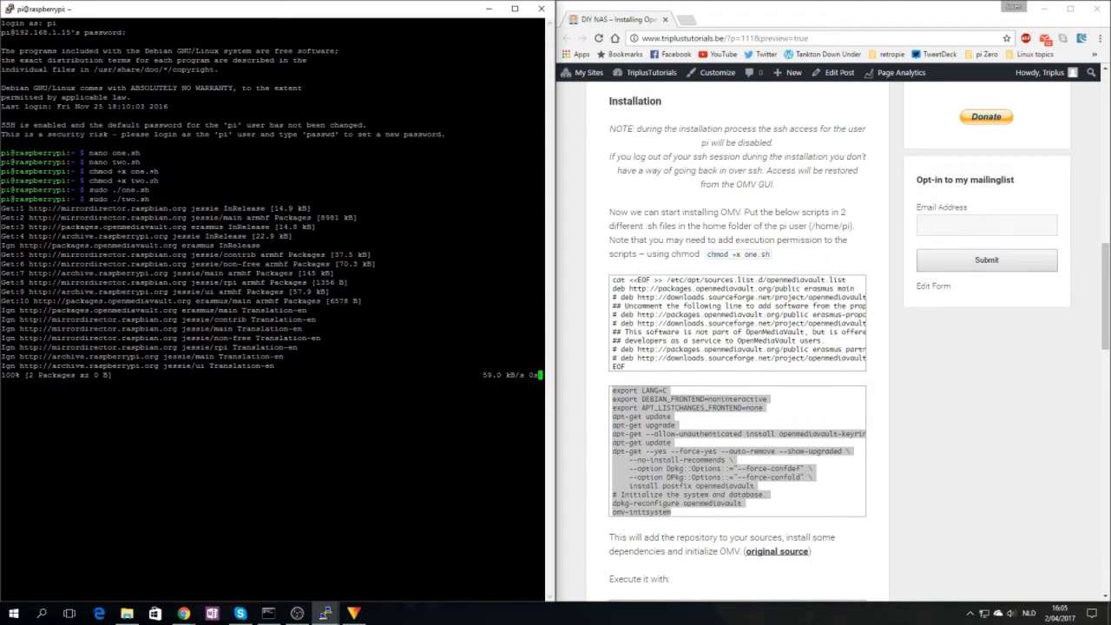
{"action": "mouse_move", "coordinate": [618, 142]}
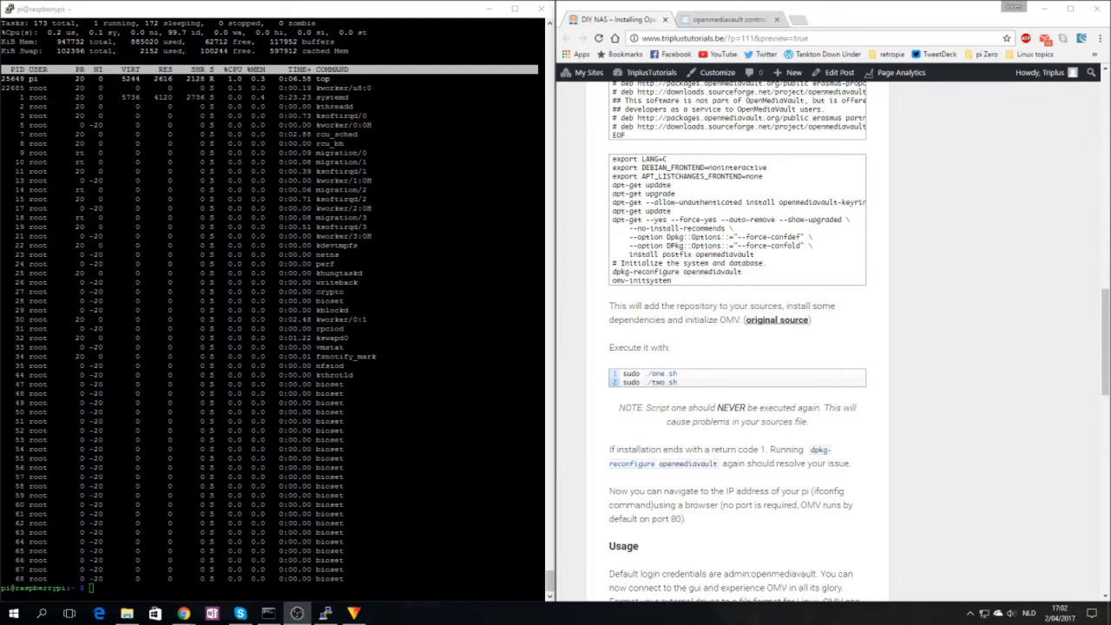
Step: Run ifconfig to read the Pi's eth0 address, 192.168.1.15
{"action": "type", "text": "ifconfig"}
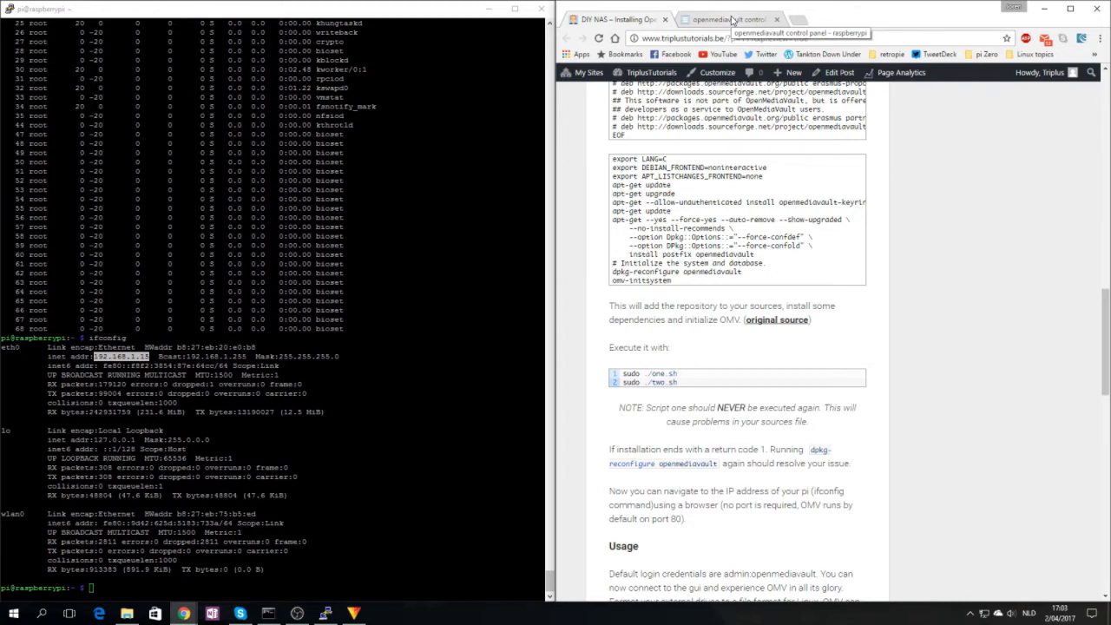
{"action": "right_click", "coordinate": [326, 615]}
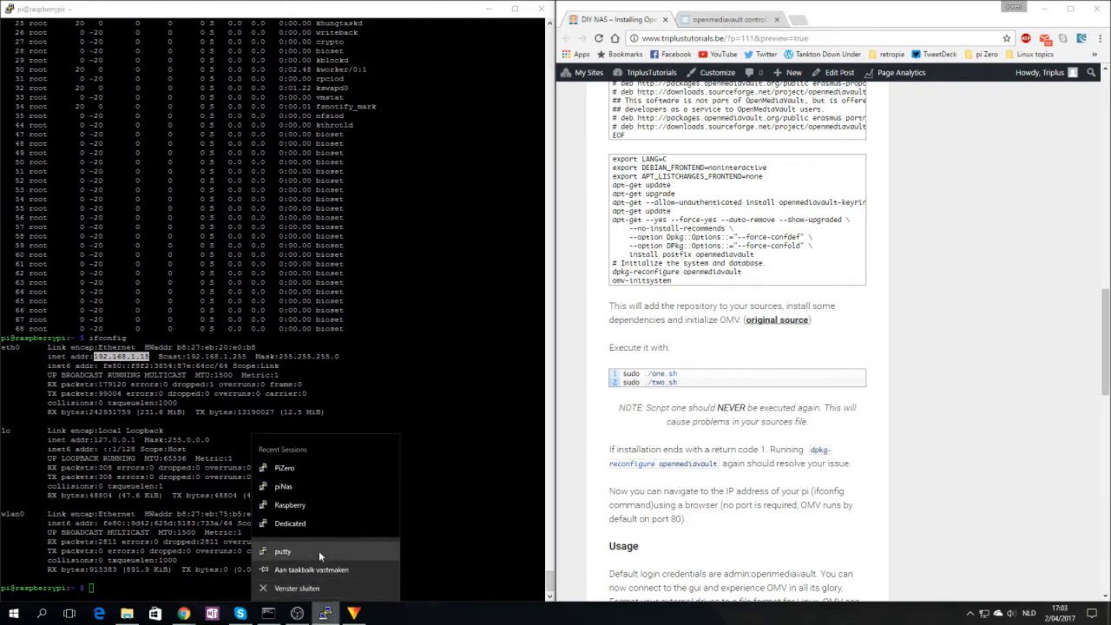
{"action": "left_click", "coordinate": [281, 552]}
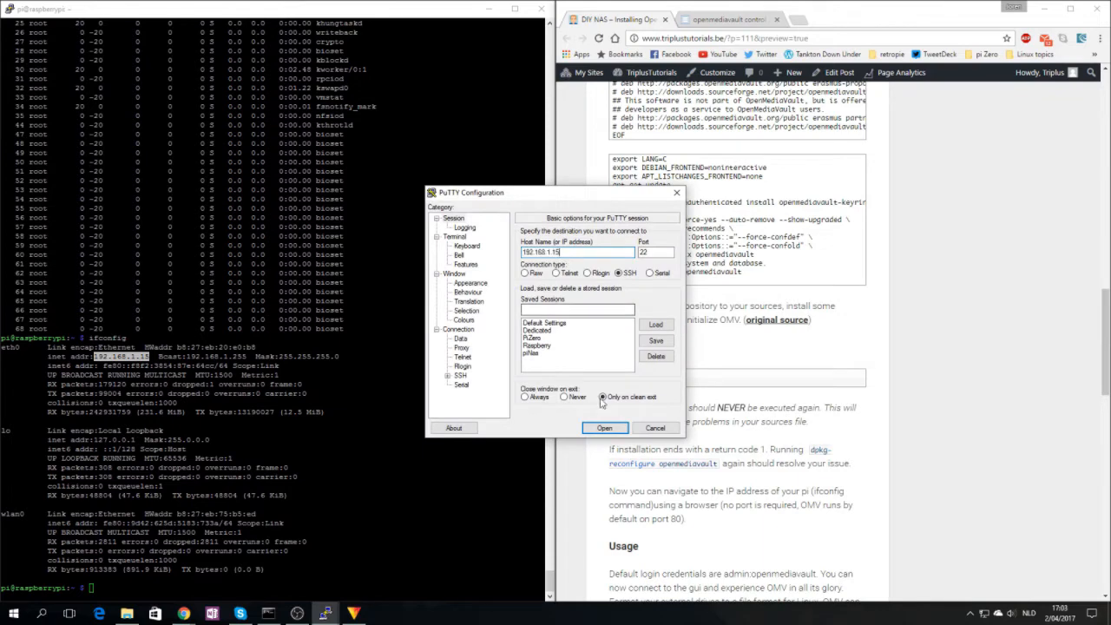
{"action": "left_click", "coordinate": [604, 427]}
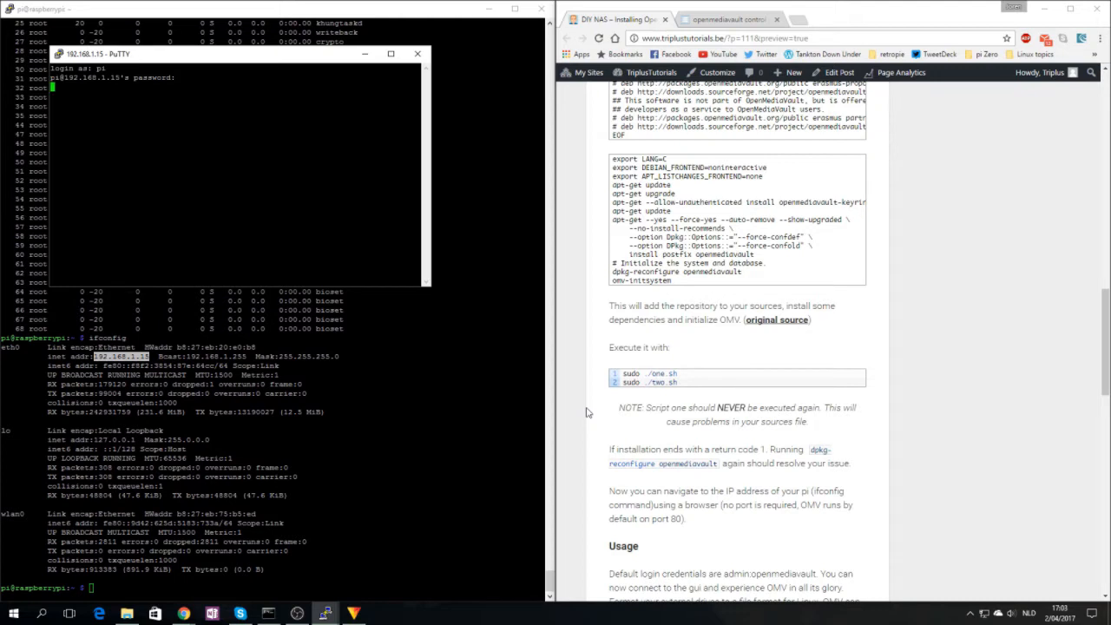
{"action": "key", "text": "Return"}
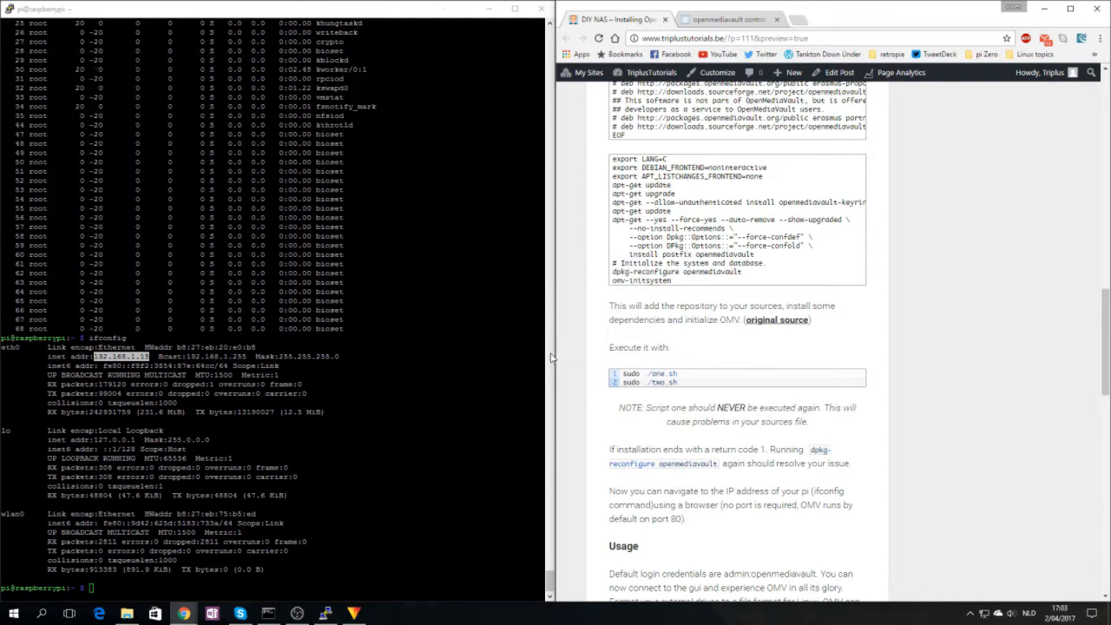
{"action": "left_click", "coordinate": [727, 19]}
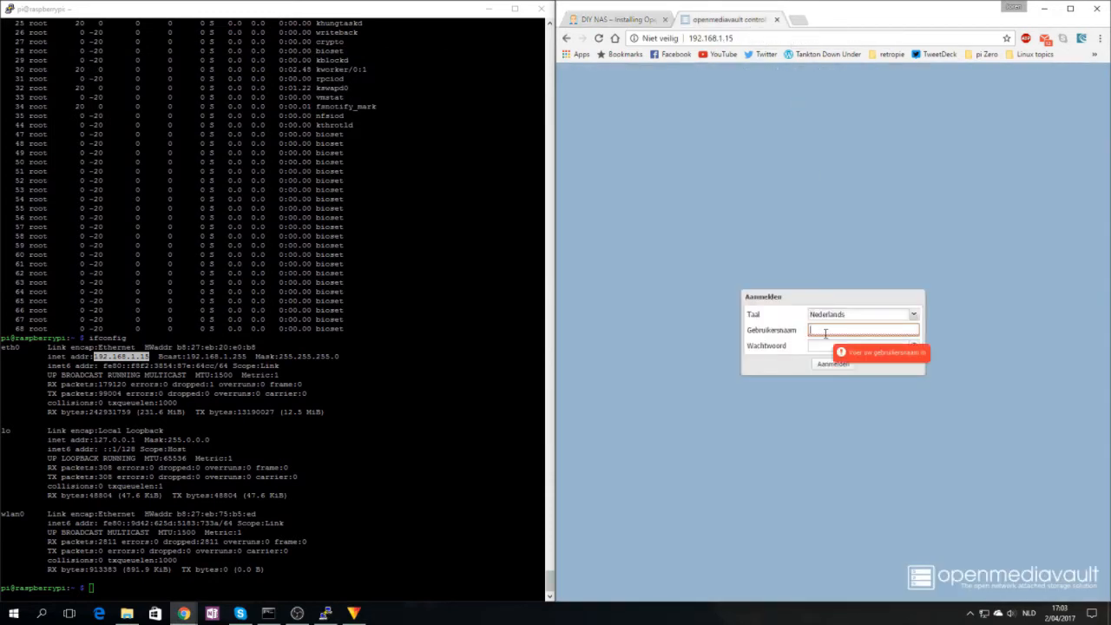
Step: Sign in as admin with the default password, login language set to English
{"action": "type", "text": "admin"}
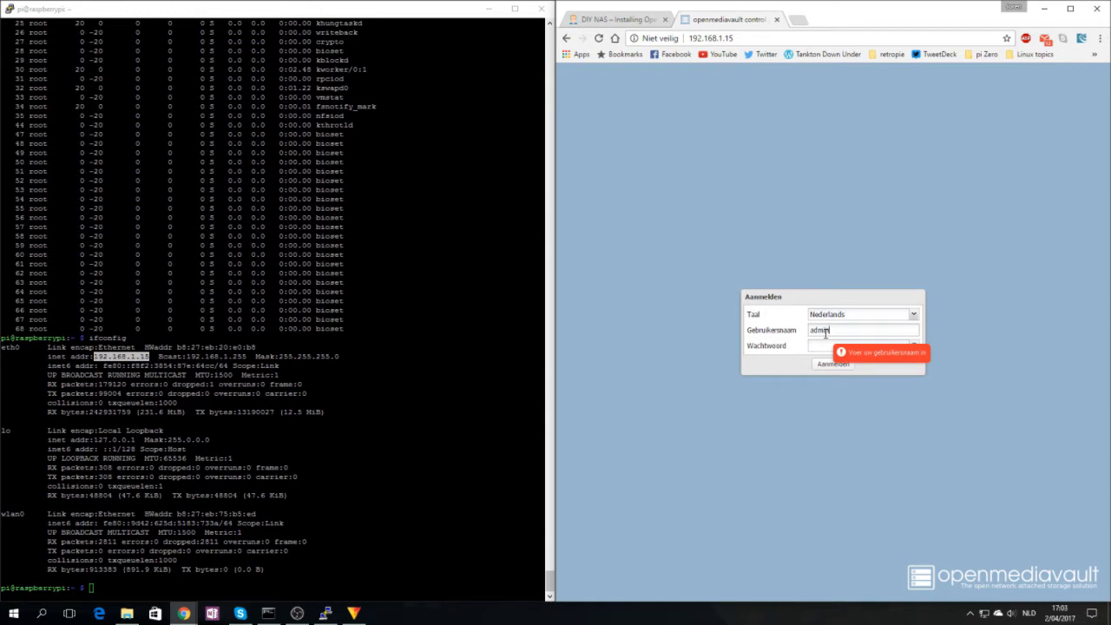
{"action": "left_click", "coordinate": [910, 314]}
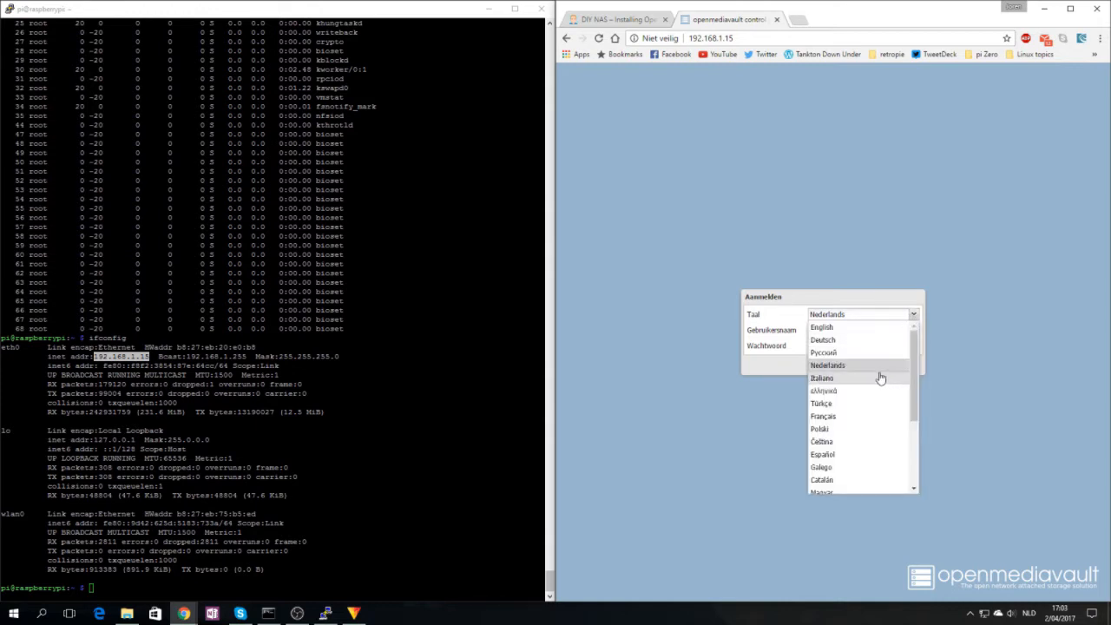
{"action": "left_click", "coordinate": [821, 326]}
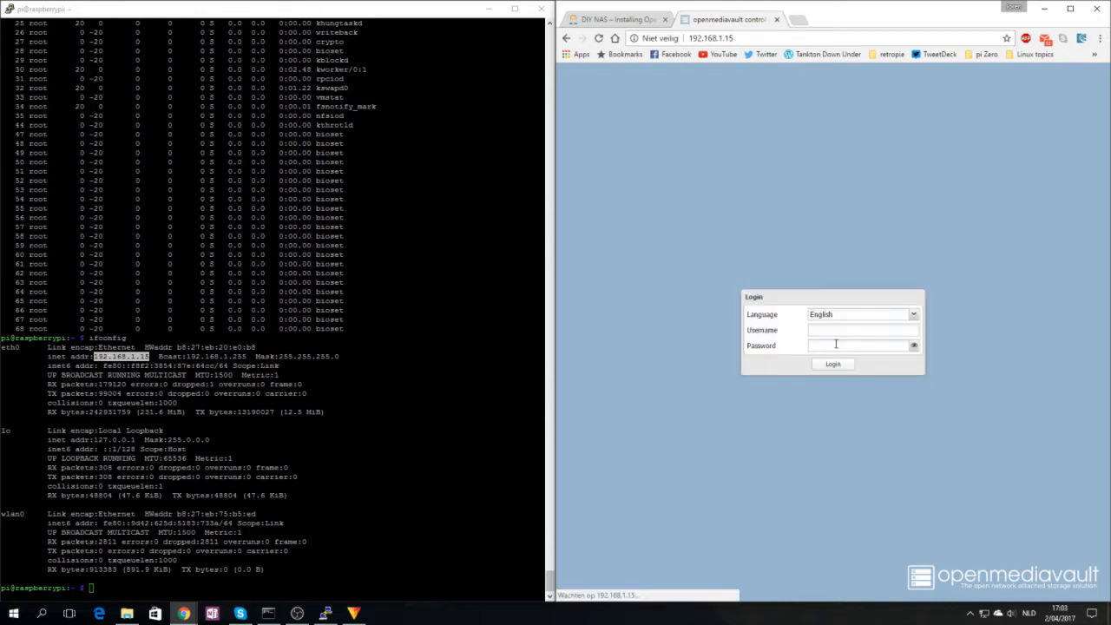
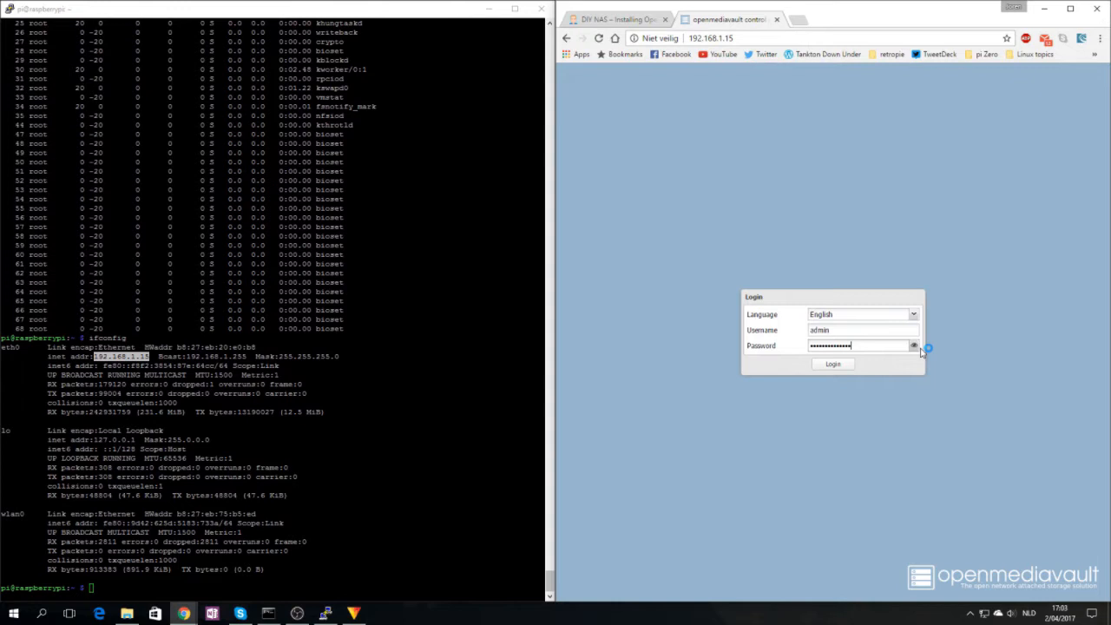
{"action": "left_click", "coordinate": [913, 345]}
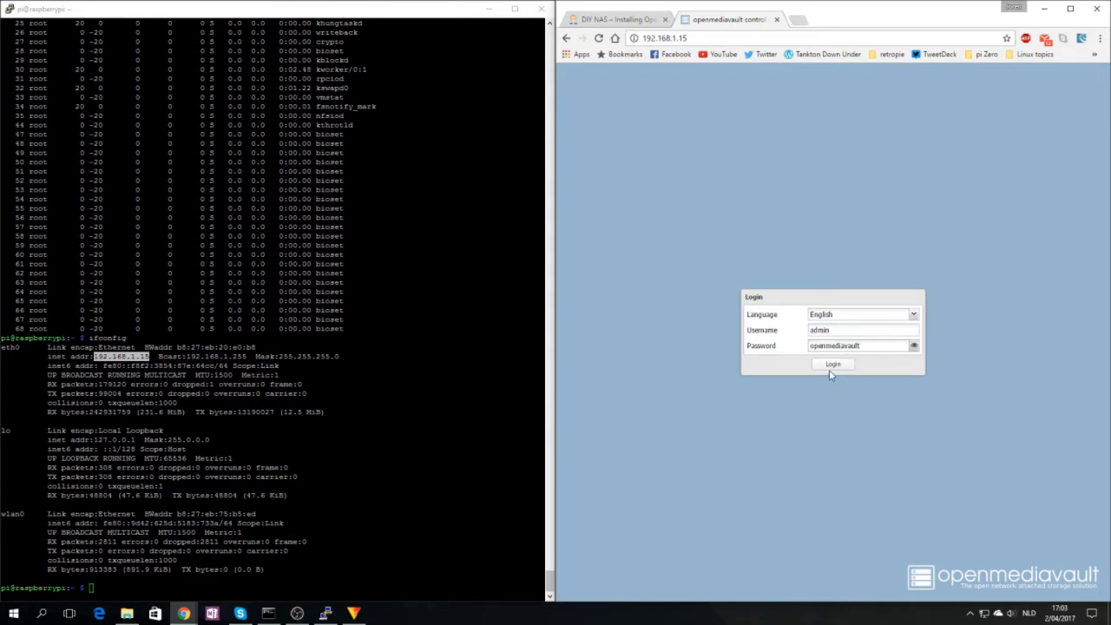
{"action": "left_click", "coordinate": [833, 364]}
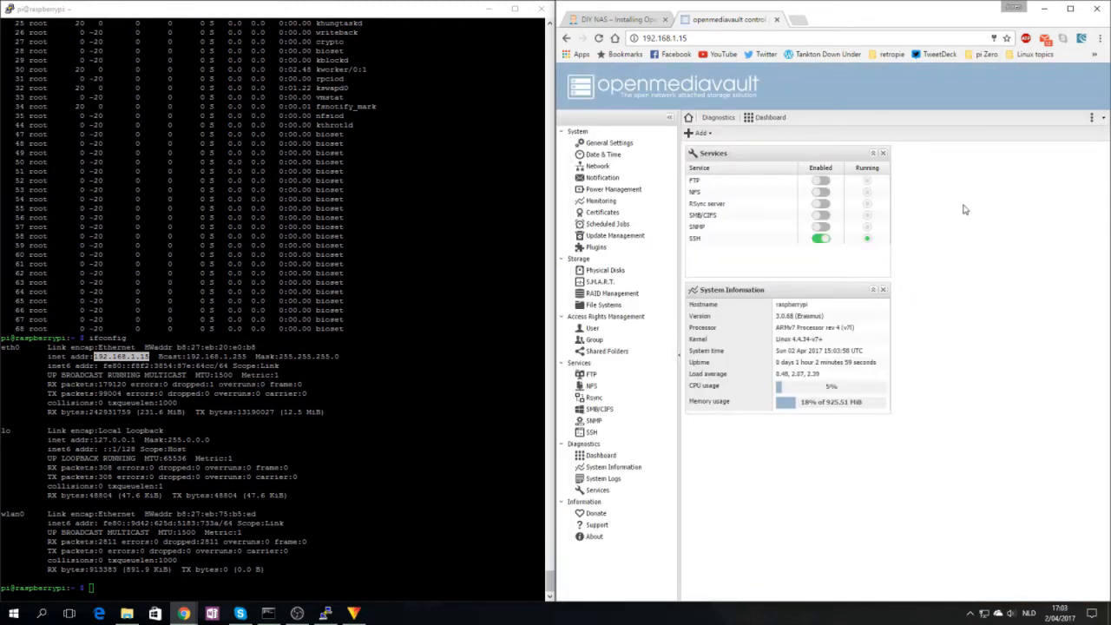
Step: Edit the pi user under Access Rights Management and add it to the ssh group
{"action": "left_click", "coordinate": [594, 328]}
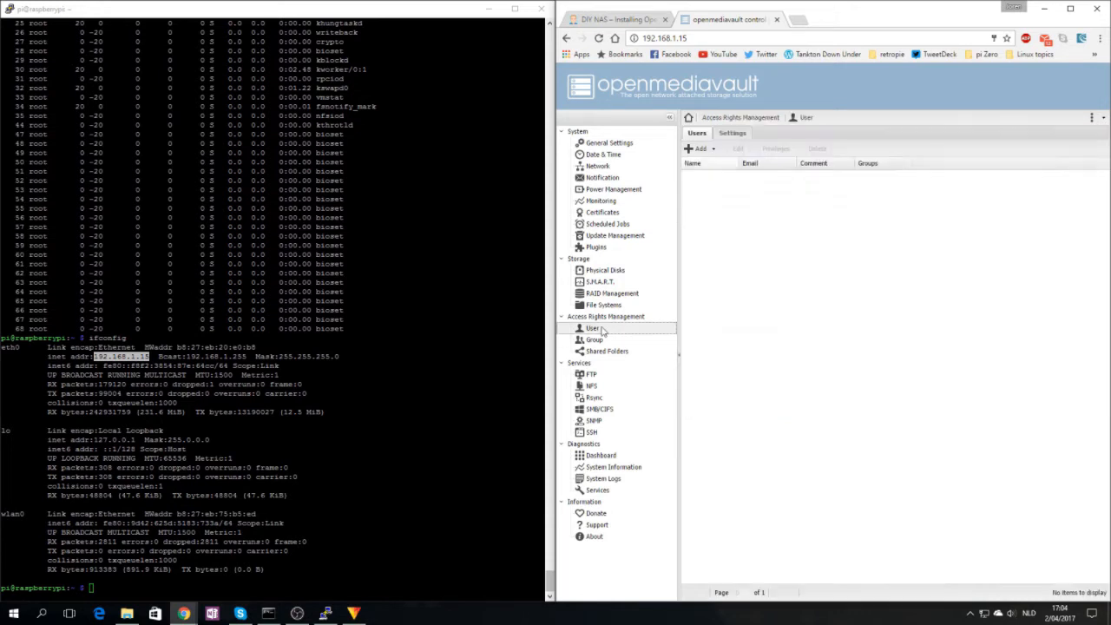
{"action": "left_click", "coordinate": [591, 328]}
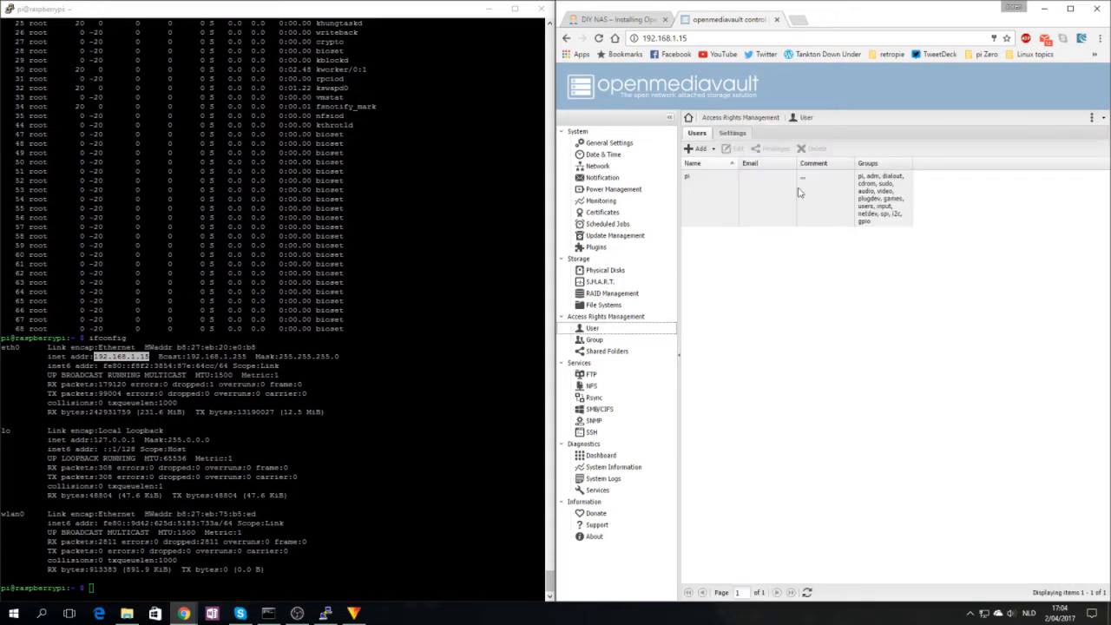
{"action": "left_click", "coordinate": [770, 150]}
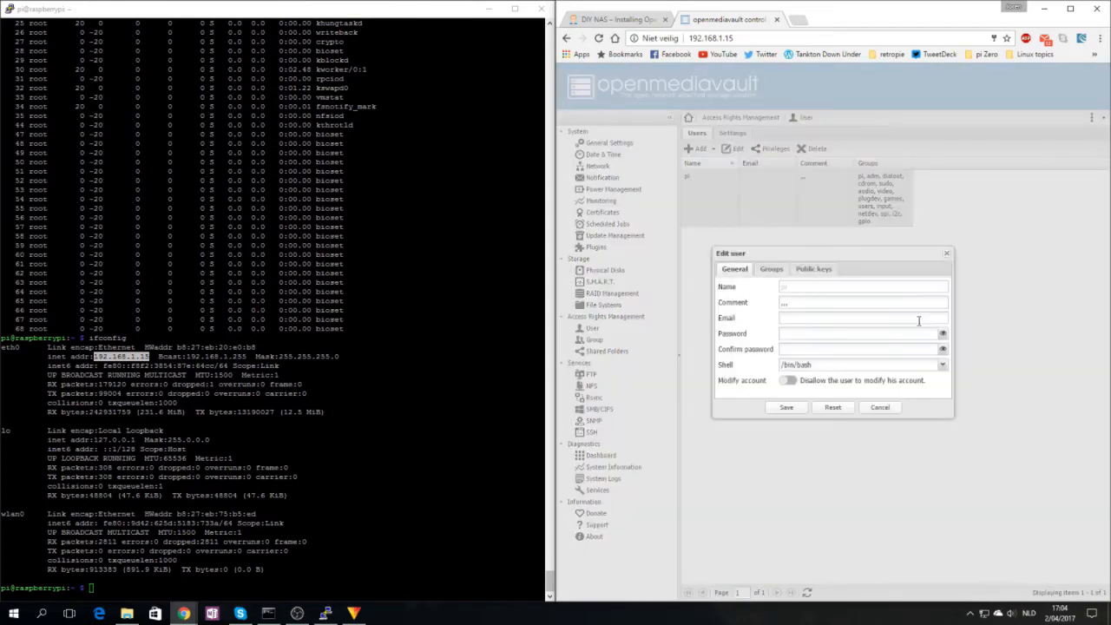
{"action": "left_click", "coordinate": [770, 268]}
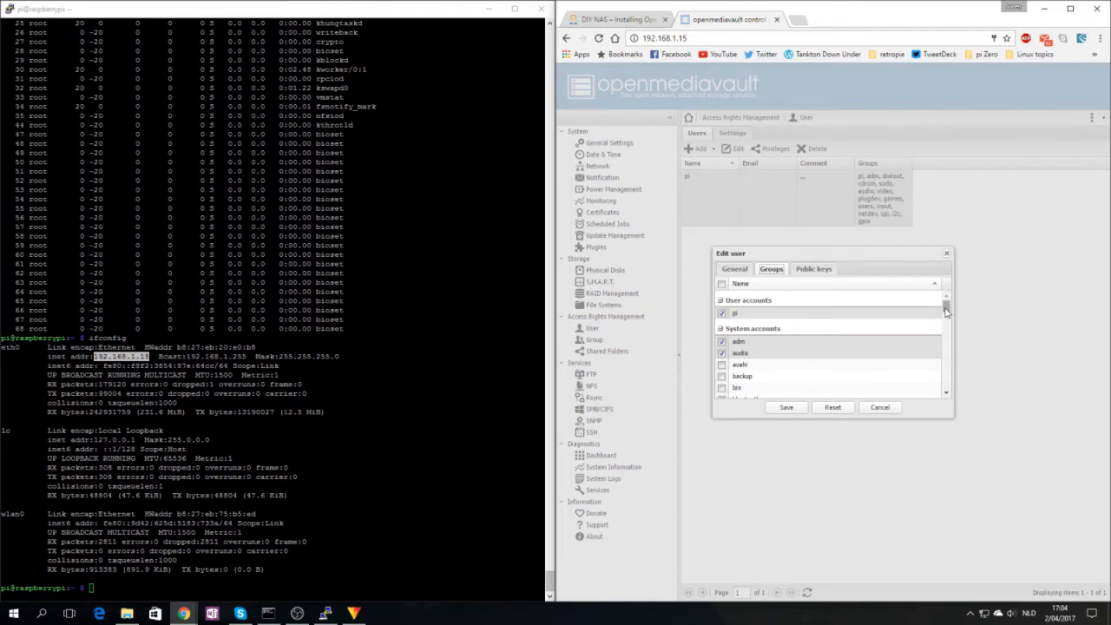
{"action": "scroll", "scroll_direction": "down", "scroll_amount": 3}
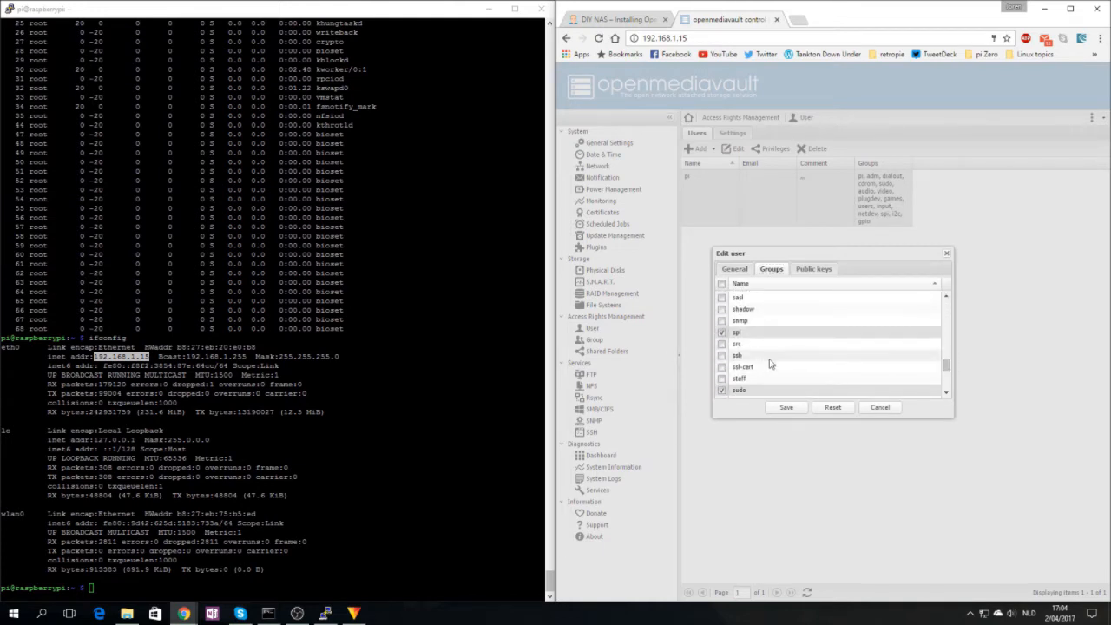
{"action": "left_click", "coordinate": [784, 406]}
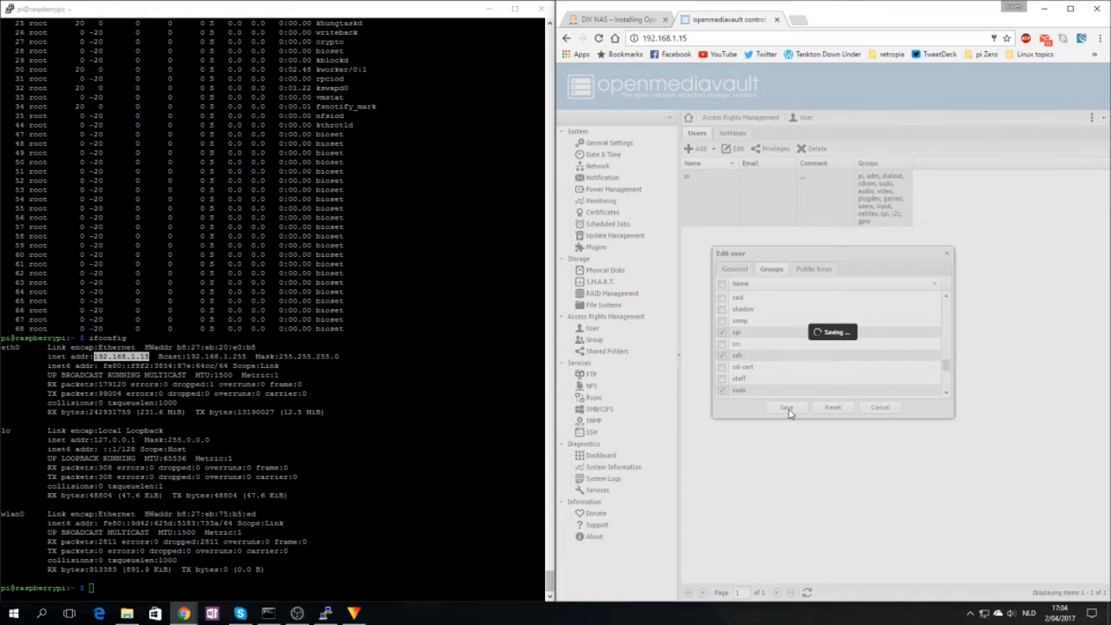
{"action": "left_click", "coordinate": [785, 408]}
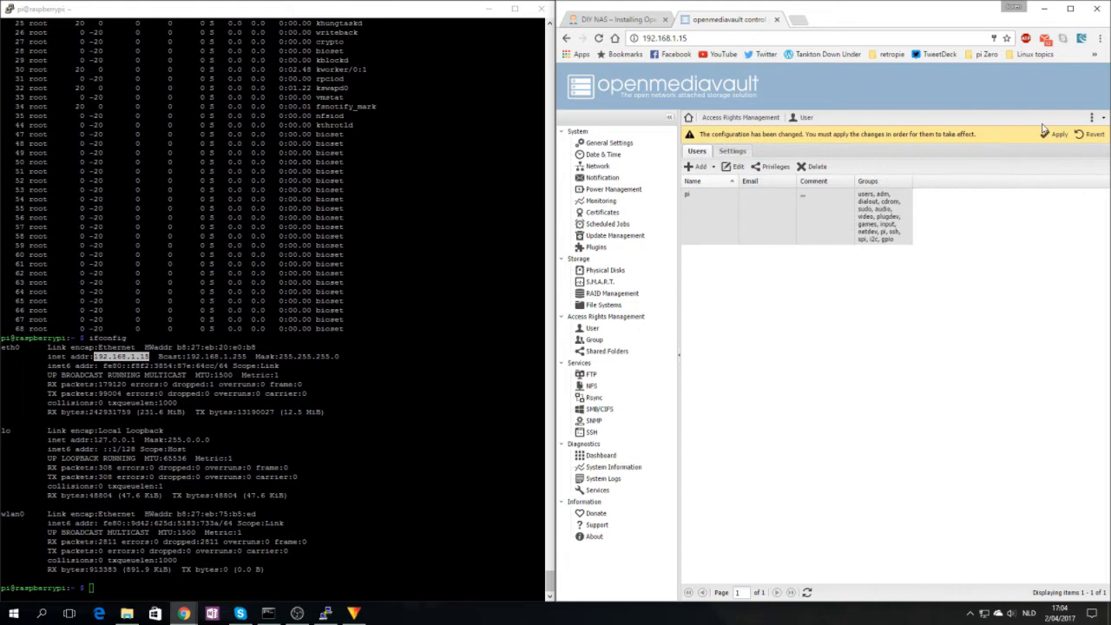
Step: Apply the pending configuration change and bring up recent PuTTY sessions
{"action": "left_click", "coordinate": [1057, 134]}
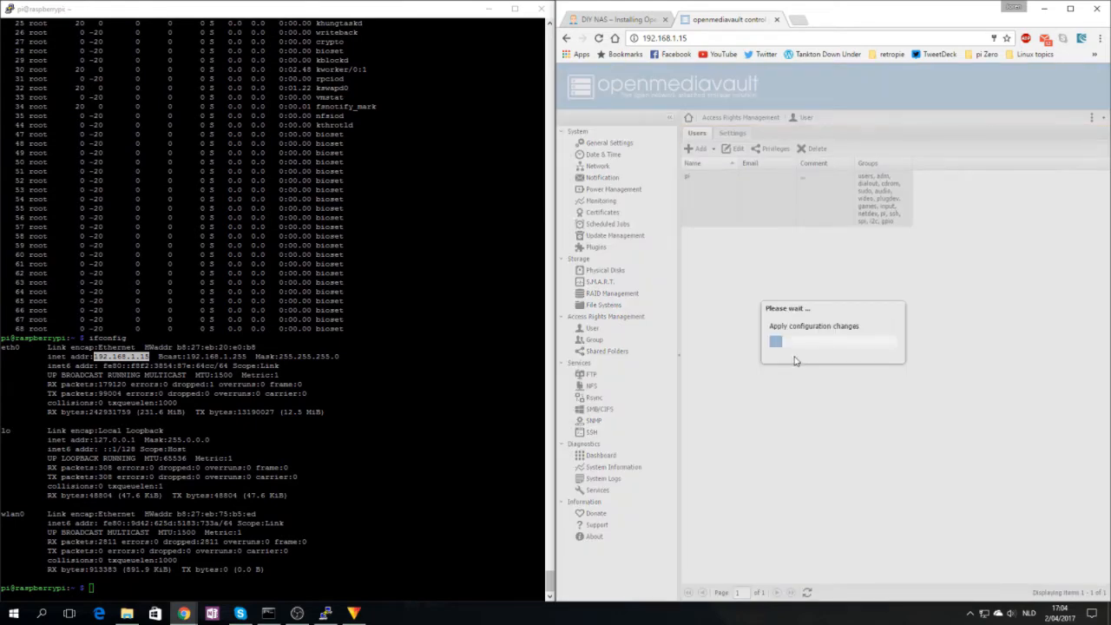
{"action": "right_click", "coordinate": [324, 614]}
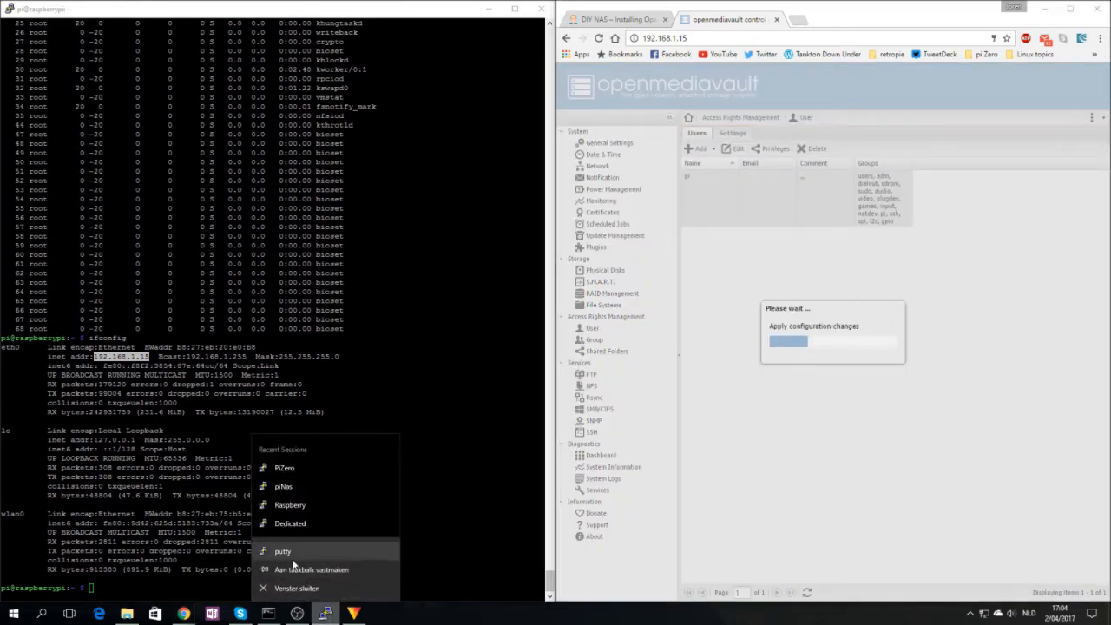
Step: Open a PuTTY session to 192.168.1.15 and log in as pi
{"action": "left_click", "coordinate": [283, 552]}
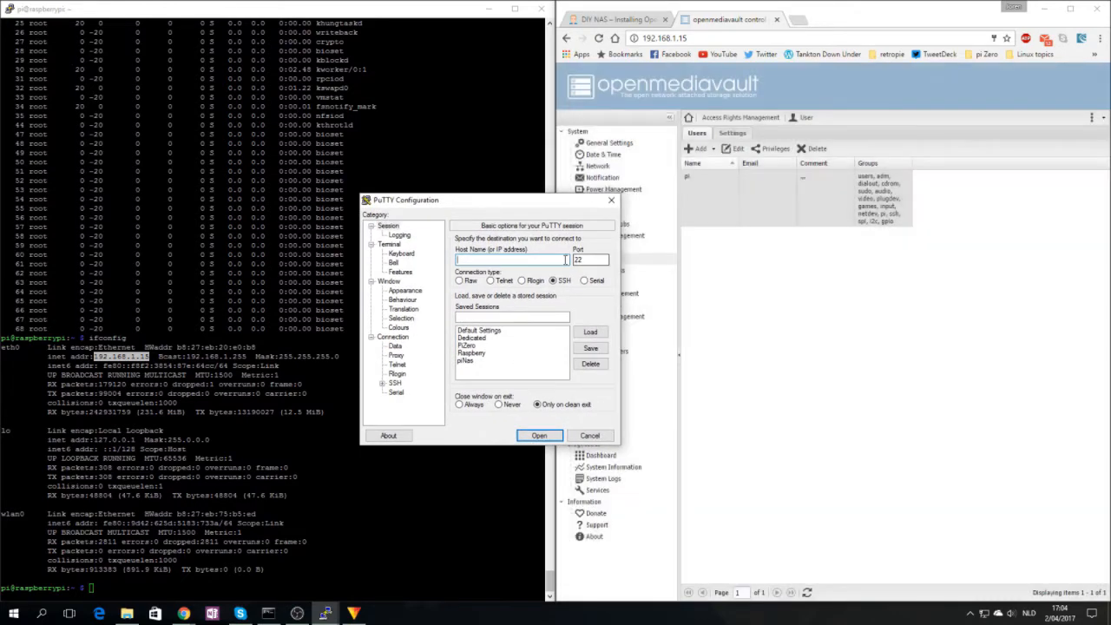
{"action": "type", "text": "192.168.1.15"}
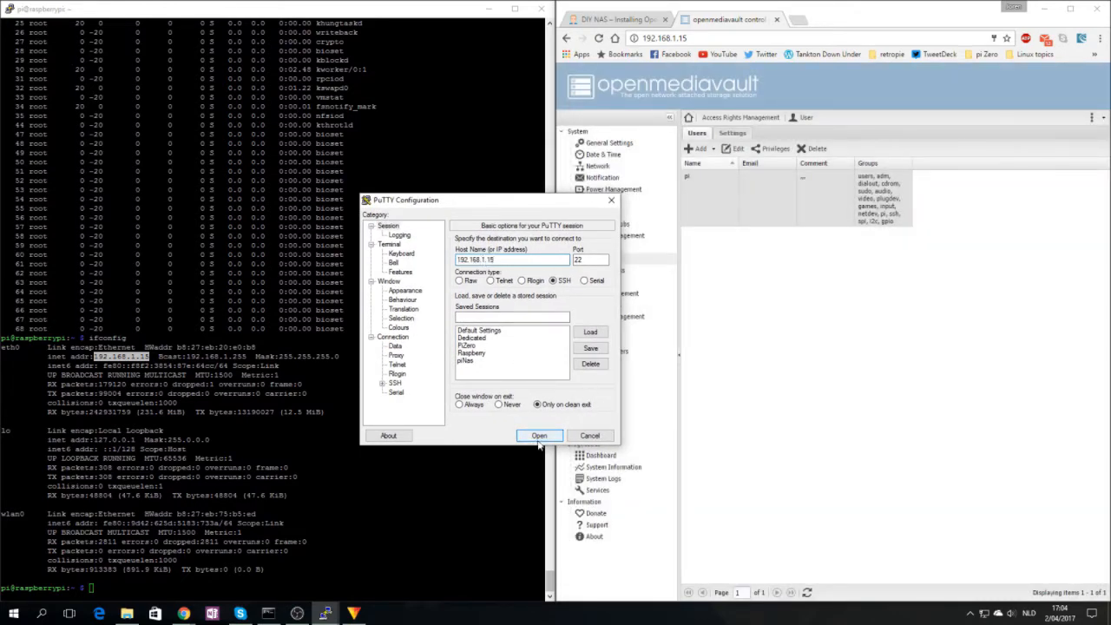
{"action": "left_click", "coordinate": [538, 434]}
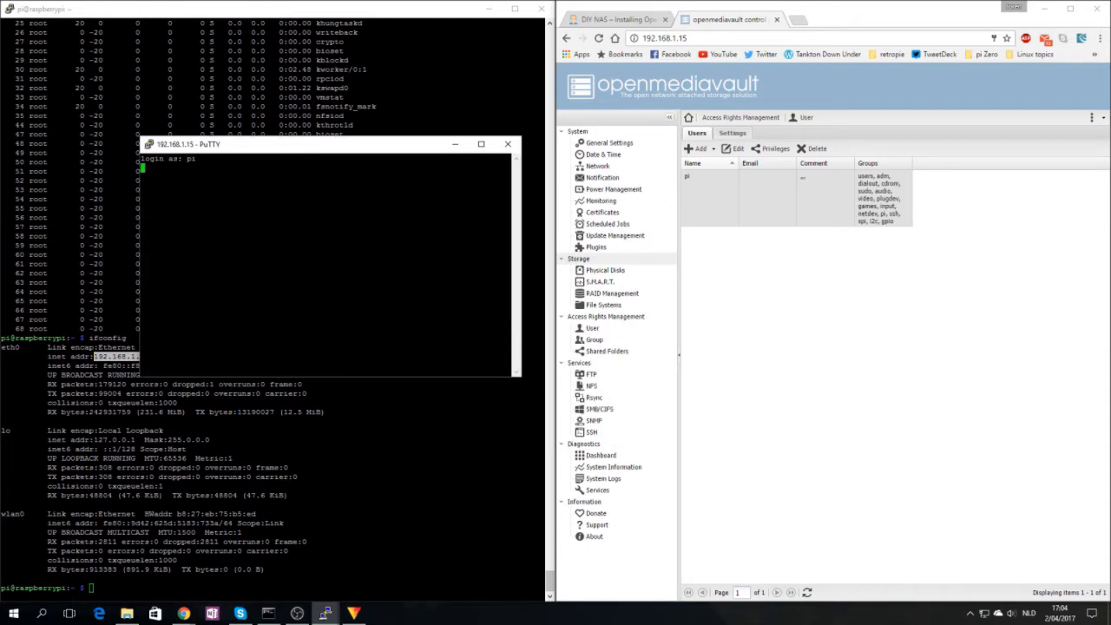
{"action": "key", "text": "Return"}
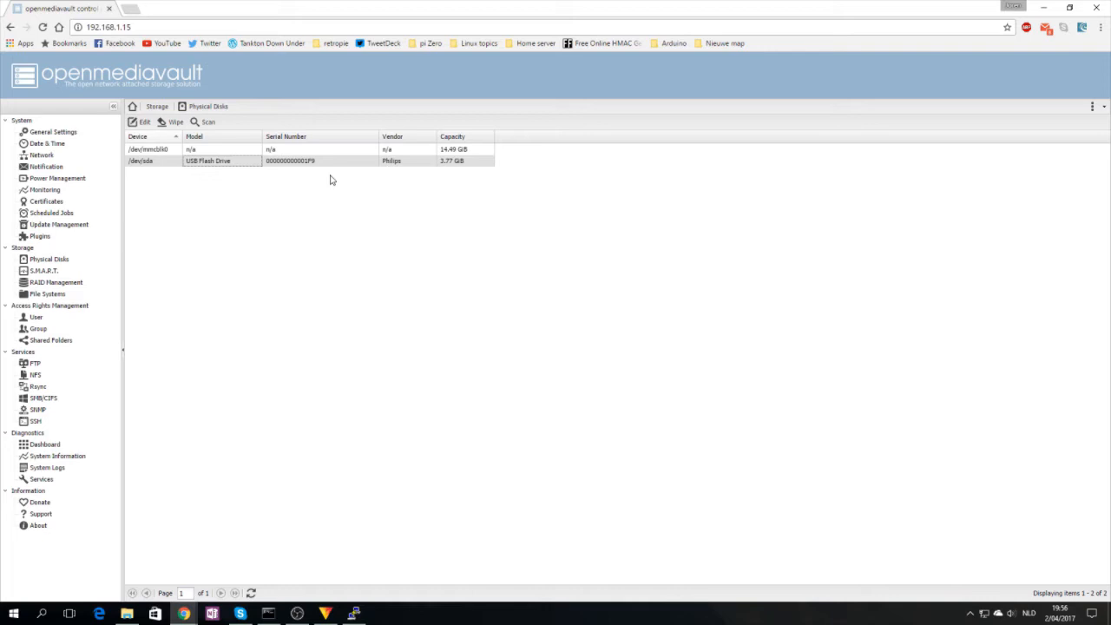
{"action": "mouse_move", "coordinate": [335, 191]}
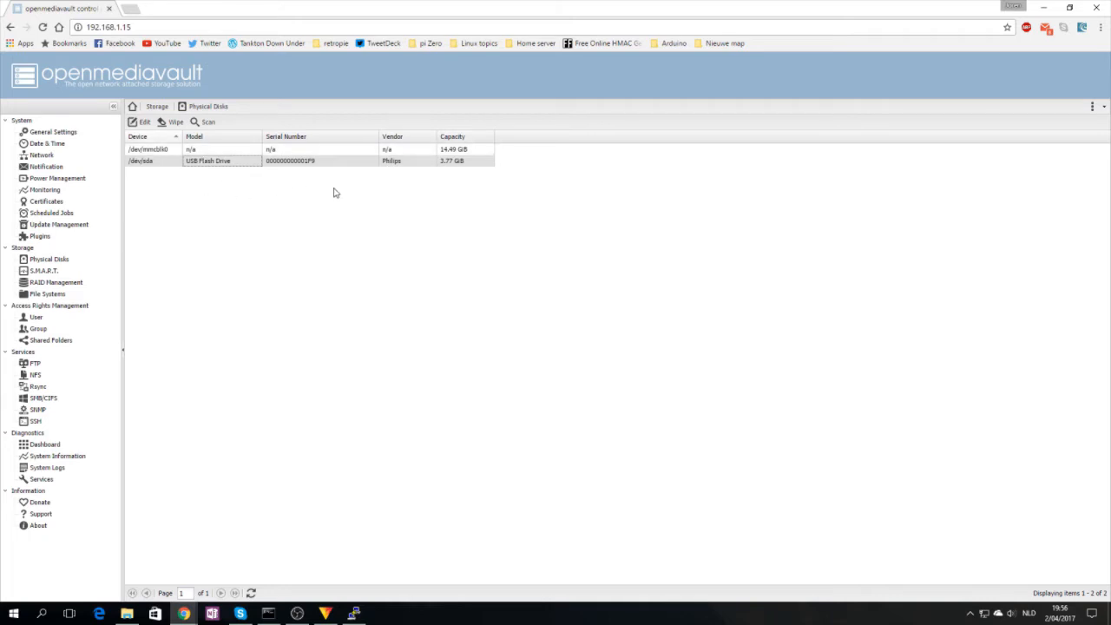
{"action": "mouse_move", "coordinate": [217, 114]}
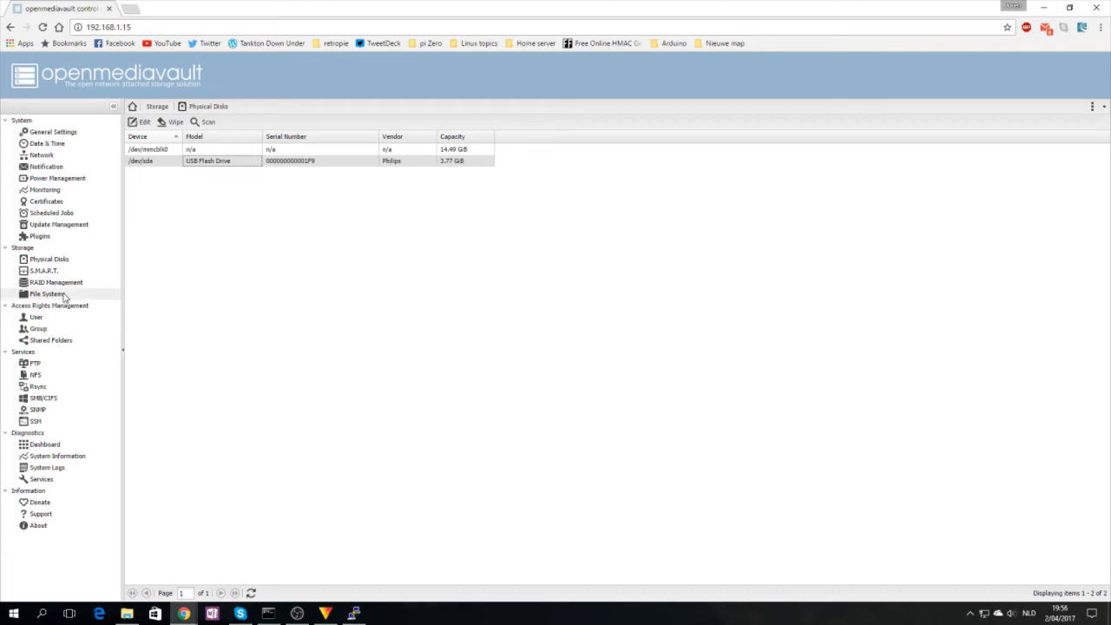
Step: Mount the tutorial ext4 file system under Storage > File Systems
{"action": "left_click", "coordinate": [46, 293]}
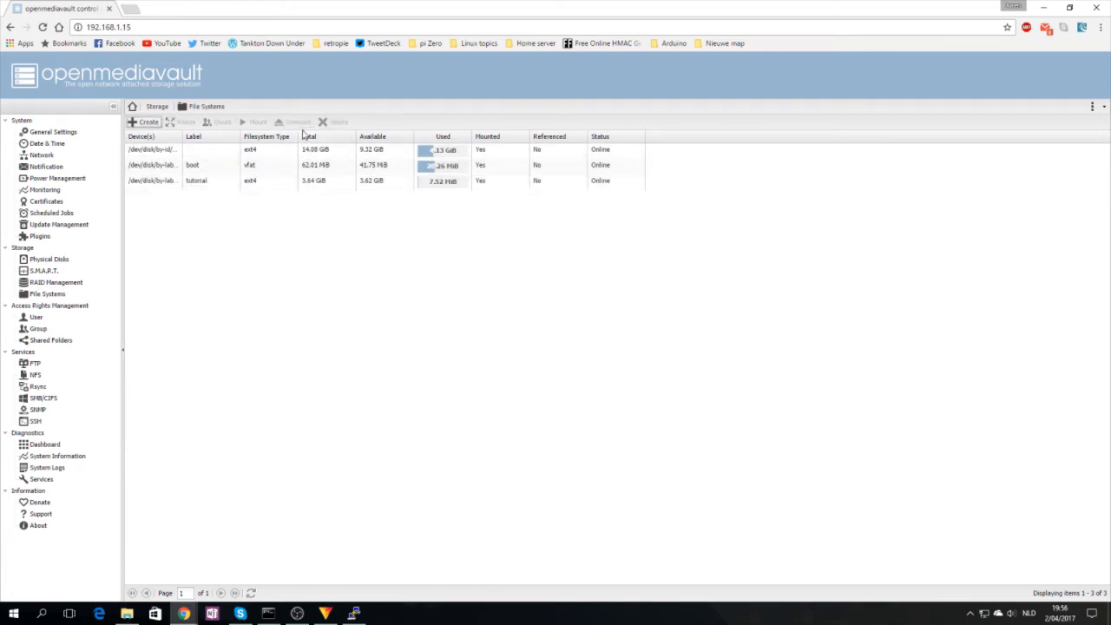
{"action": "left_click", "coordinate": [298, 121]}
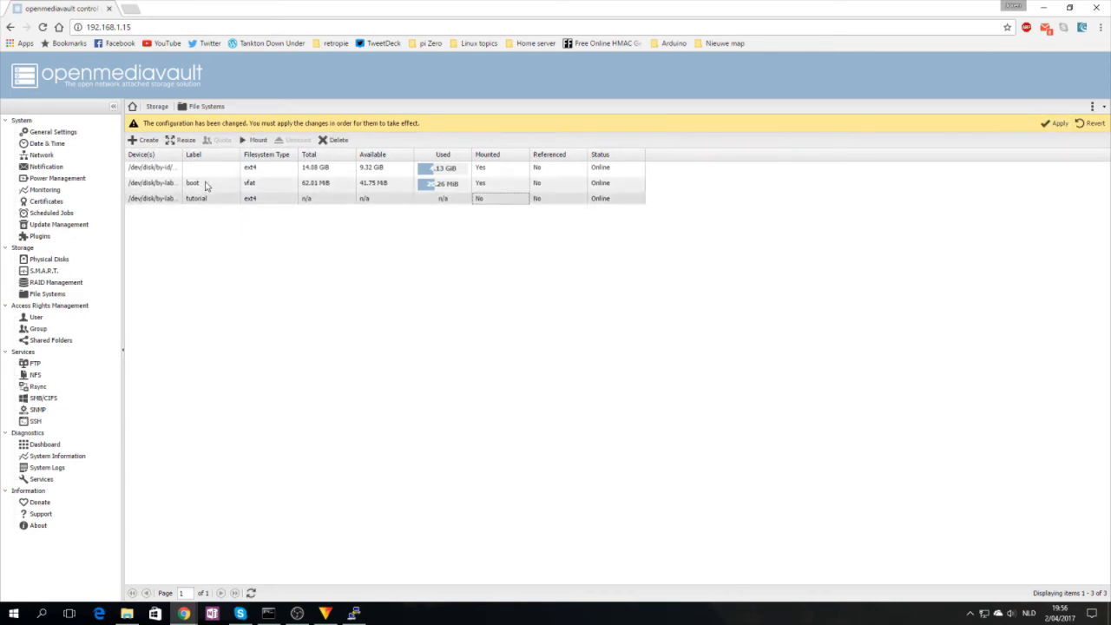
{"action": "mouse_move", "coordinate": [1057, 123]}
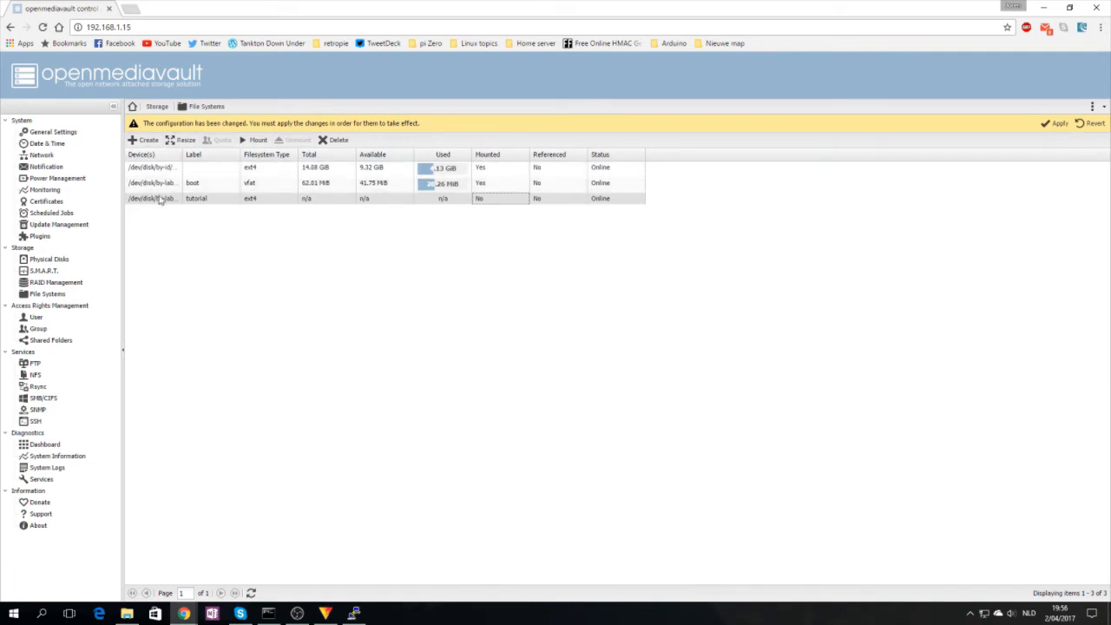
Step: Peek at the Create file system form without changes, then apply the pending configuration
{"action": "left_click", "coordinate": [146, 139]}
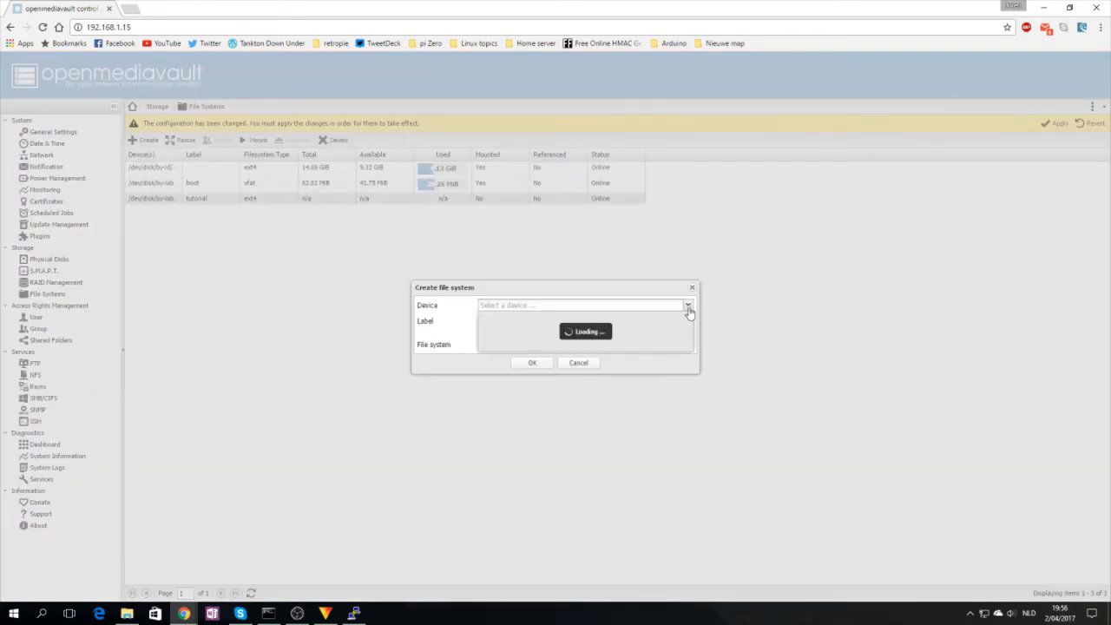
{"action": "left_click", "coordinate": [578, 362]}
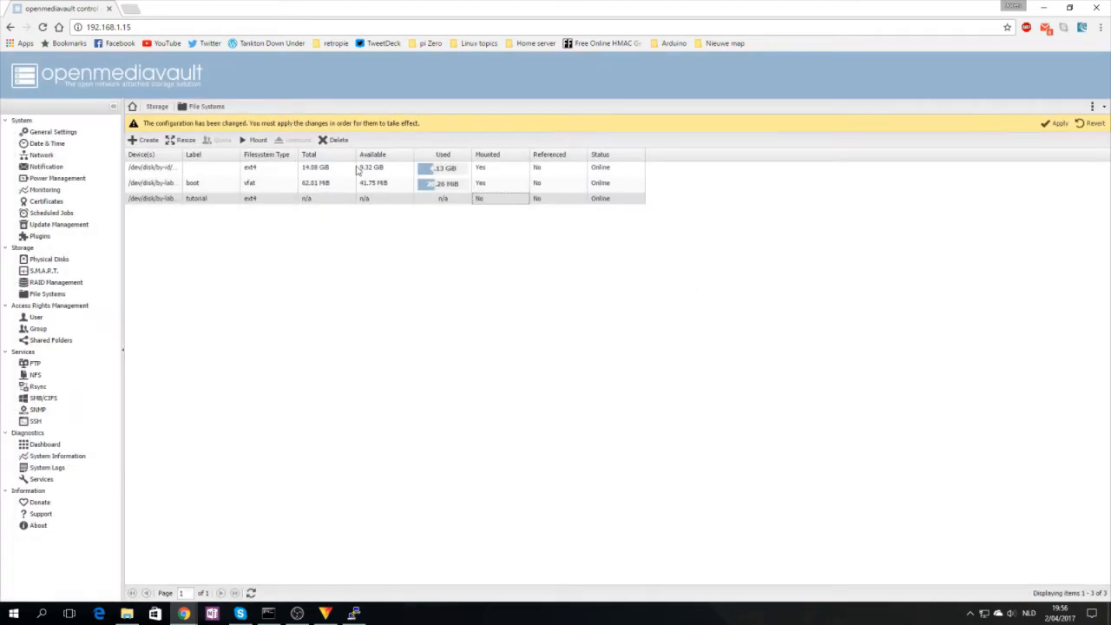
{"action": "left_click", "coordinate": [146, 139]}
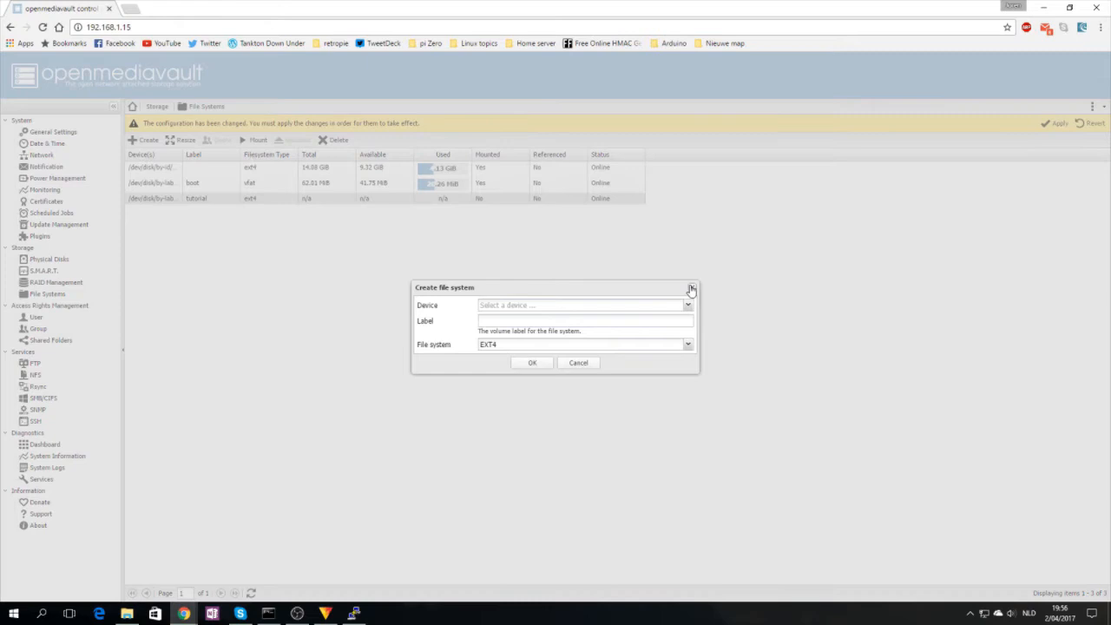
{"action": "left_click", "coordinate": [691, 288]}
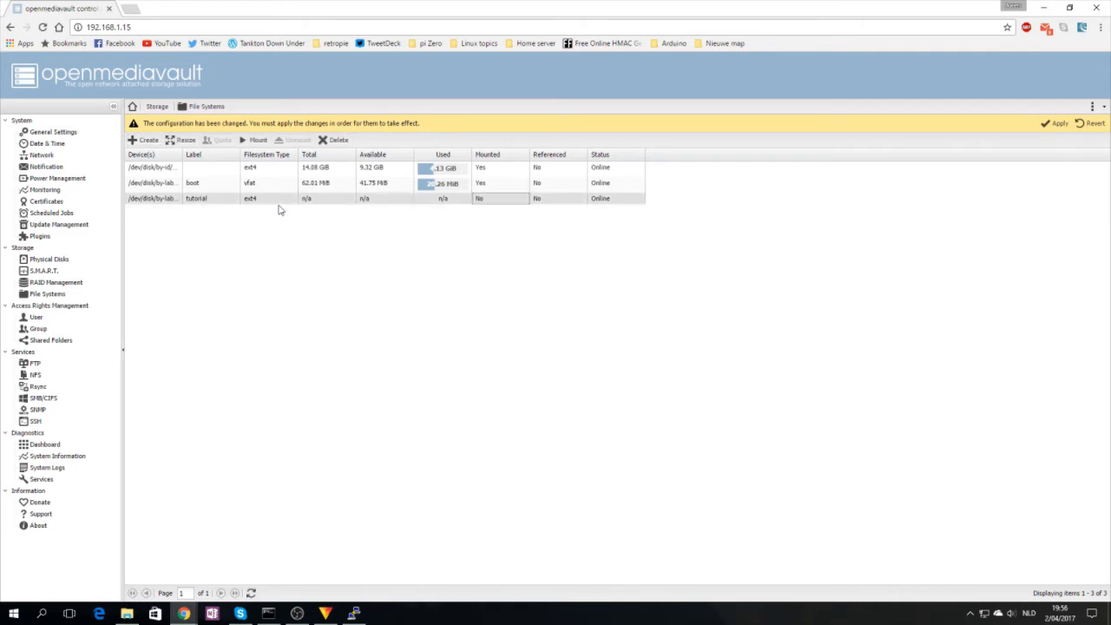
{"action": "mouse_move", "coordinate": [368, 376]}
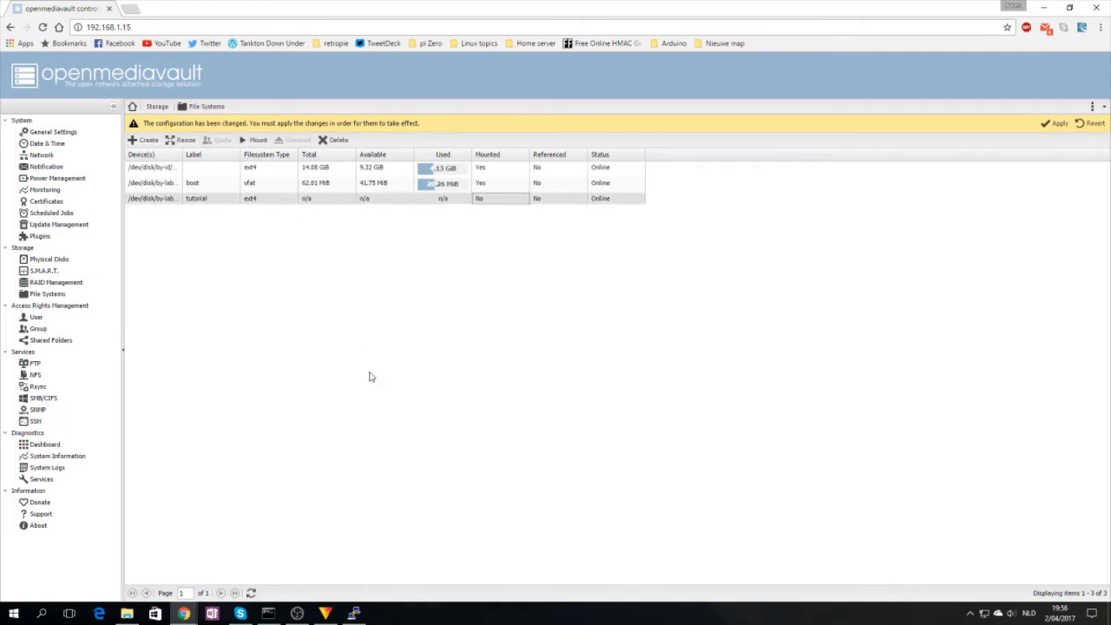
{"action": "mouse_move", "coordinate": [295, 152]}
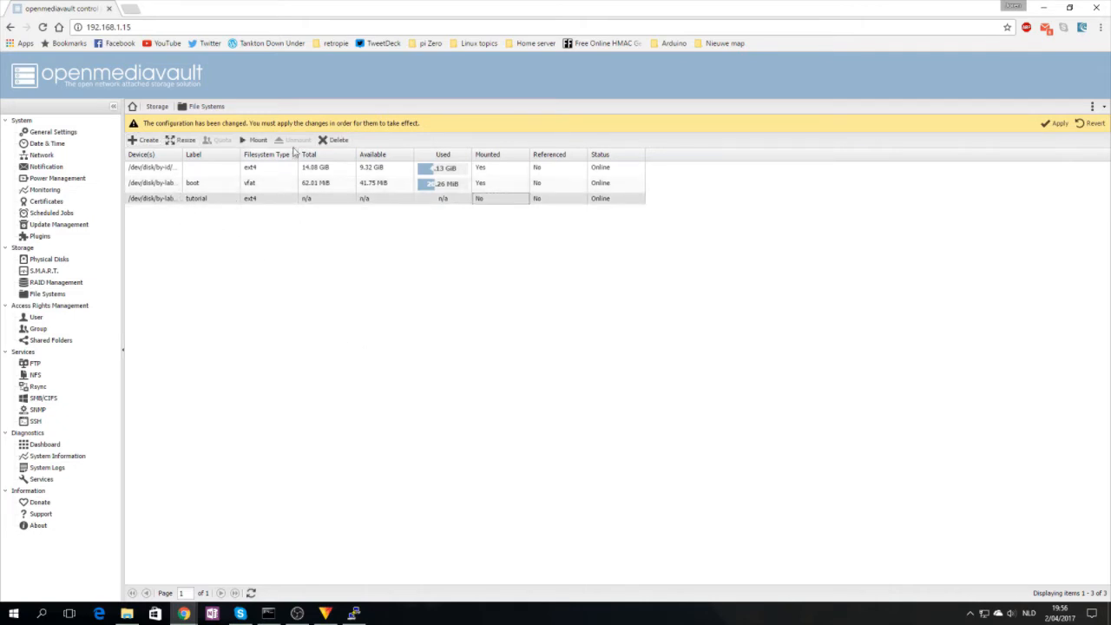
{"action": "left_click", "coordinate": [146, 139]}
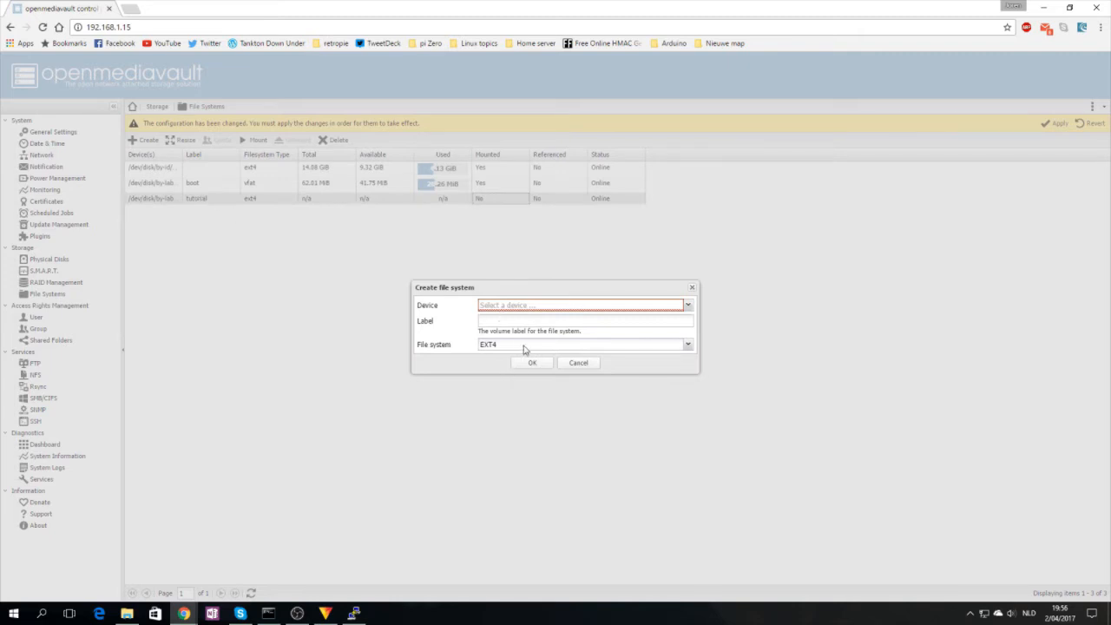
{"action": "left_click", "coordinate": [687, 343]}
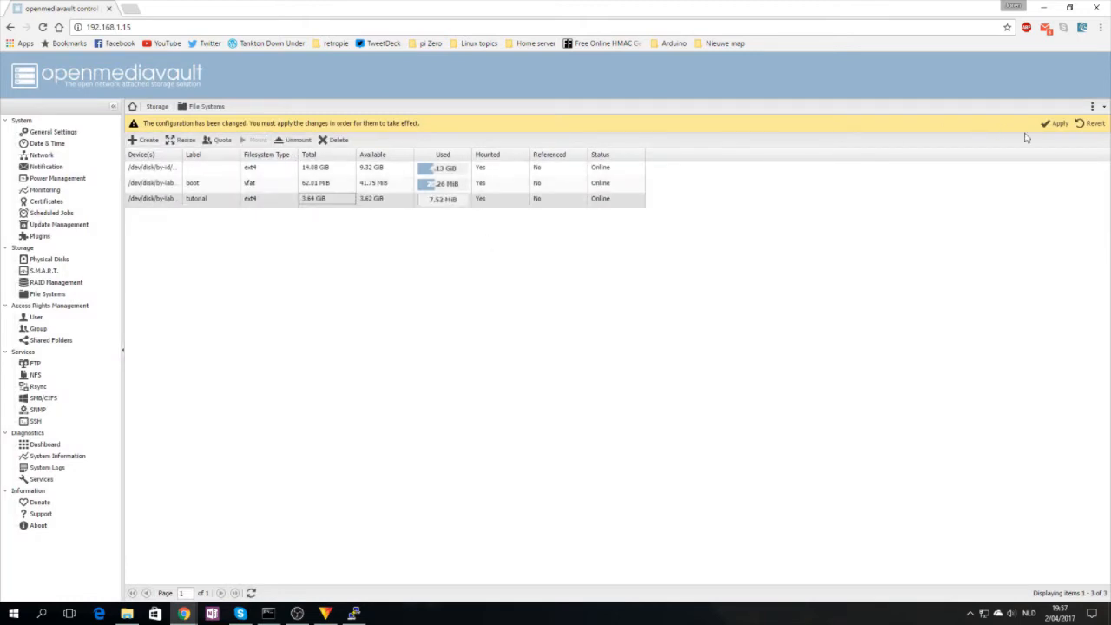
{"action": "left_click", "coordinate": [1057, 122]}
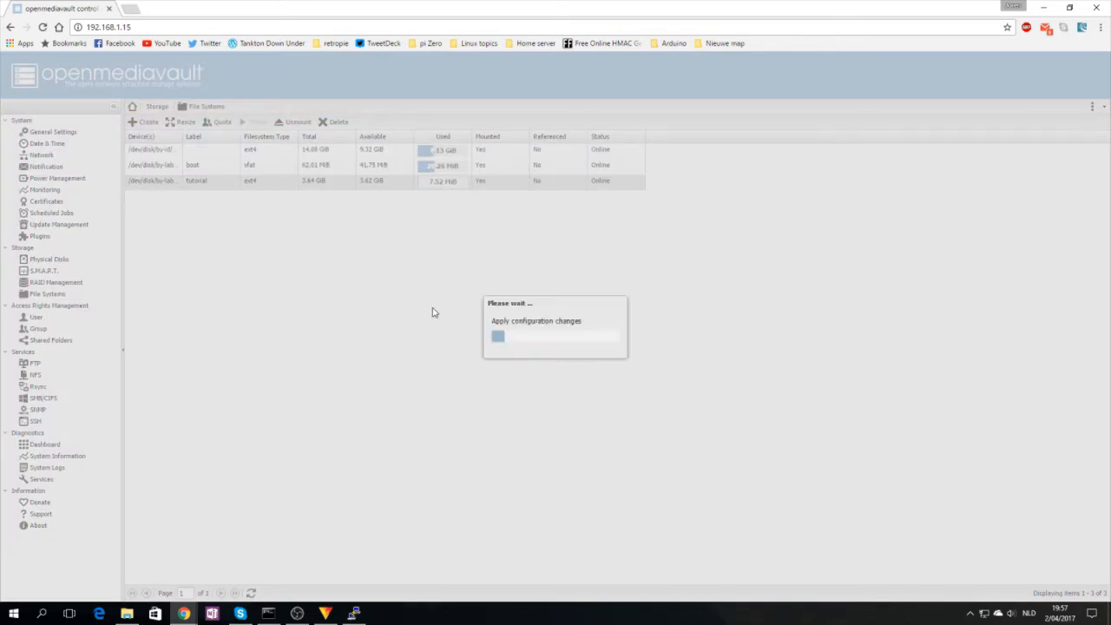
{"action": "mouse_move", "coordinate": [408, 288]}
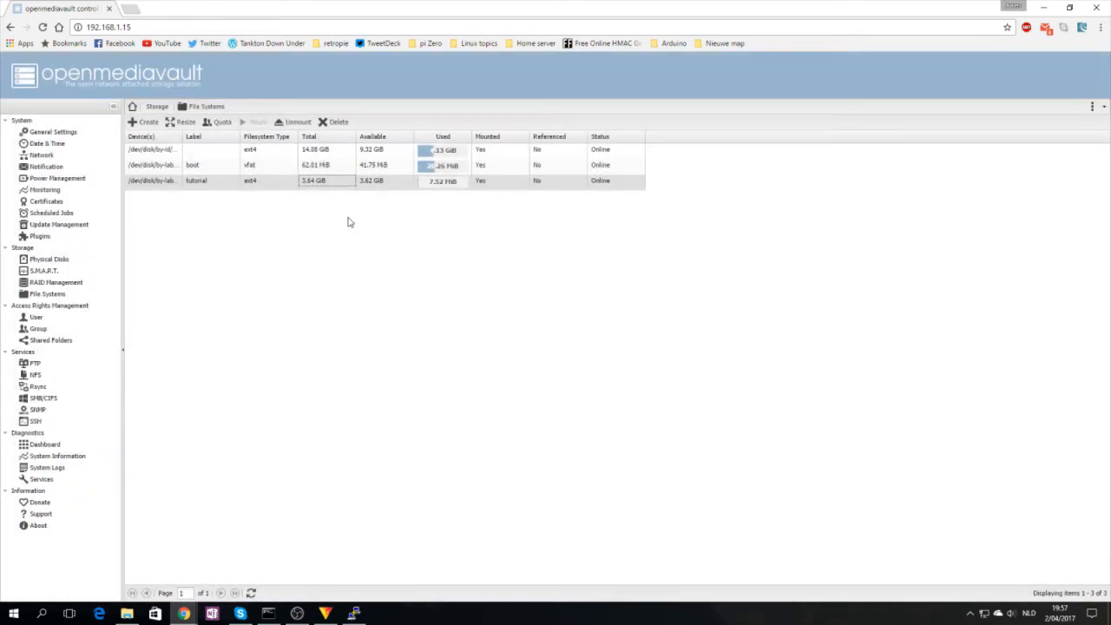
Step: Add a shared folder named tutorial on the tutorial device with Everyone: read/write permissions
{"action": "left_click", "coordinate": [50, 339]}
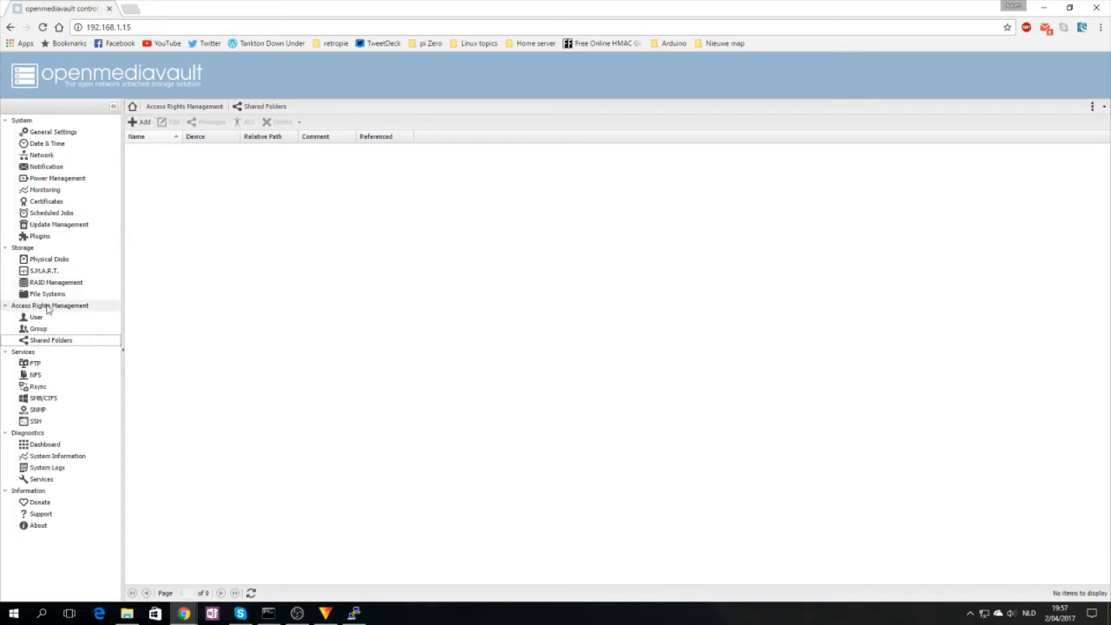
{"action": "left_click", "coordinate": [140, 122]}
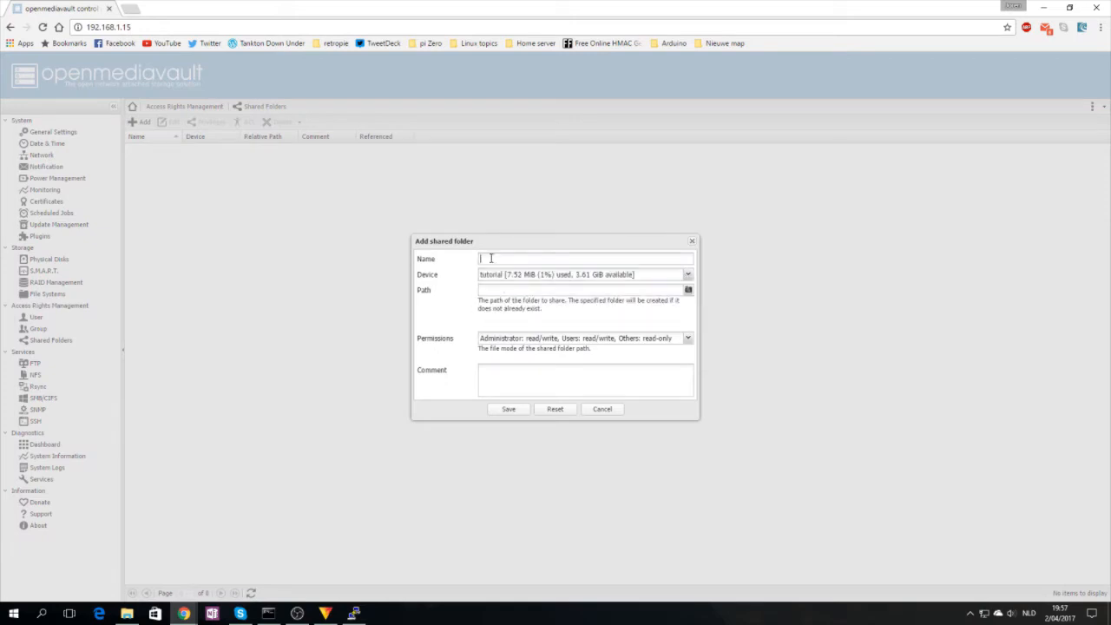
{"action": "type", "text": "tutorial"}
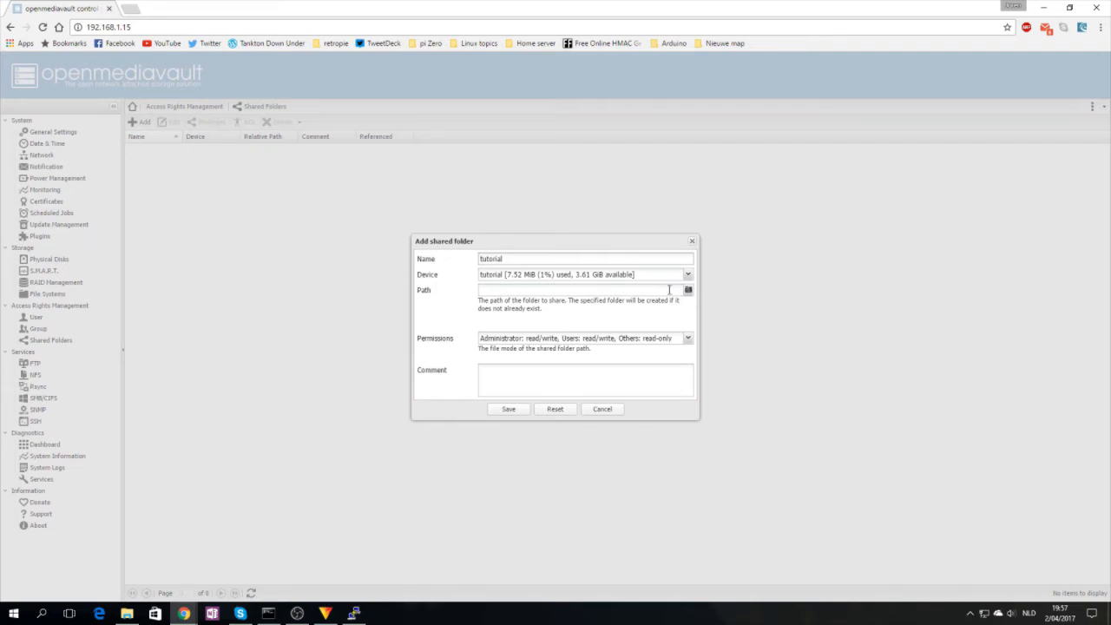
{"action": "left_click", "coordinate": [687, 290]}
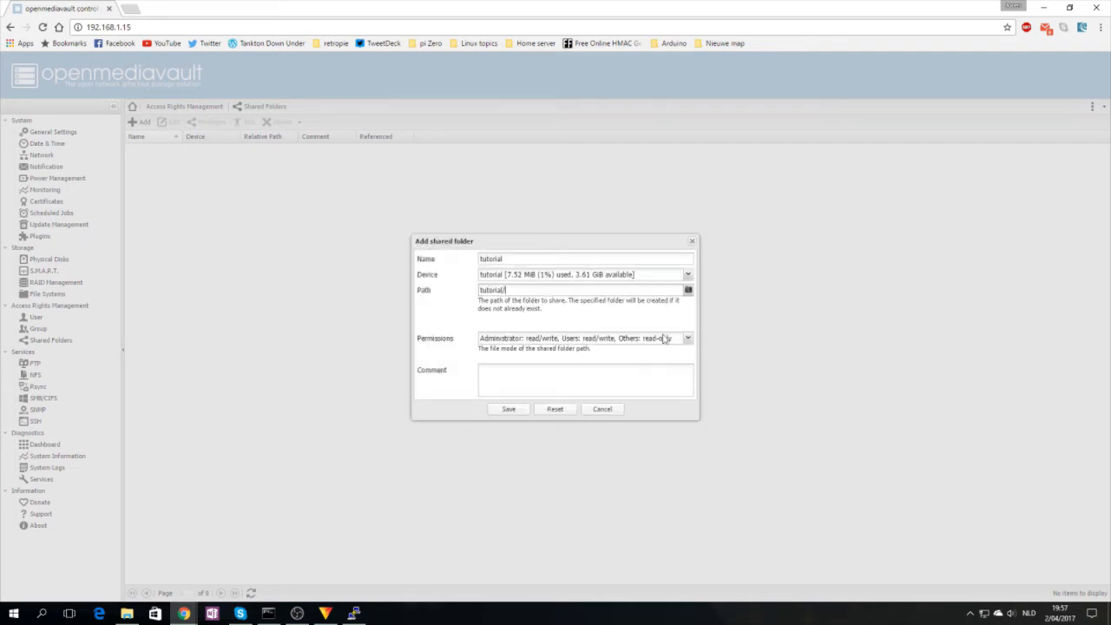
{"action": "left_click", "coordinate": [687, 337]}
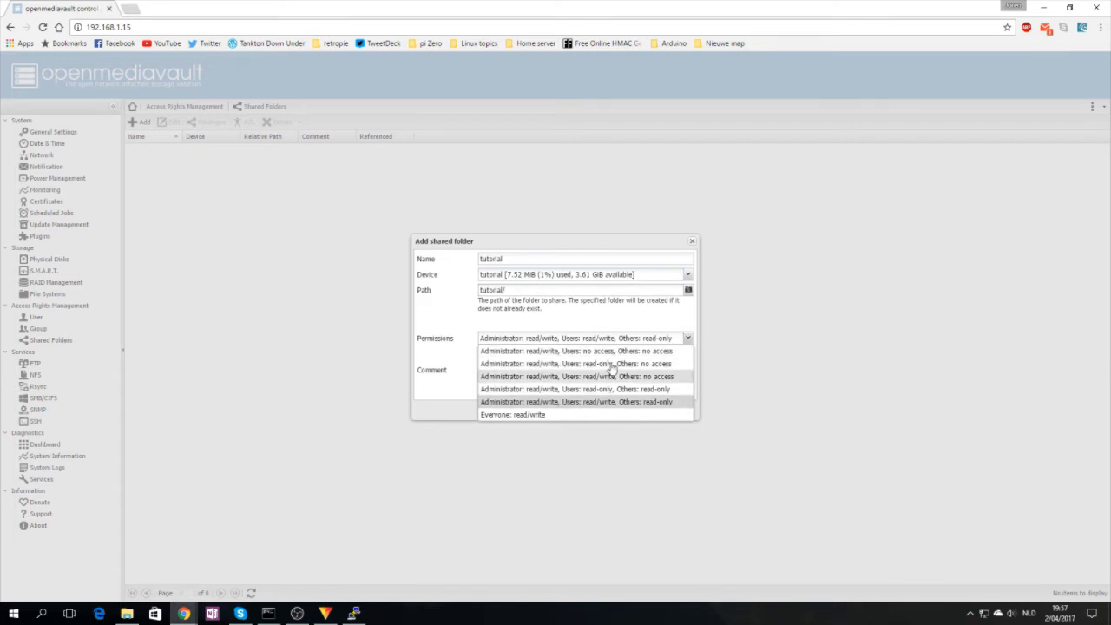
{"action": "left_click", "coordinate": [512, 413]}
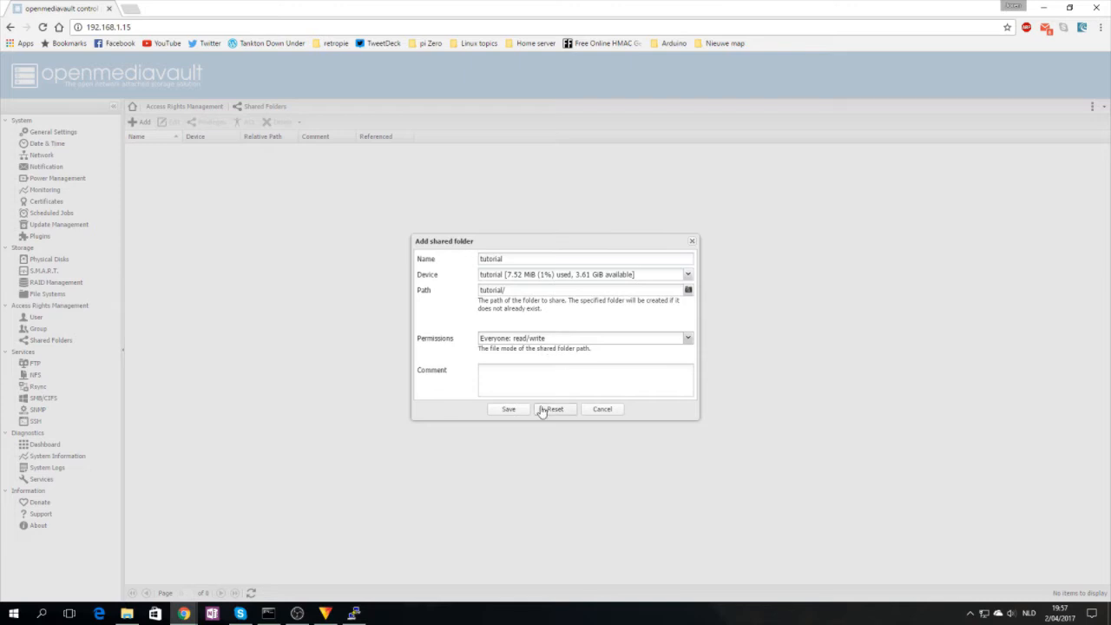
Step: Save the tutorial shared folder and move to the SMB/CIFS service settings
{"action": "left_click", "coordinate": [508, 409]}
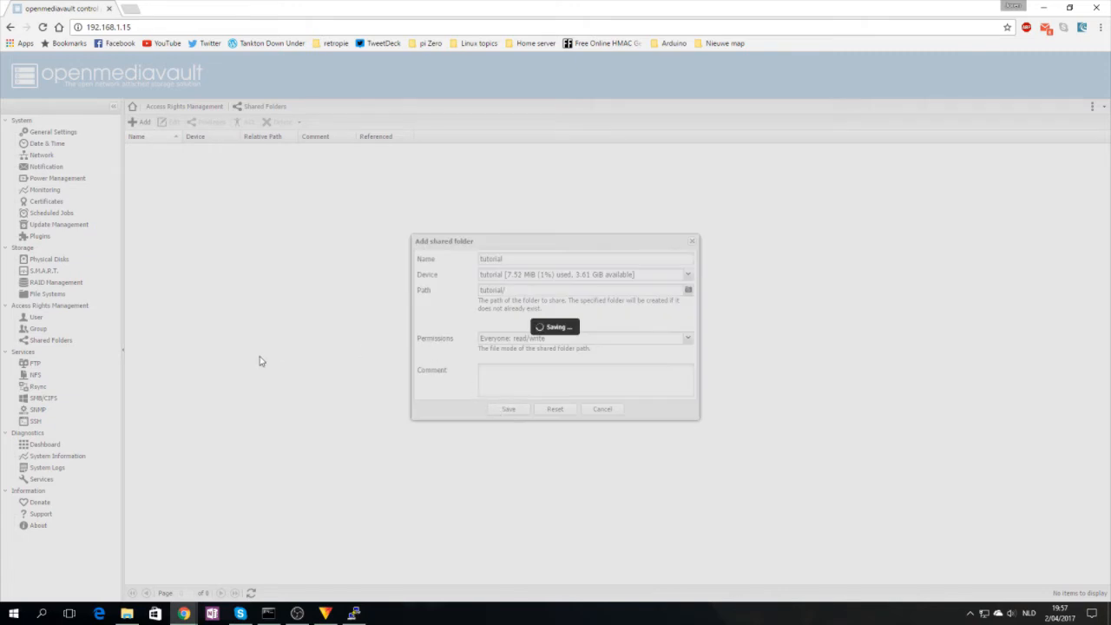
{"action": "left_click", "coordinate": [506, 409]}
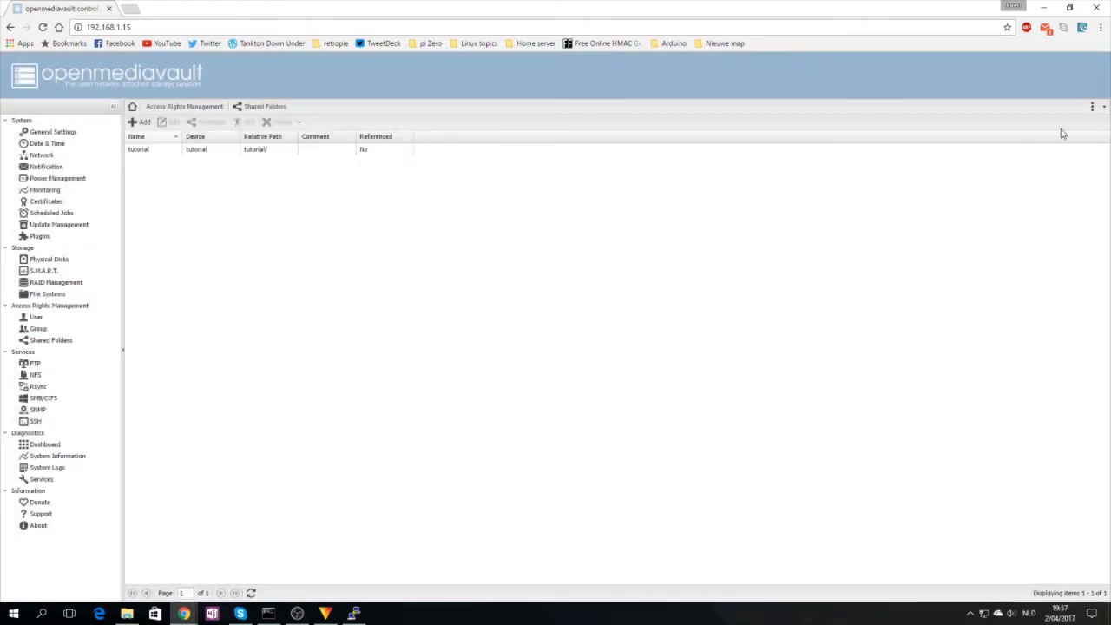
{"action": "mouse_move", "coordinate": [982, 118]}
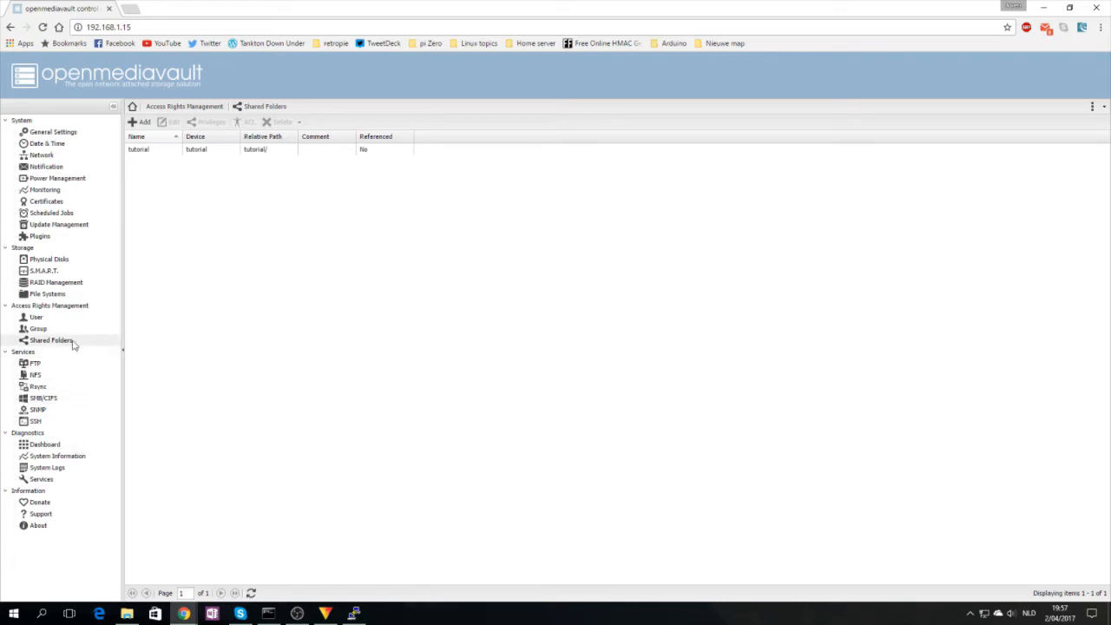
{"action": "mouse_move", "coordinate": [115, 365]}
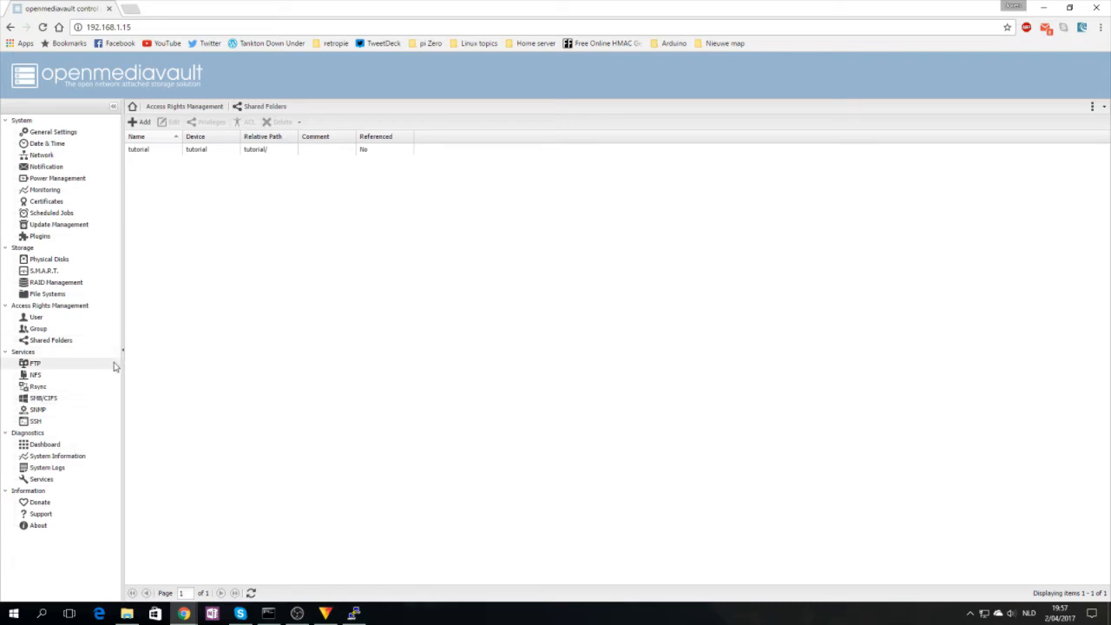
{"action": "mouse_move", "coordinate": [67, 406]}
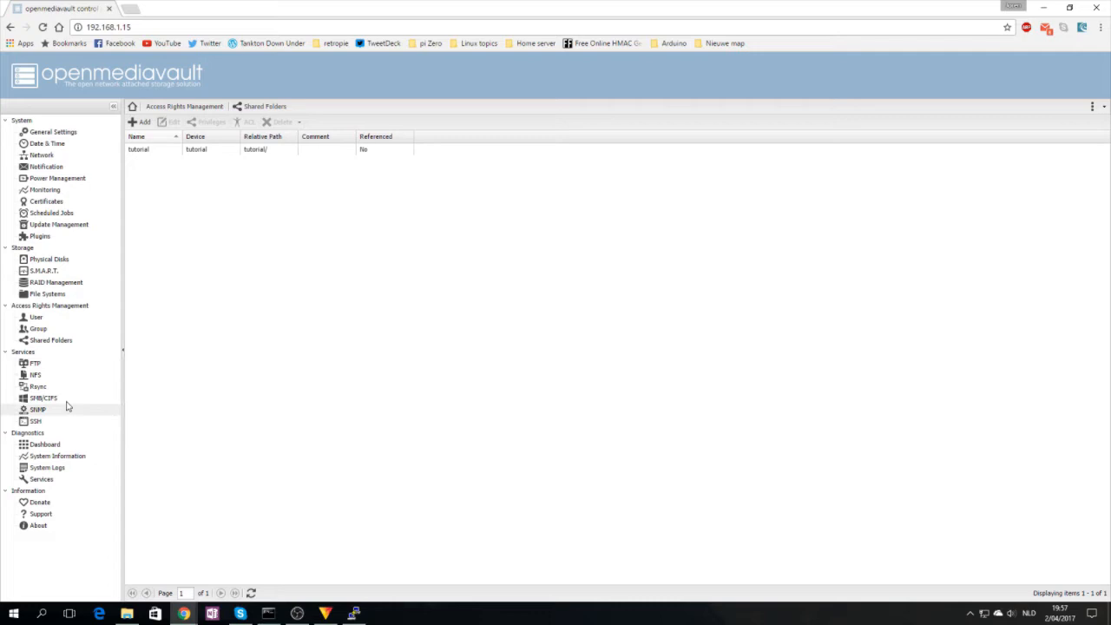
{"action": "left_click", "coordinate": [44, 397]}
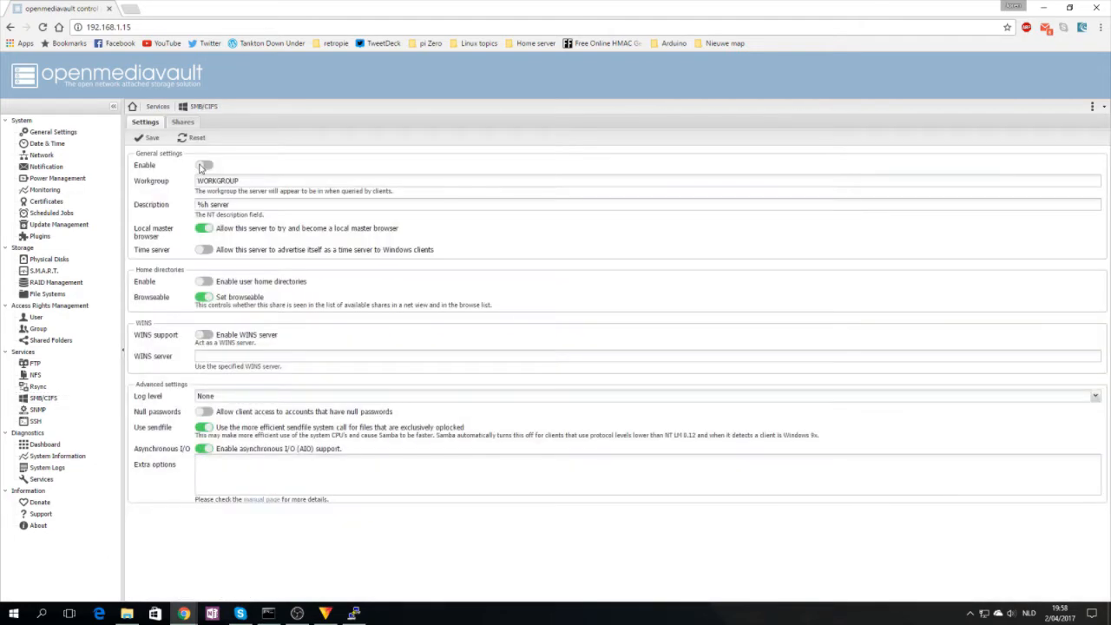
Step: Switch to the SMB/CIFS Shares list and start adding a new share
{"action": "left_click", "coordinate": [203, 165]}
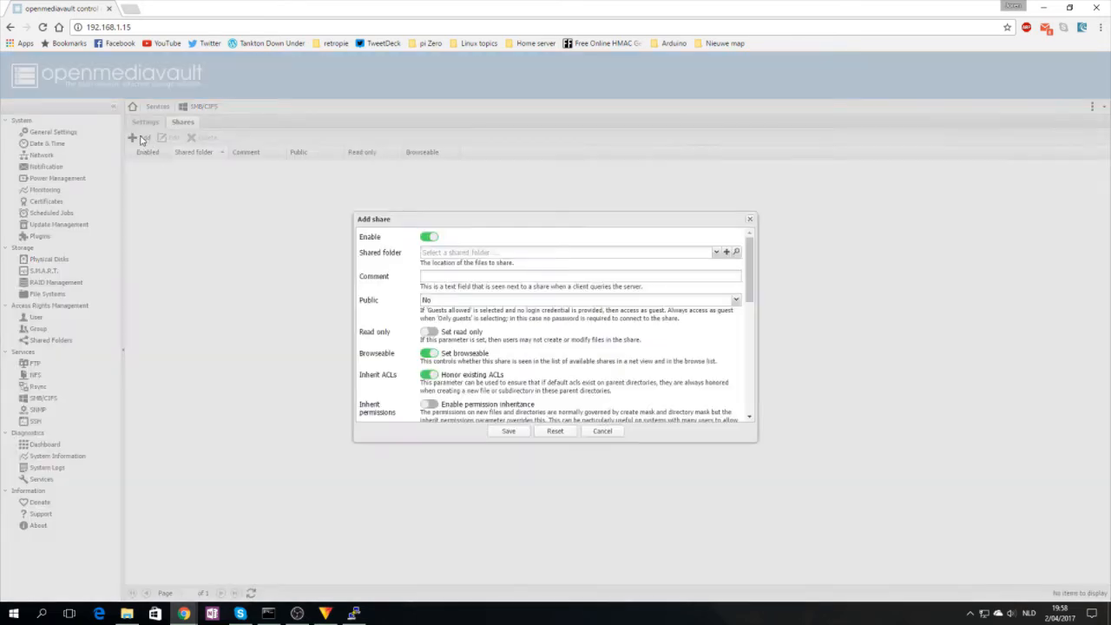
Step: Create an SMB share of the tutorial folder with Public set to Only guests and save it
{"action": "left_click", "coordinate": [715, 252]}
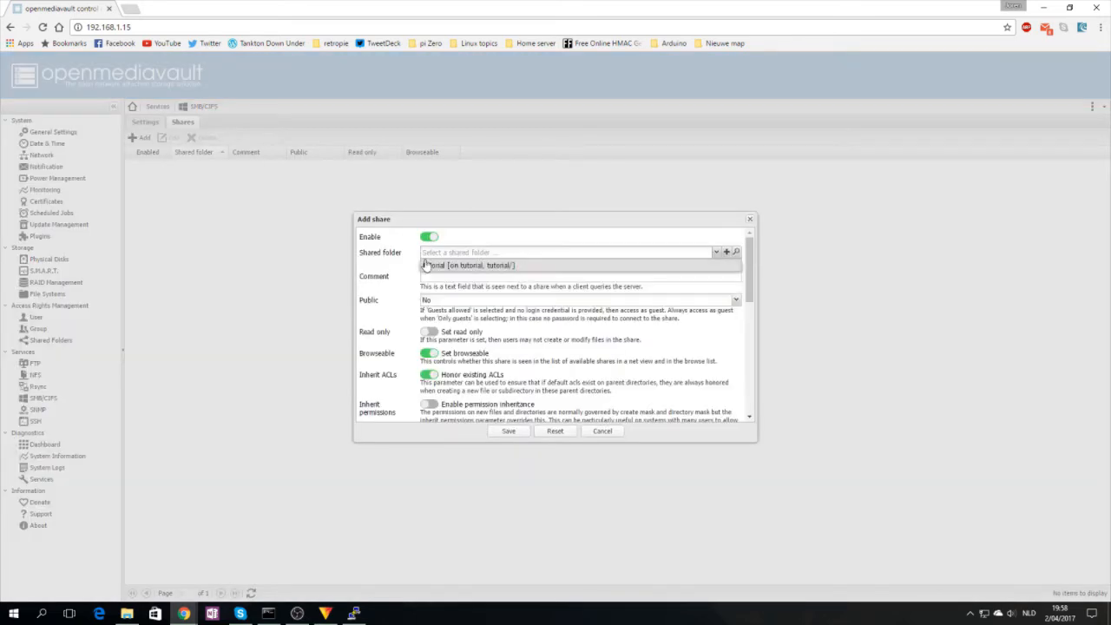
{"action": "left_click", "coordinate": [468, 264]}
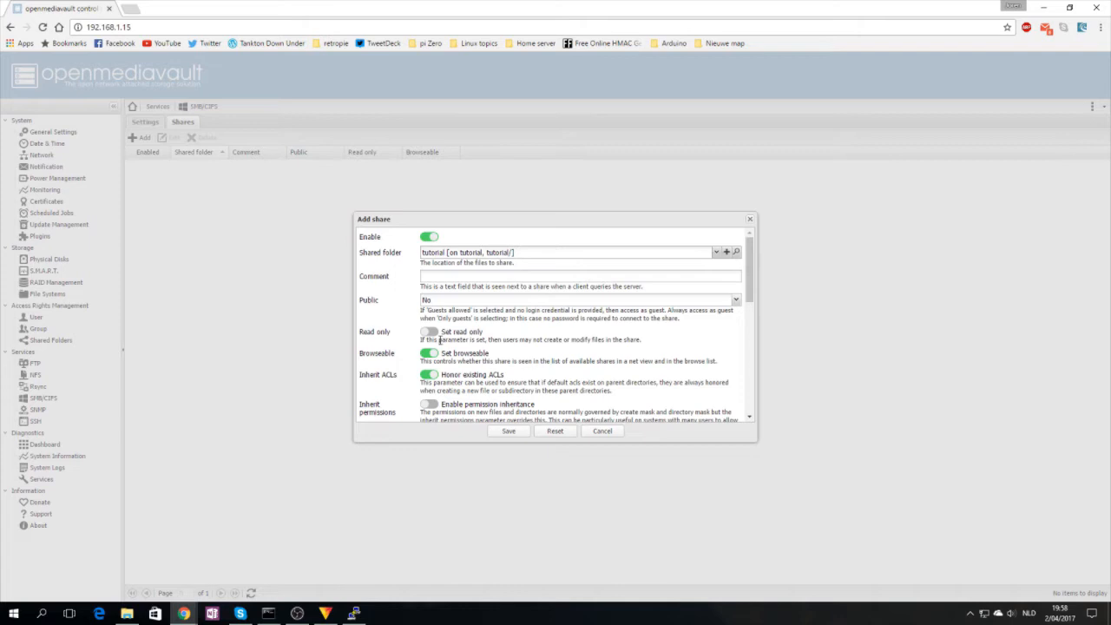
{"action": "mouse_move", "coordinate": [681, 298]}
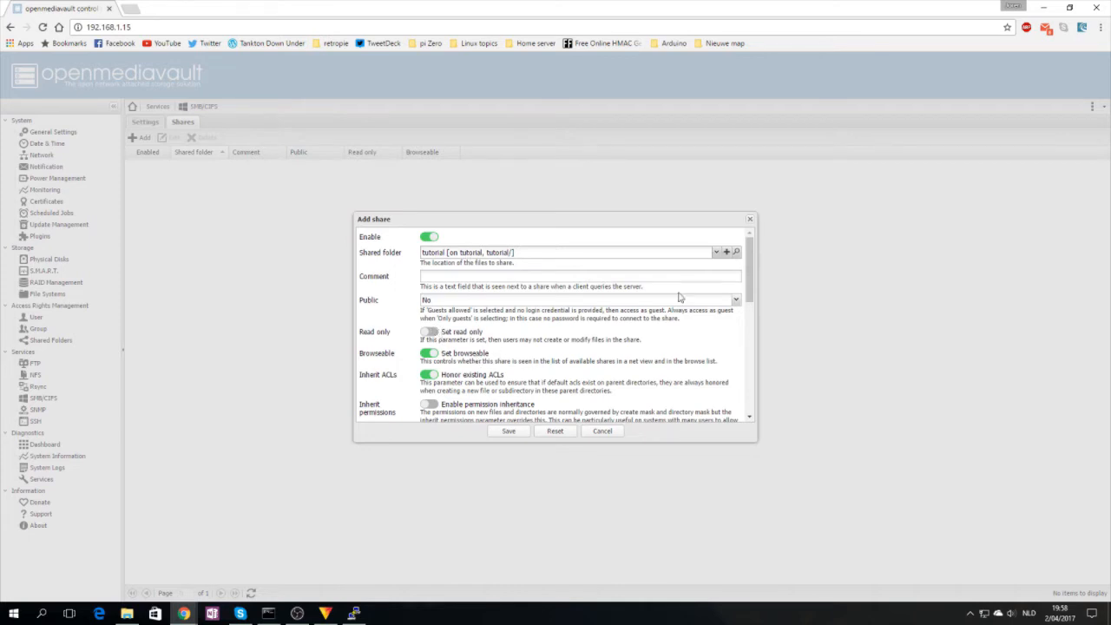
{"action": "left_click", "coordinate": [735, 299]}
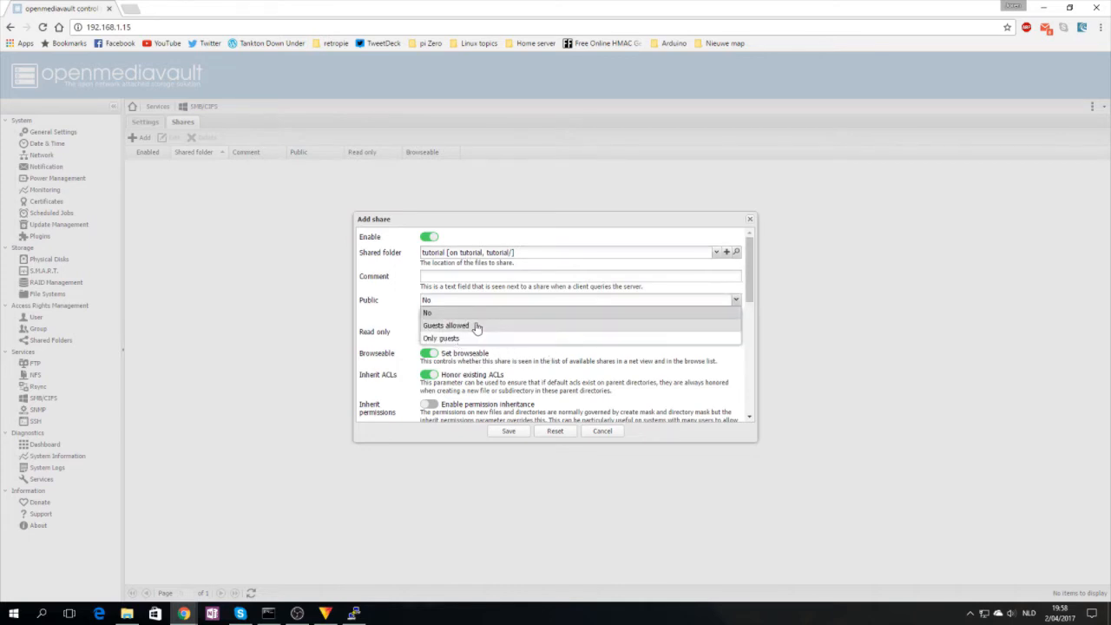
{"action": "left_click", "coordinate": [441, 337]}
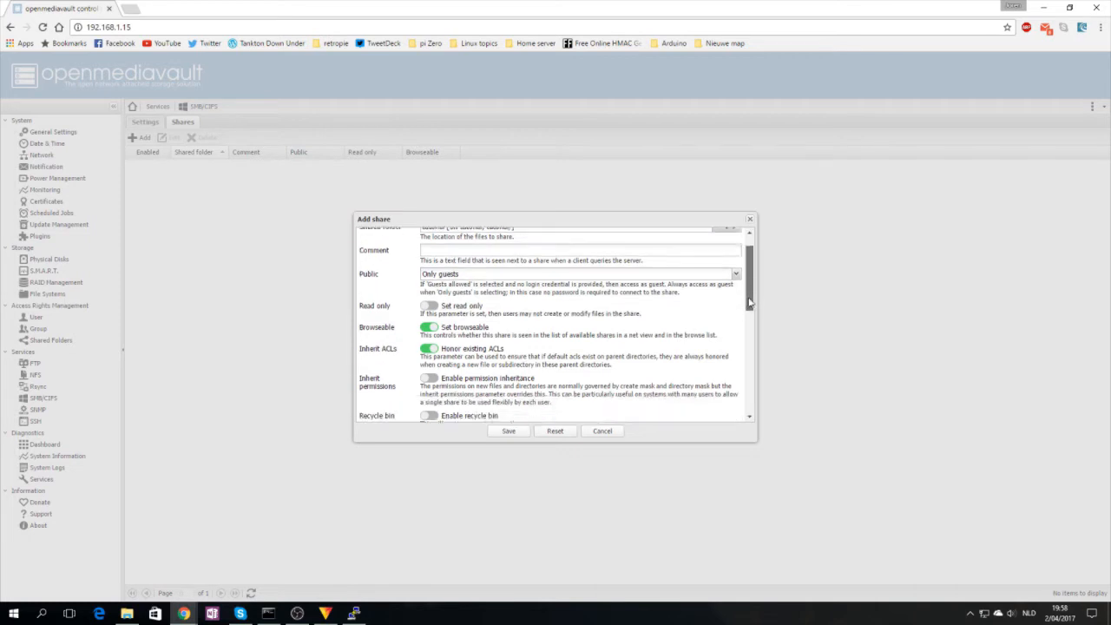
{"action": "scroll", "scroll_direction": "down", "scroll_amount": 3}
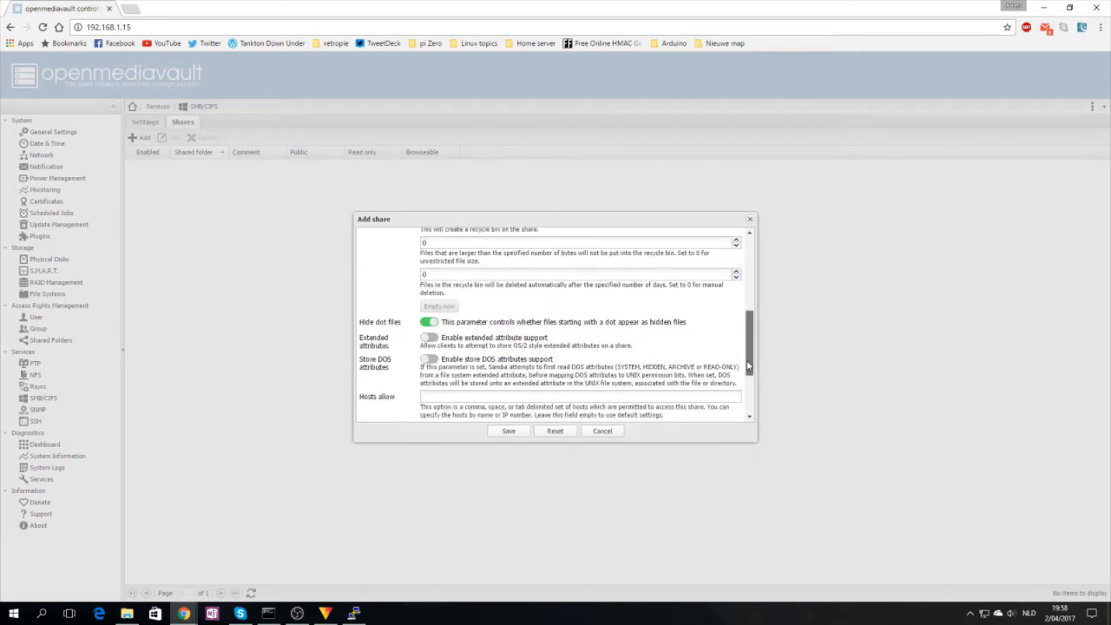
{"action": "scroll", "scroll_direction": "up", "scroll_amount": 3}
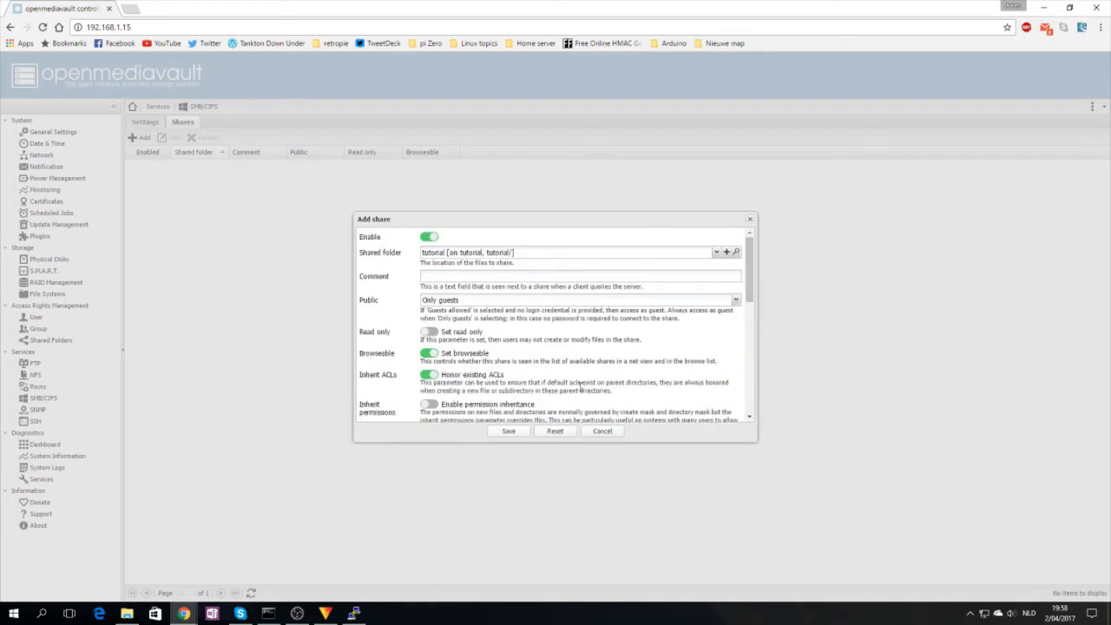
{"action": "left_click", "coordinate": [509, 430]}
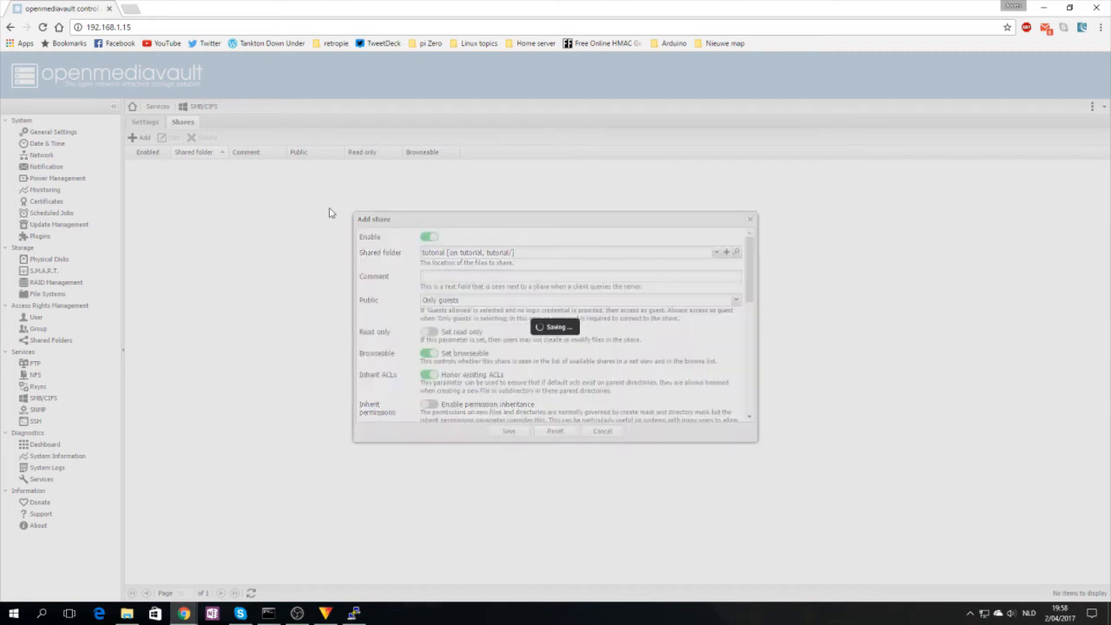
Step: Apply the pending configuration changes and confirm with Yes
{"action": "left_click", "coordinate": [508, 430]}
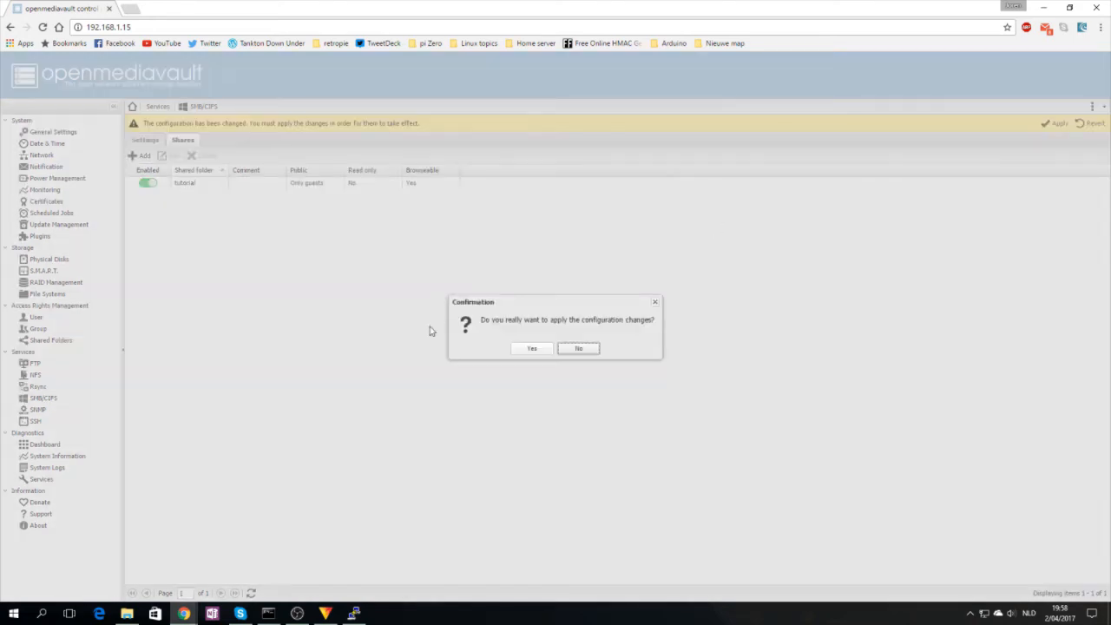
{"action": "left_click", "coordinate": [531, 347]}
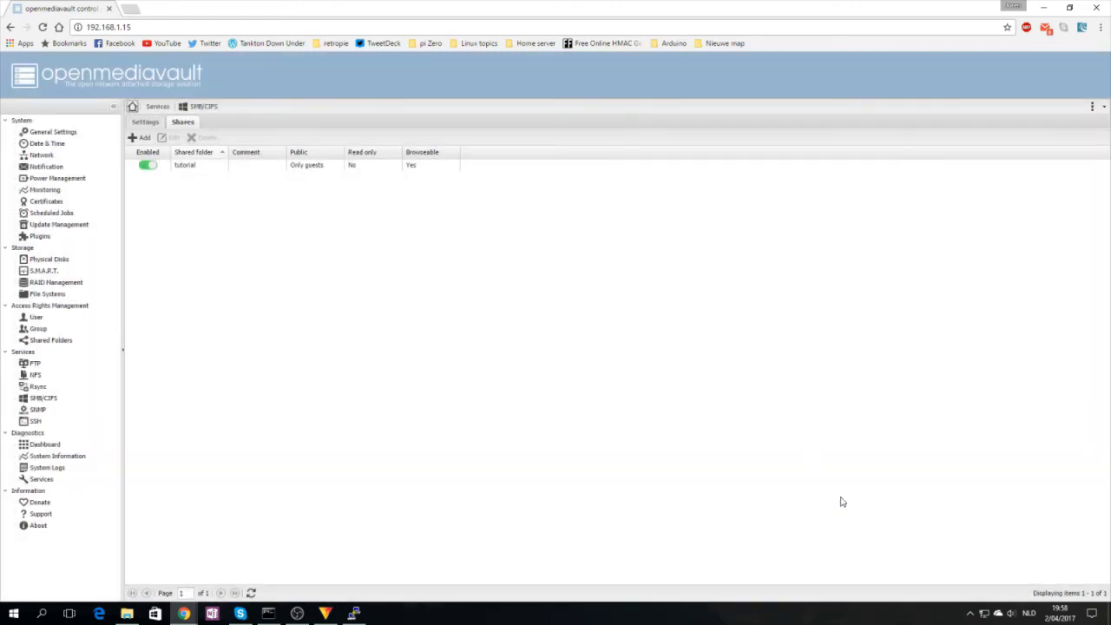
{"action": "mouse_move", "coordinate": [219, 515]}
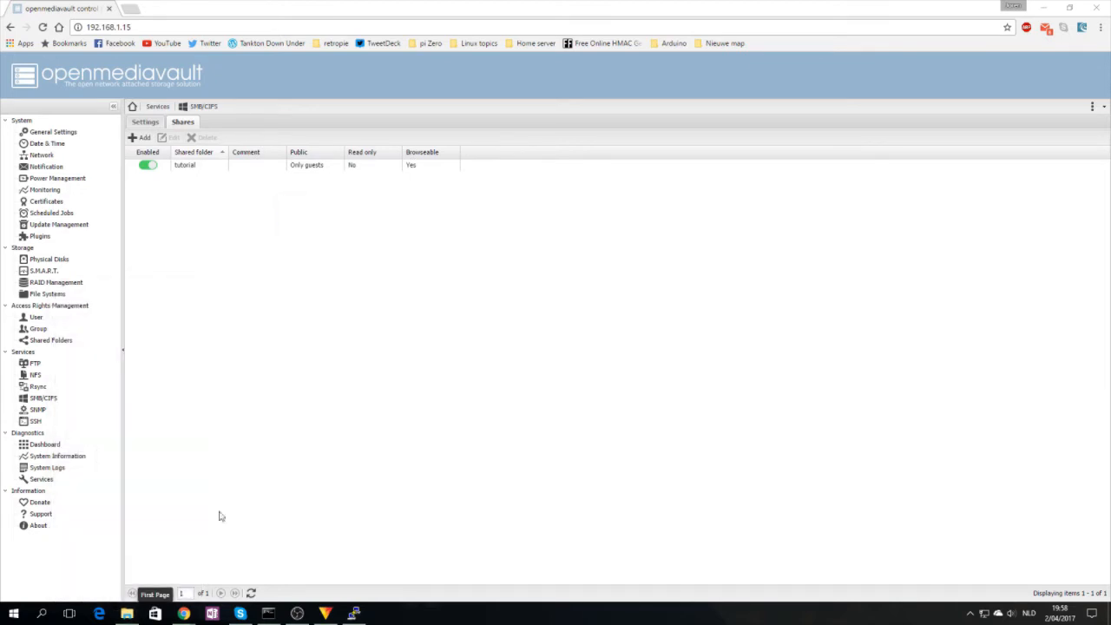
Step: Check File Explorer's Network view, then save and apply the SMB/CIFS service settings
{"action": "left_click", "coordinate": [127, 614]}
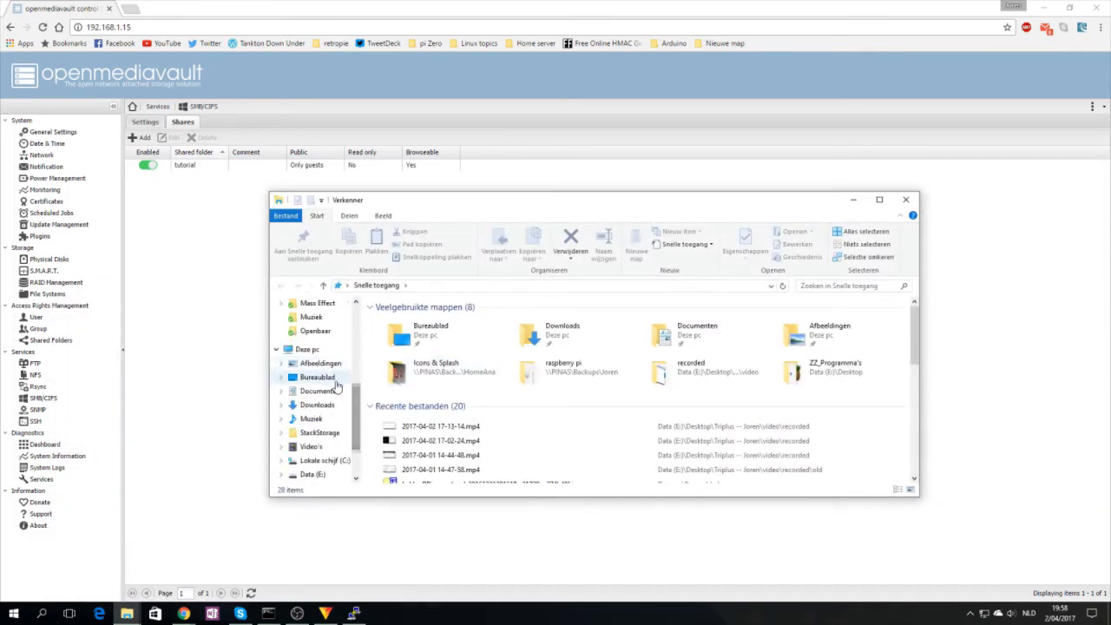
{"action": "left_click", "coordinate": [309, 432]}
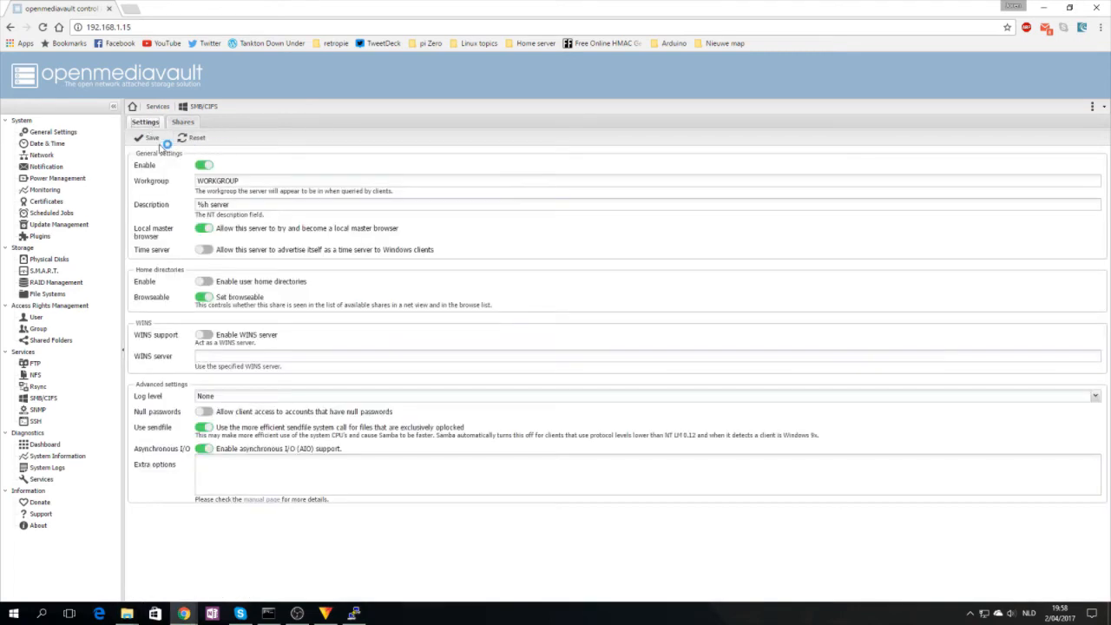
{"action": "left_click", "coordinate": [150, 138]}
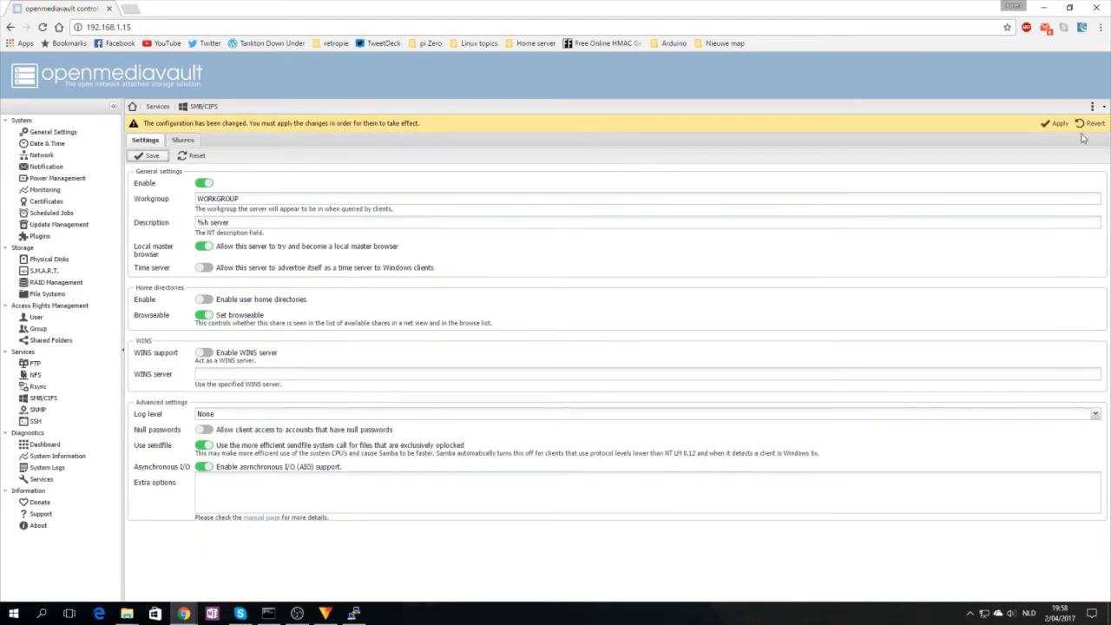
{"action": "left_click", "coordinate": [1059, 121]}
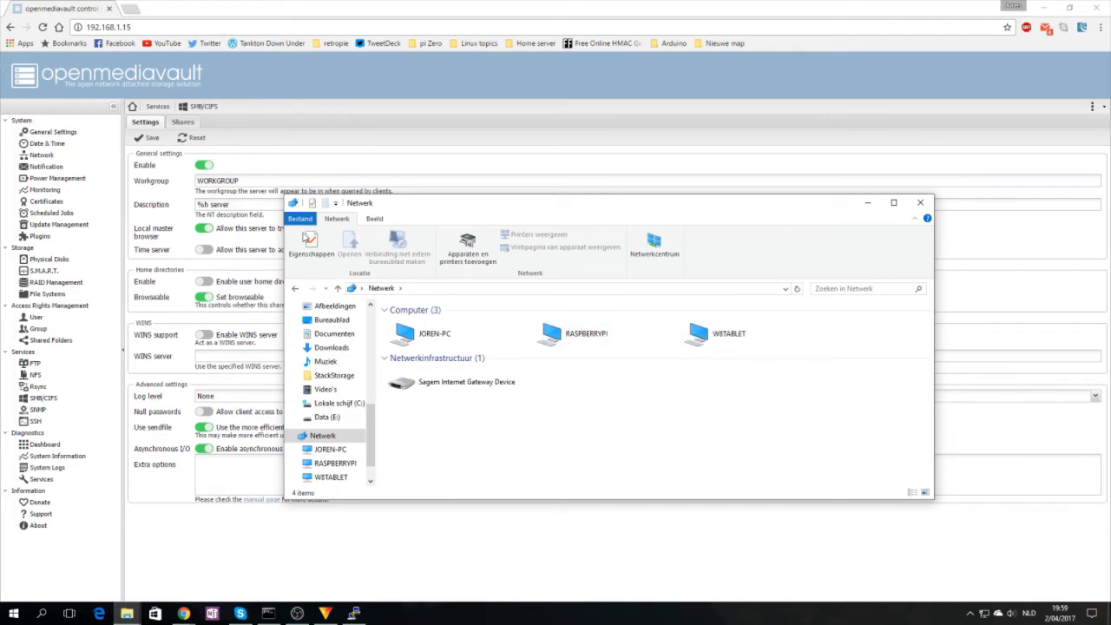
Step: Browse into the empty tutorial share on RASPBERRYPI over the network
{"action": "double_click", "coordinate": [571, 333]}
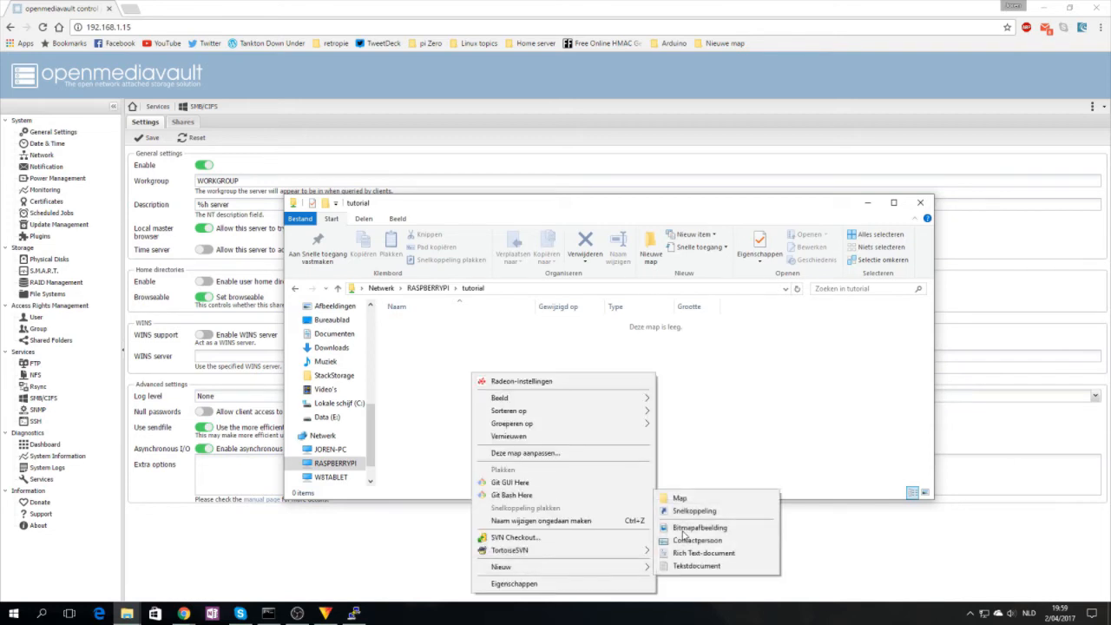
{"action": "left_click", "coordinate": [696, 565]}
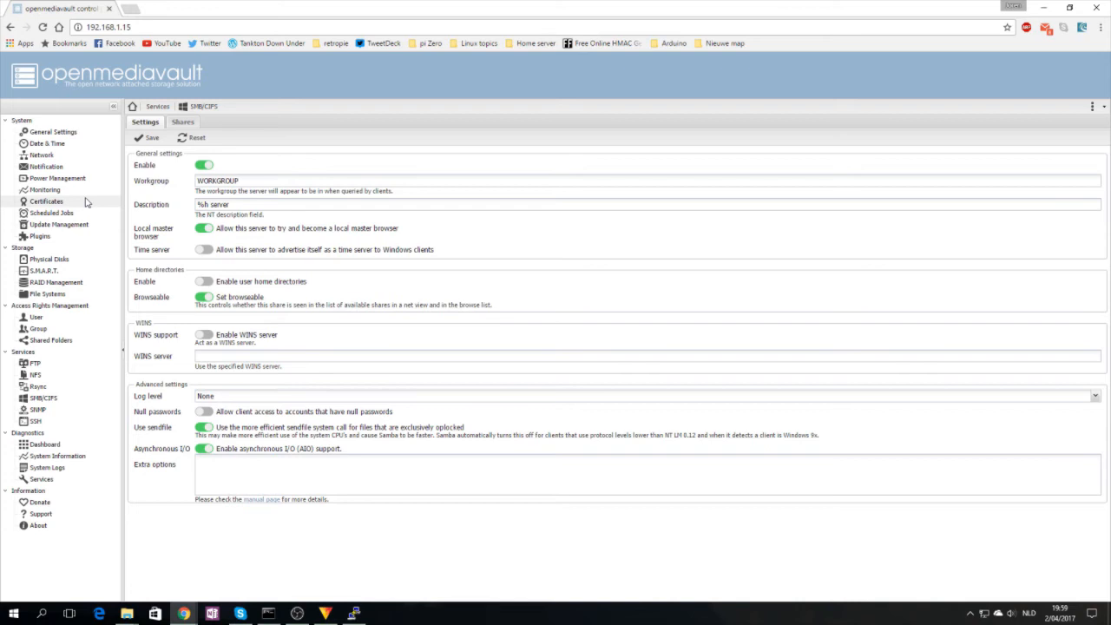
{"action": "mouse_move", "coordinate": [153, 493]}
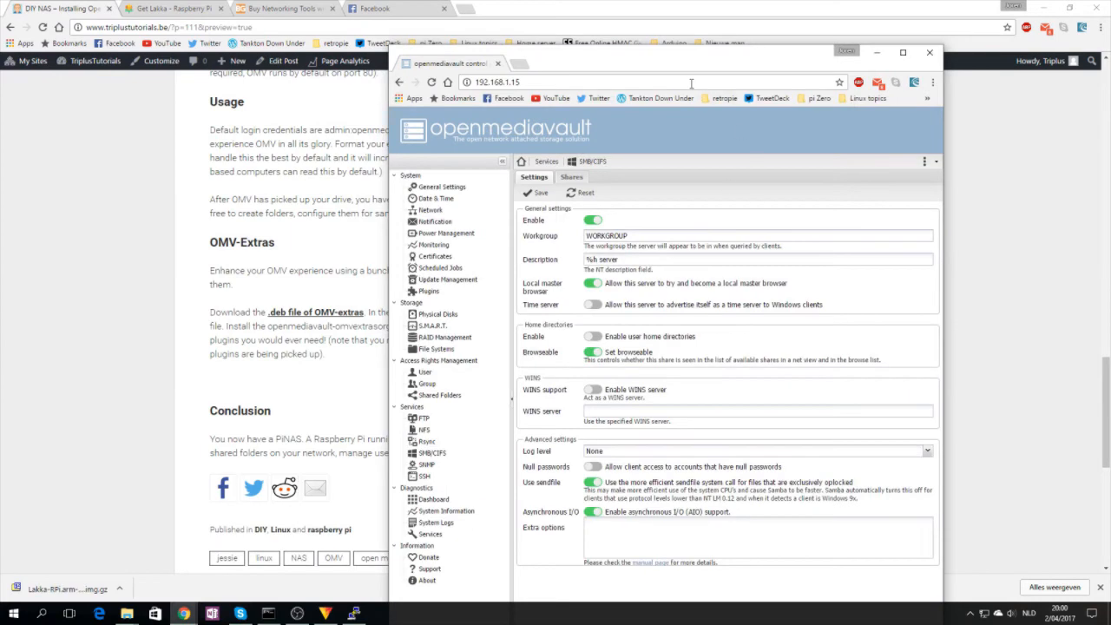
Step: Upload the plugin .deb package on the Plugins page and check for new plugins
{"action": "left_click", "coordinate": [902, 52]}
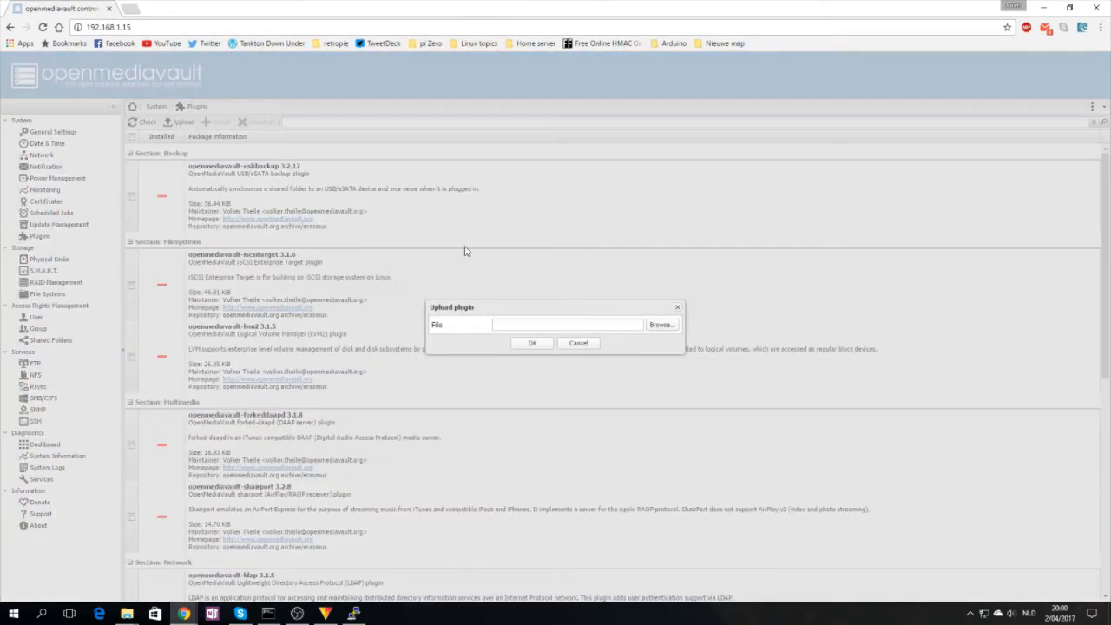
{"action": "left_click", "coordinate": [661, 324]}
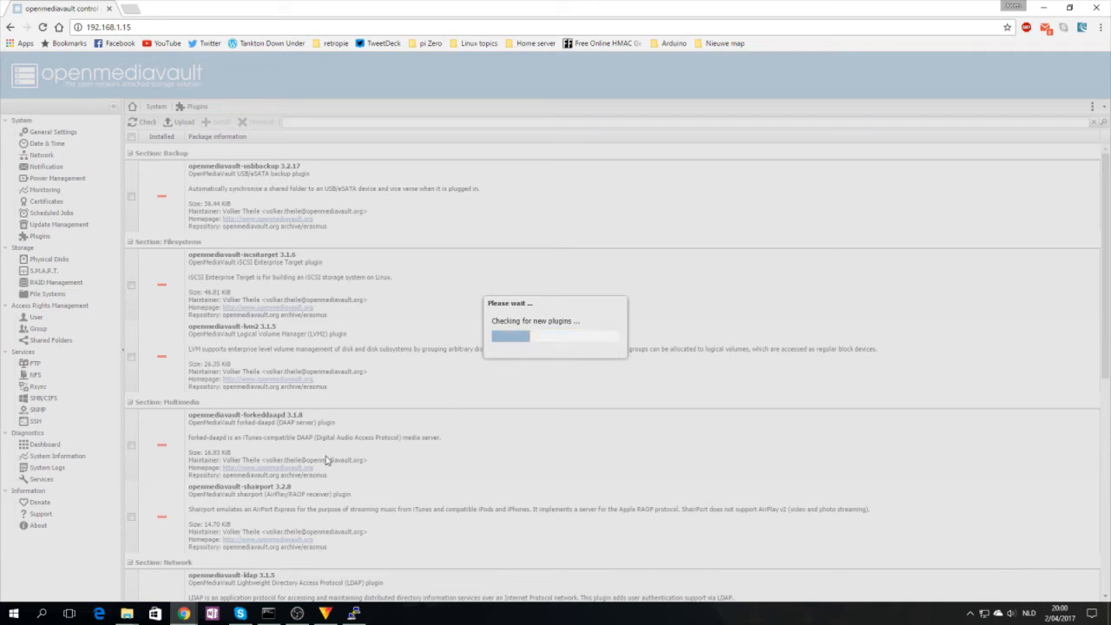
{"action": "mouse_move", "coordinate": [97, 615]}
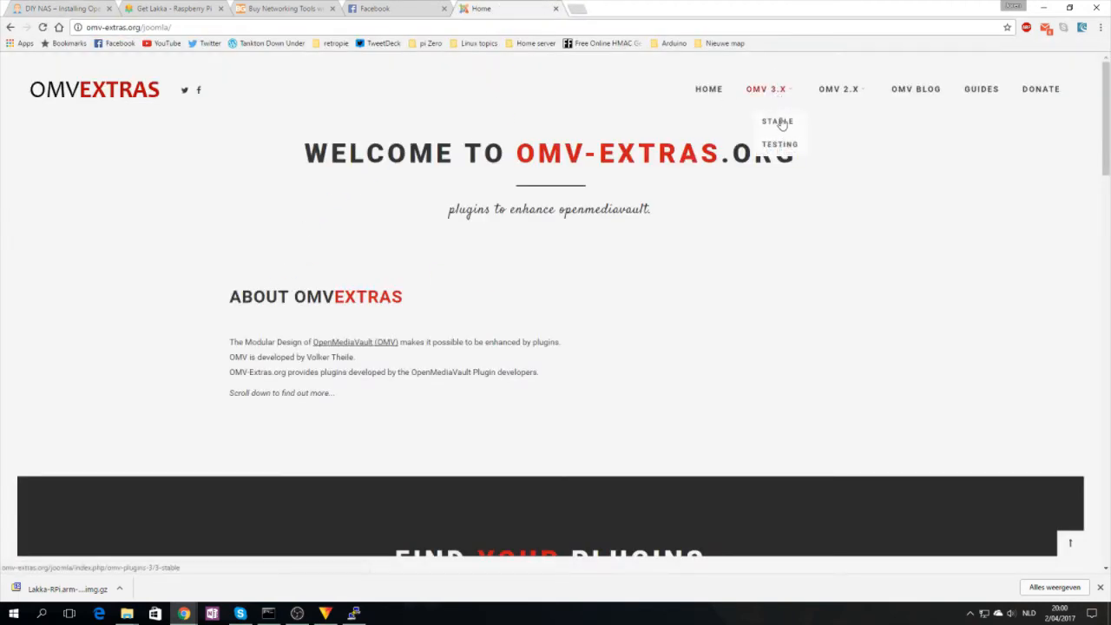
Step: Browse the omv-extras.org stable OMV 3.x plugin list, then return to the Plugins page
{"action": "left_click", "coordinate": [777, 121]}
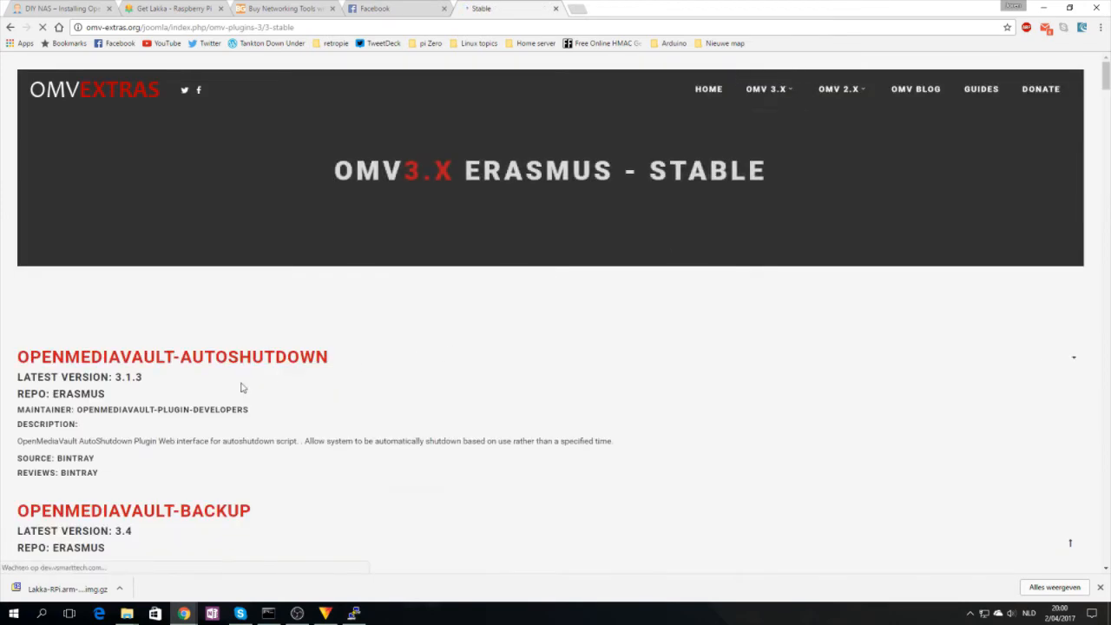
{"action": "left_click_drag", "start_coordinate": [243, 388], "coordinate": [413, 410]}
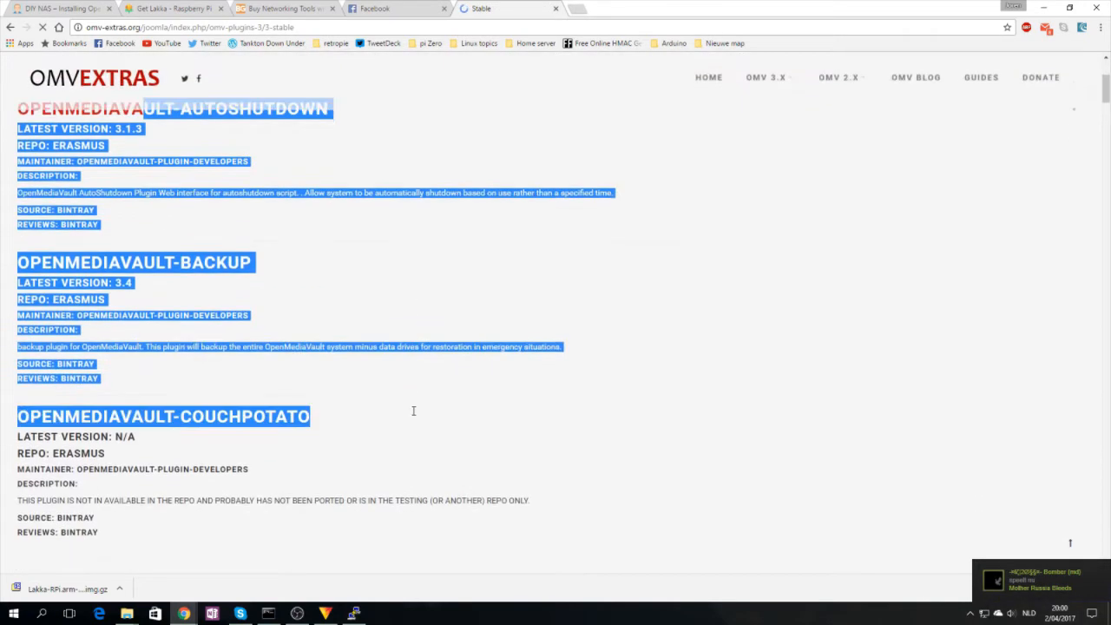
{"action": "scroll", "scroll_direction": "down", "scroll_amount": 3}
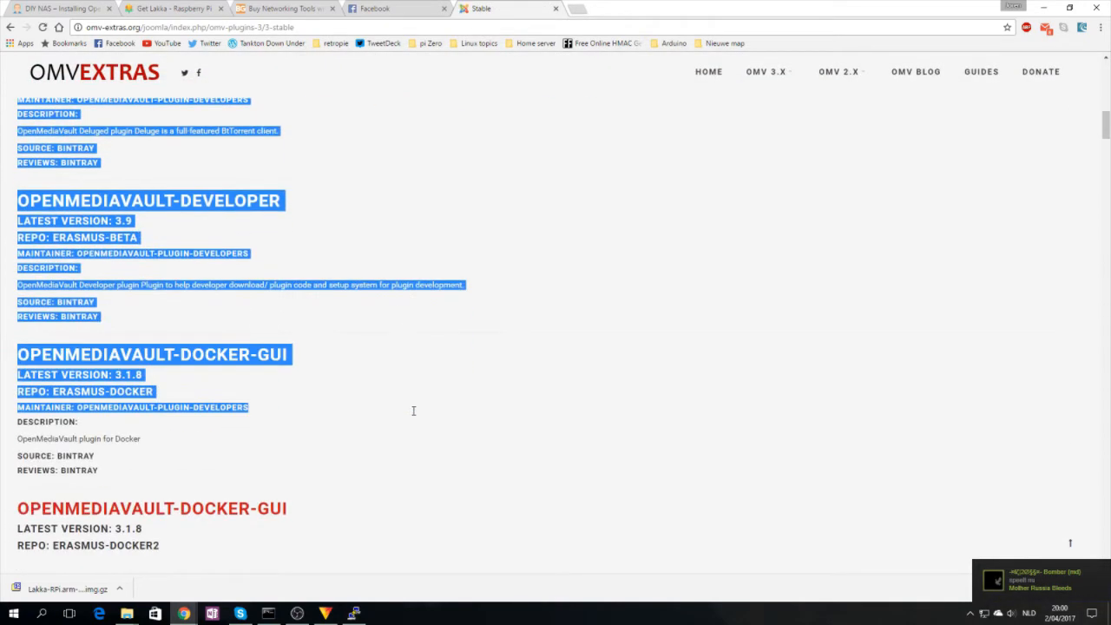
{"action": "scroll", "scroll_direction": "down", "scroll_amount": 3}
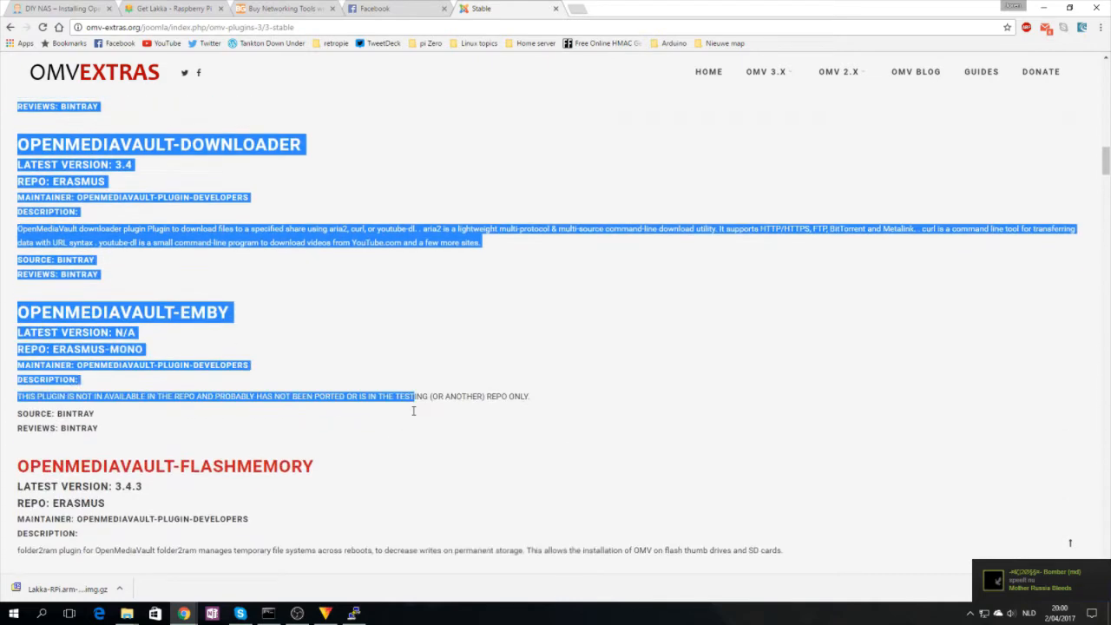
{"action": "scroll", "scroll_direction": "down", "scroll_amount": 3}
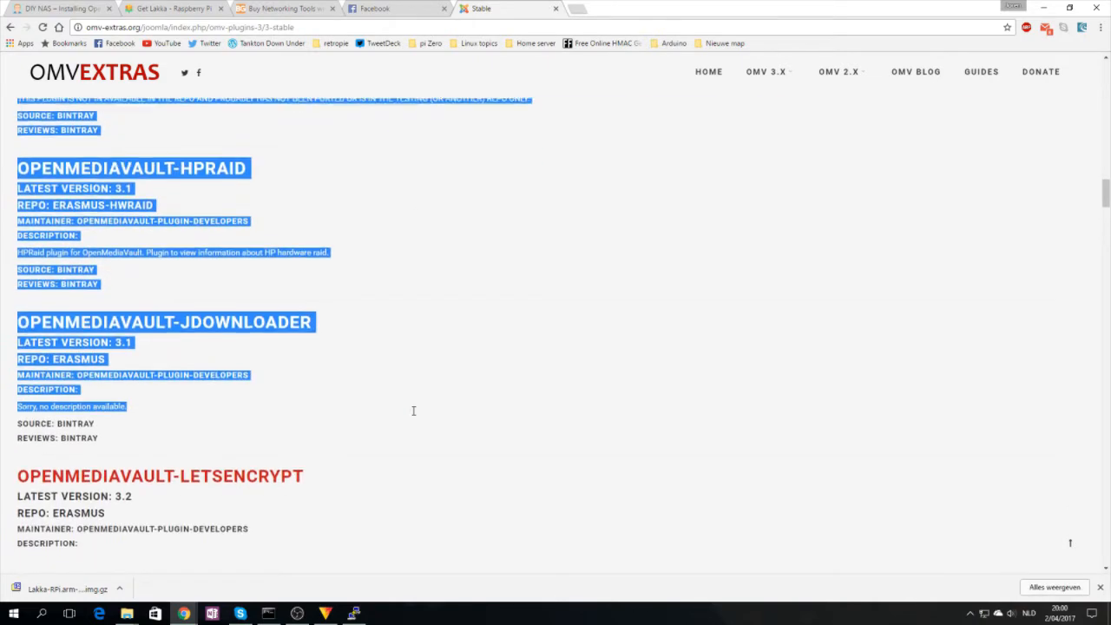
{"action": "scroll", "scroll_direction": "down", "scroll_amount": 3}
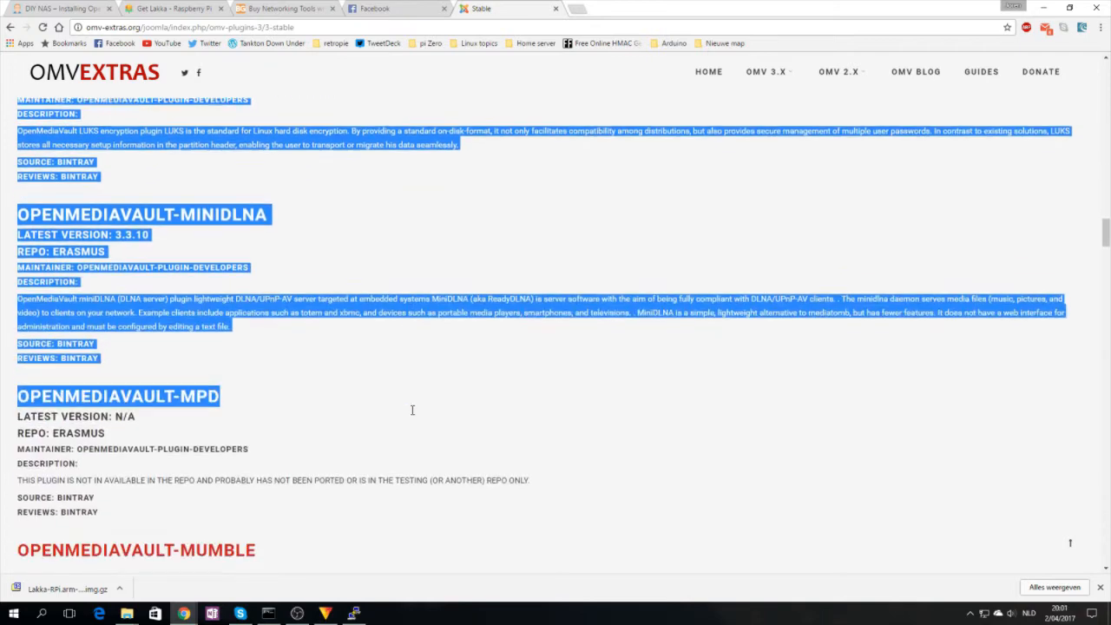
{"action": "scroll", "scroll_direction": "down", "scroll_amount": 3}
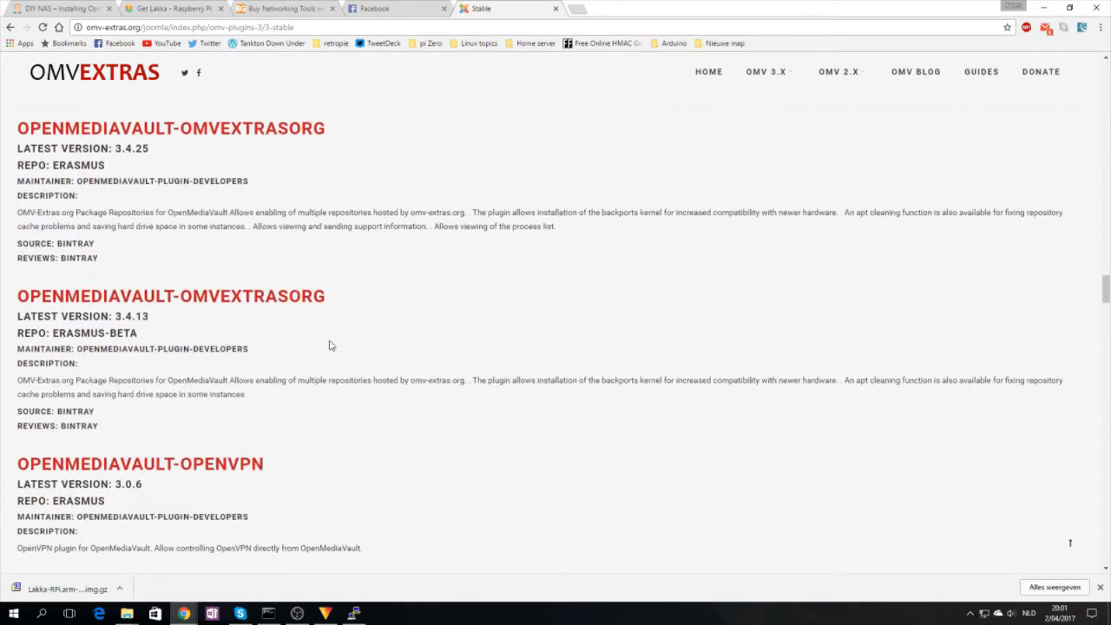
{"action": "scroll", "scroll_direction": "down", "scroll_amount": 3}
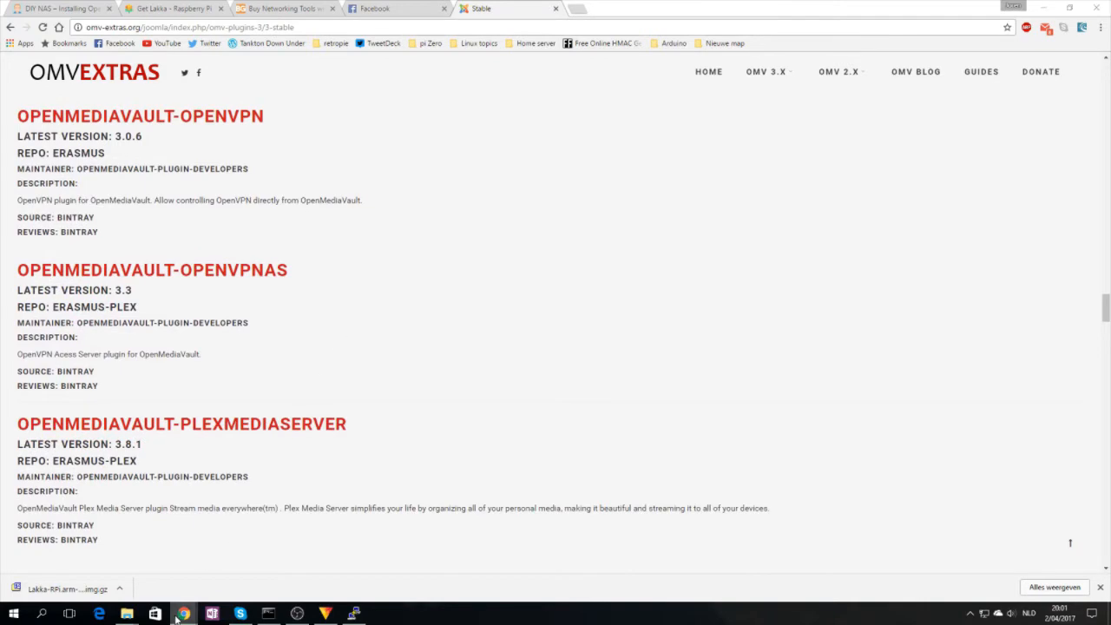
{"action": "left_click", "coordinate": [56, 8]}
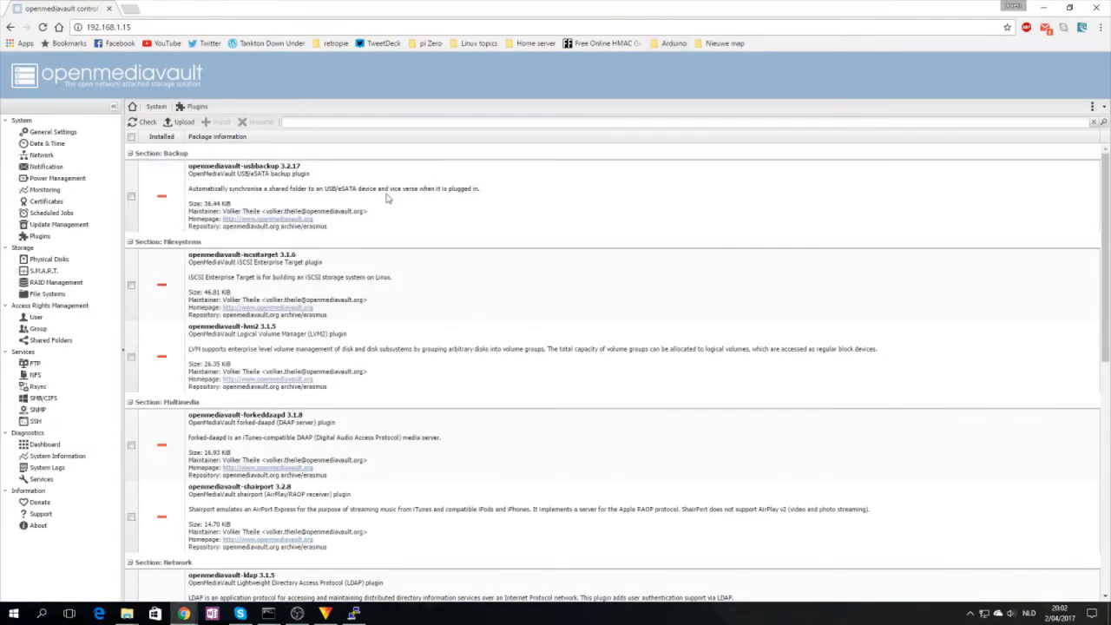
Step: Install openmediavault-omvextrasorg, confirm, dismiss the log and reload the web interface
{"action": "scroll", "scroll_direction": "down", "scroll_amount": 3}
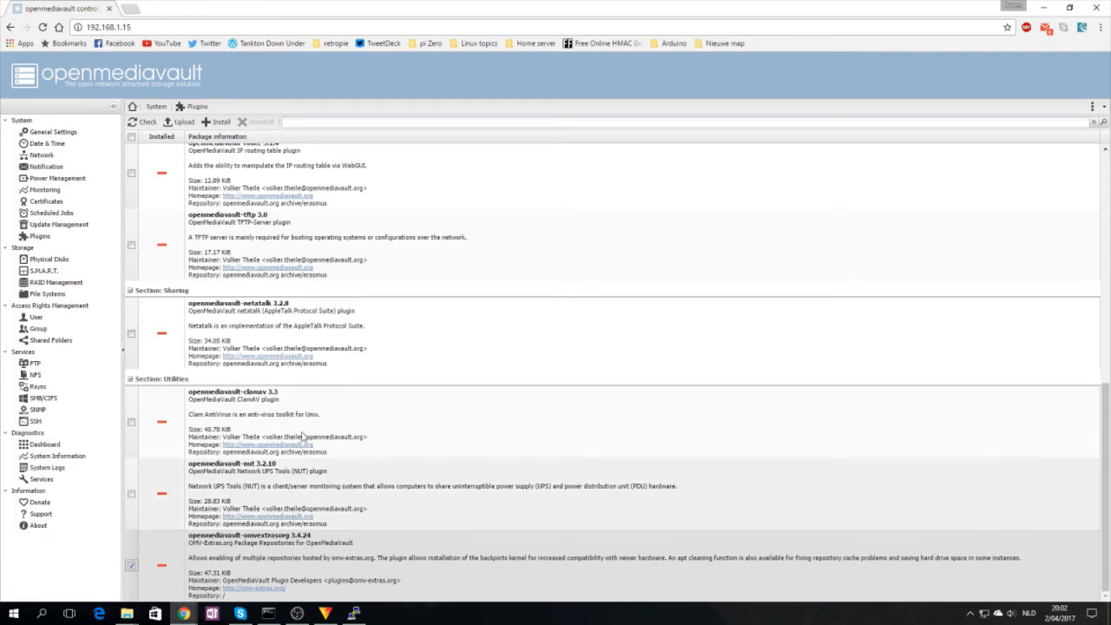
{"action": "left_click", "coordinate": [219, 121]}
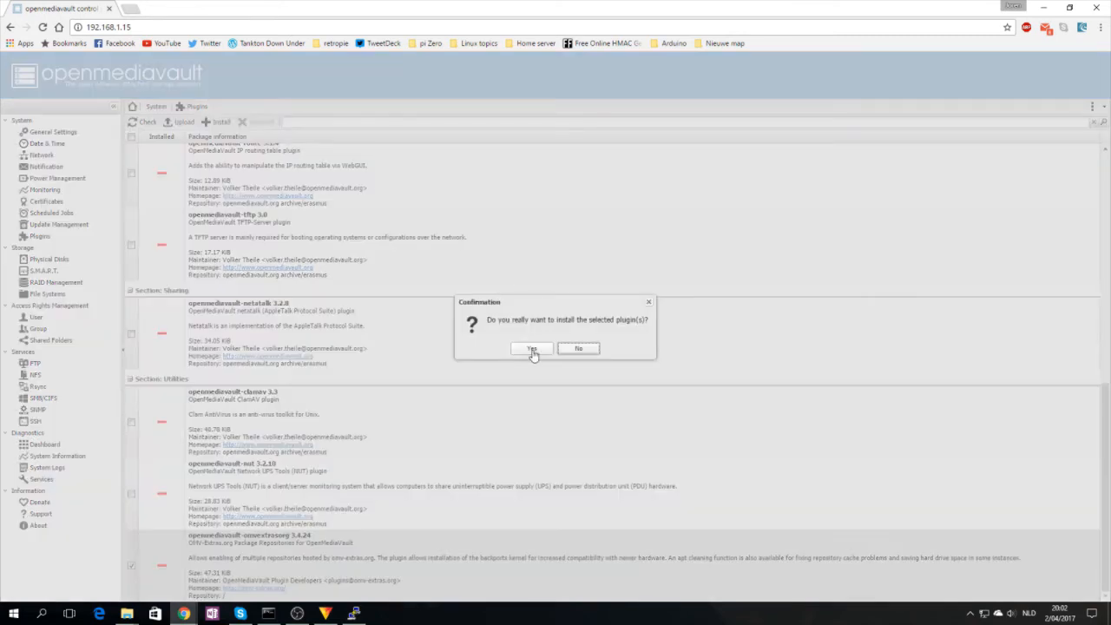
{"action": "left_click", "coordinate": [531, 347]}
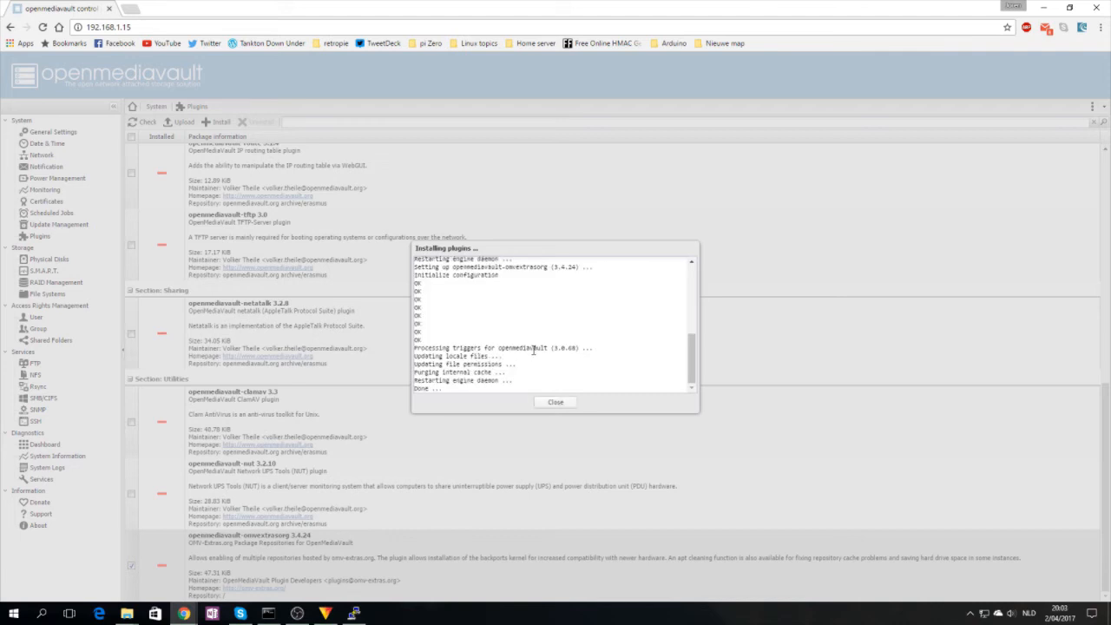
{"action": "left_click", "coordinate": [555, 401]}
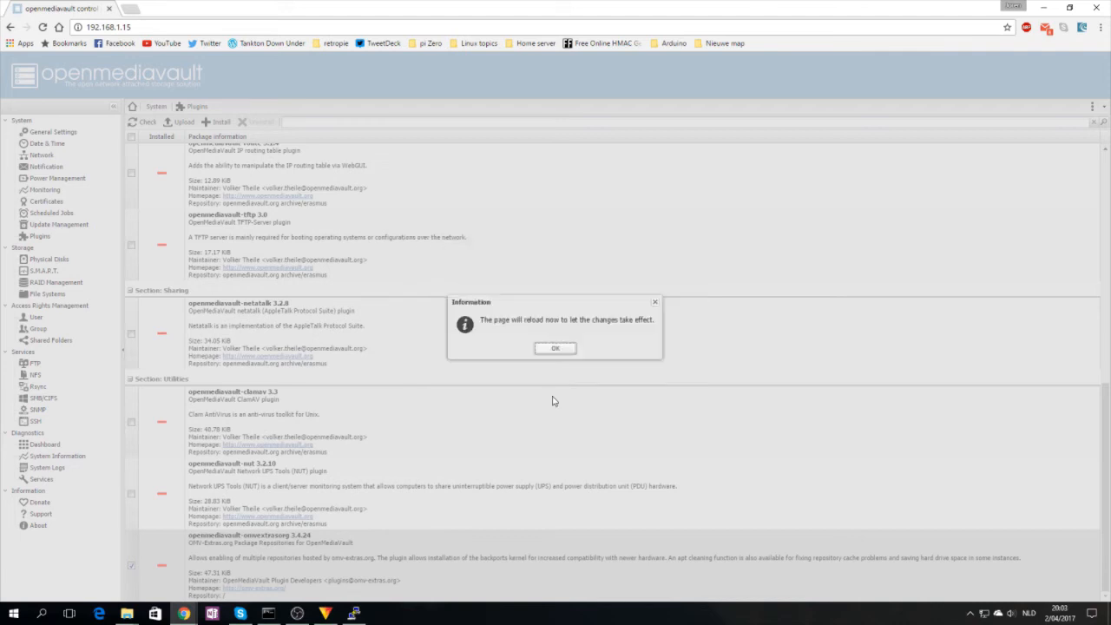
{"action": "left_click", "coordinate": [555, 347]}
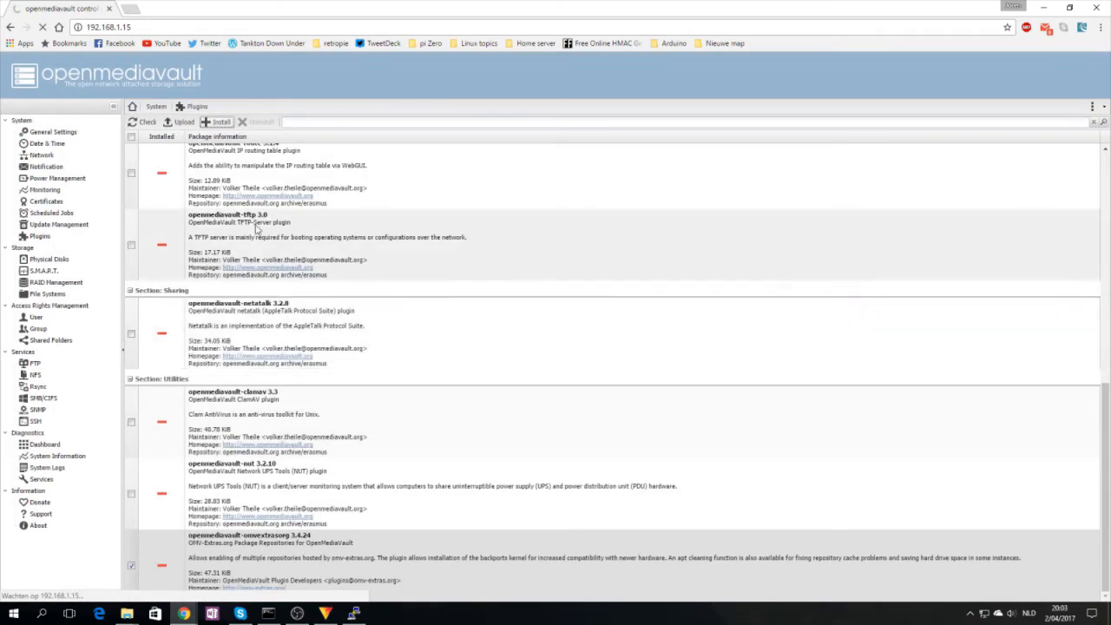
{"action": "left_click", "coordinate": [45, 455]}
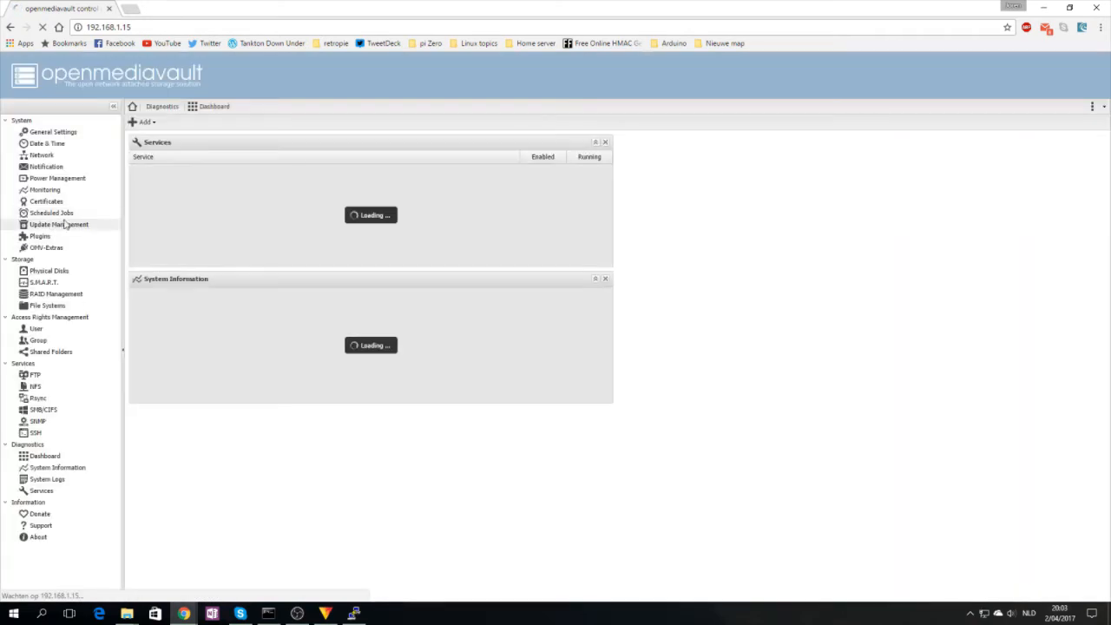
Step: Review the OMV-Extras repositories (stable enabled), then return to the Plugins list
{"action": "left_click", "coordinate": [45, 246]}
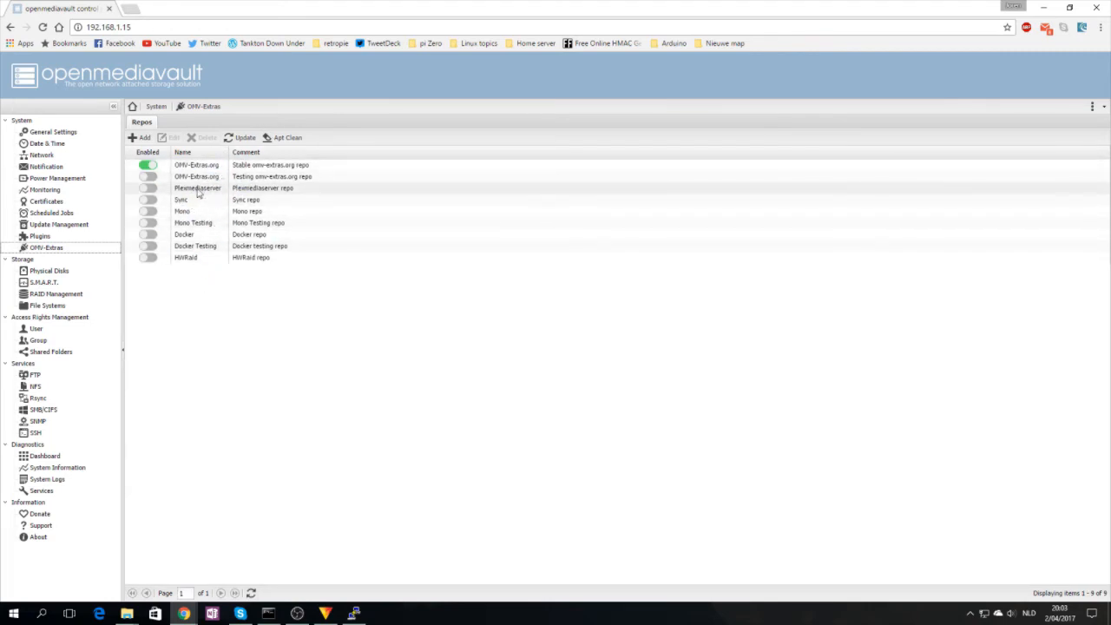
{"action": "mouse_move", "coordinate": [293, 211]}
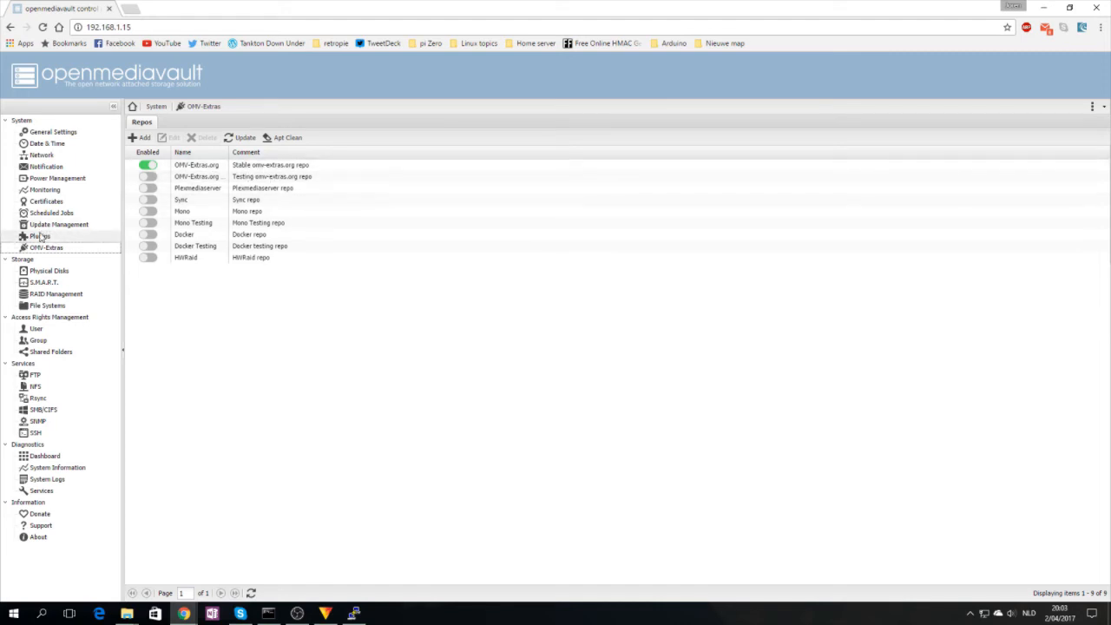
{"action": "left_click", "coordinate": [40, 236]}
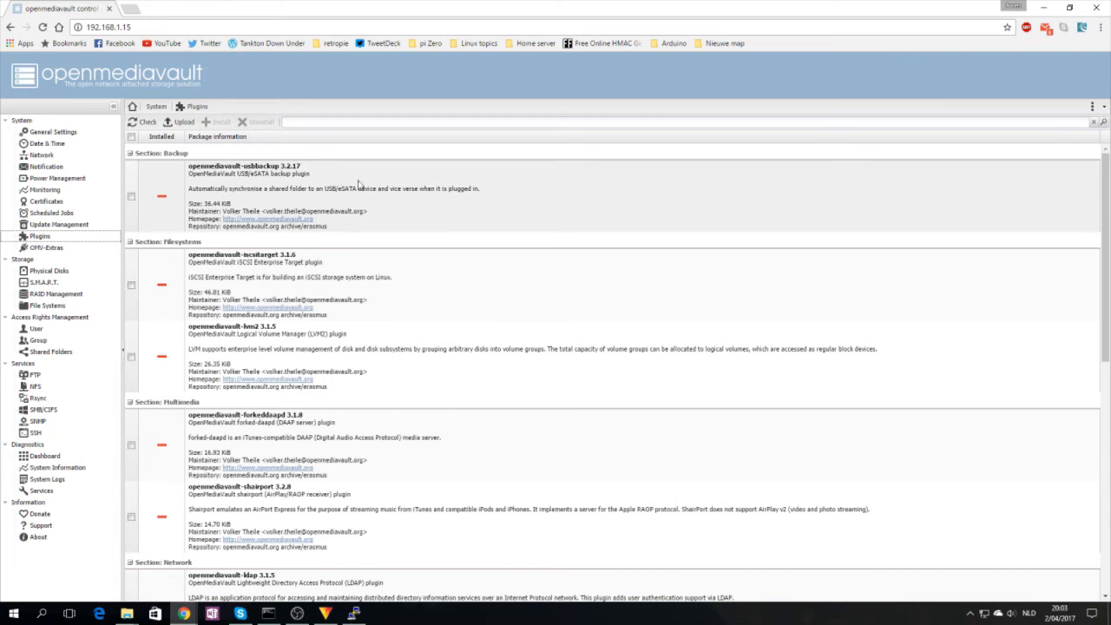
{"action": "mouse_move", "coordinate": [413, 357]}
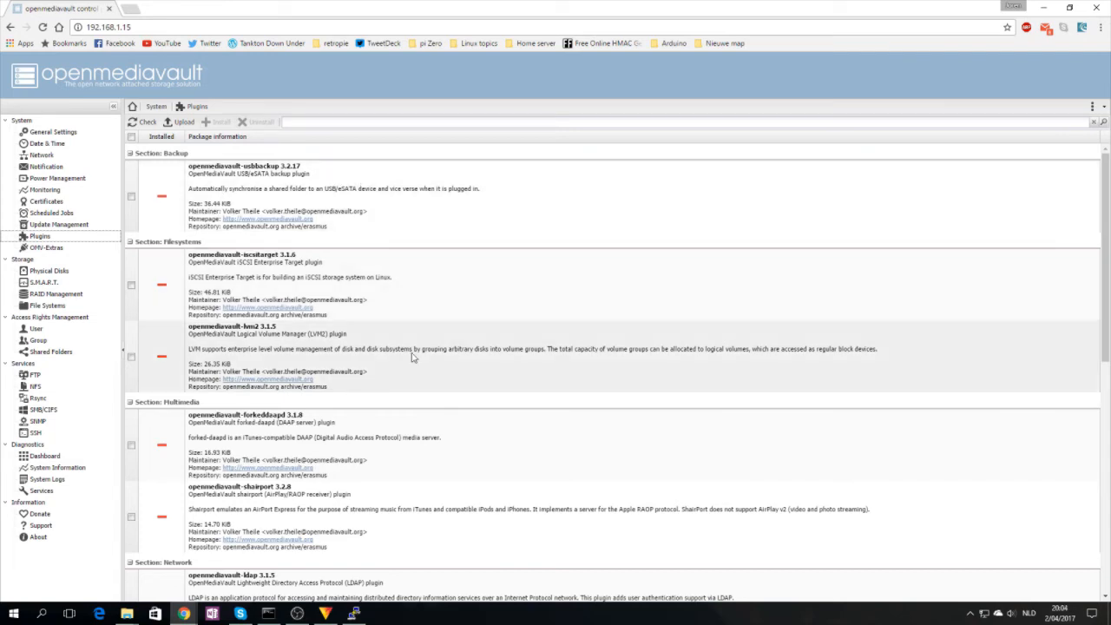
Step: Refresh the plugin catalogue with Check and scroll through the newly listed extras plugins
{"action": "scroll", "scroll_direction": "down", "scroll_amount": 3}
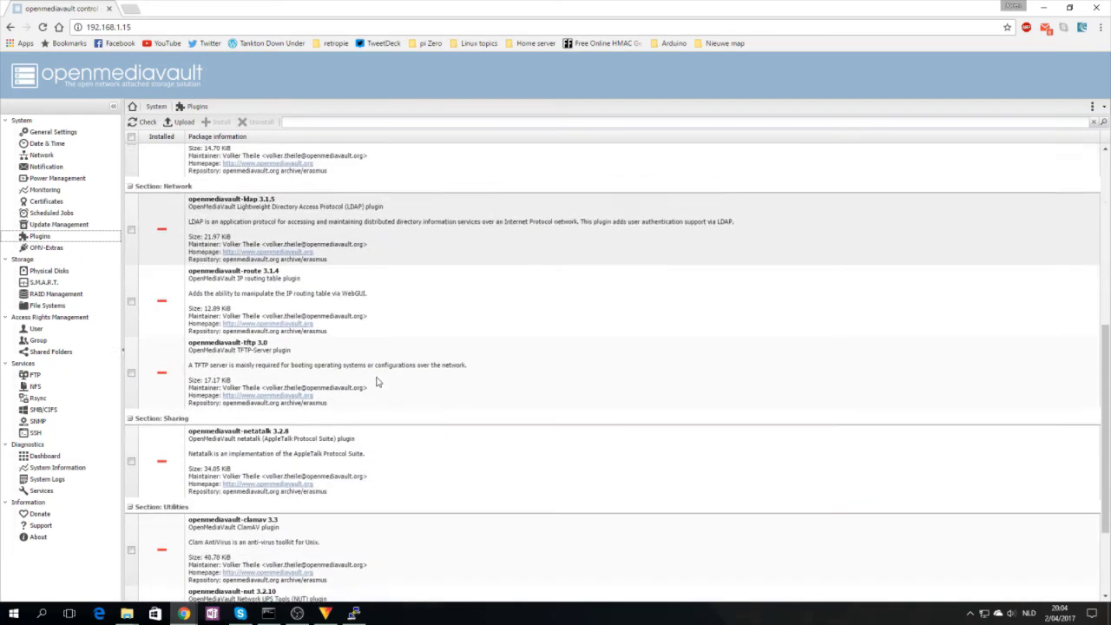
{"action": "scroll", "scroll_direction": "down", "scroll_amount": 3}
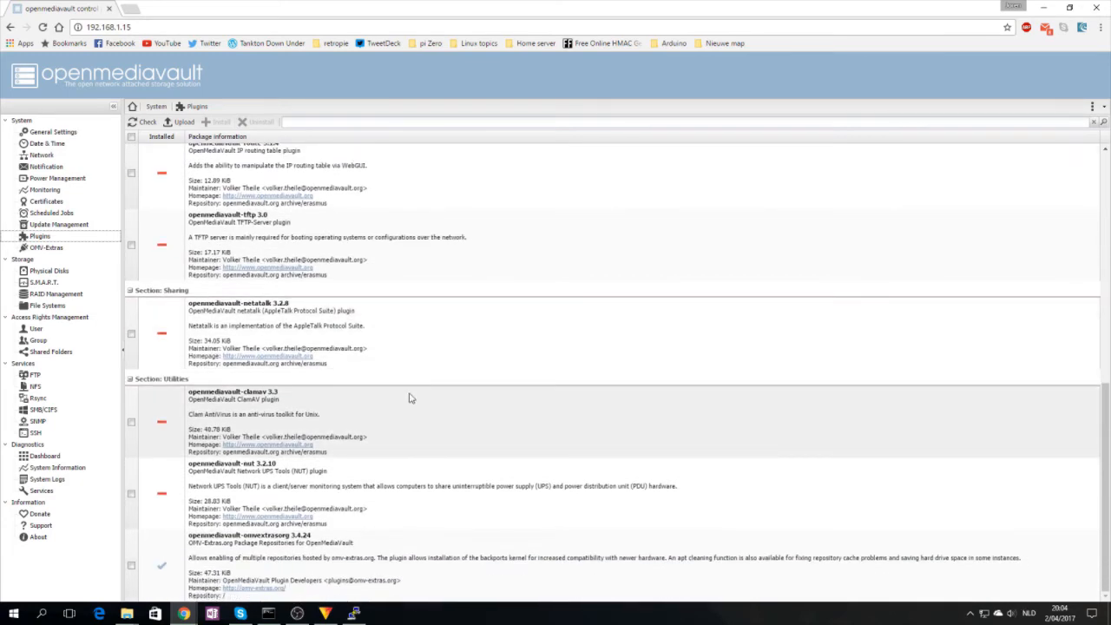
{"action": "left_click", "coordinate": [145, 122]}
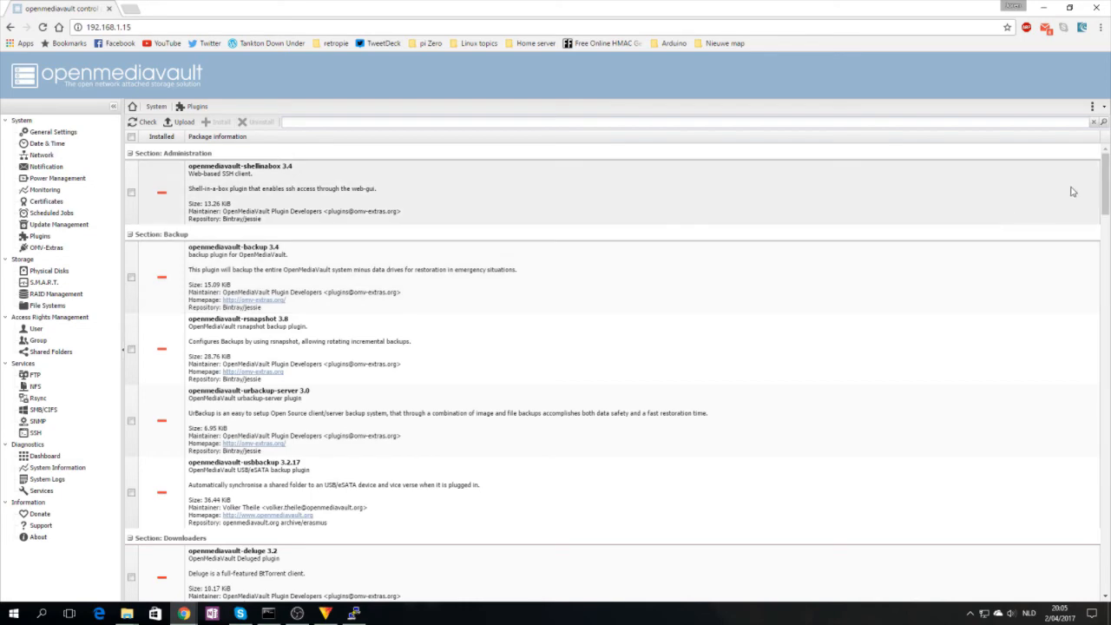
{"action": "scroll", "scroll_direction": "down", "scroll_amount": 3}
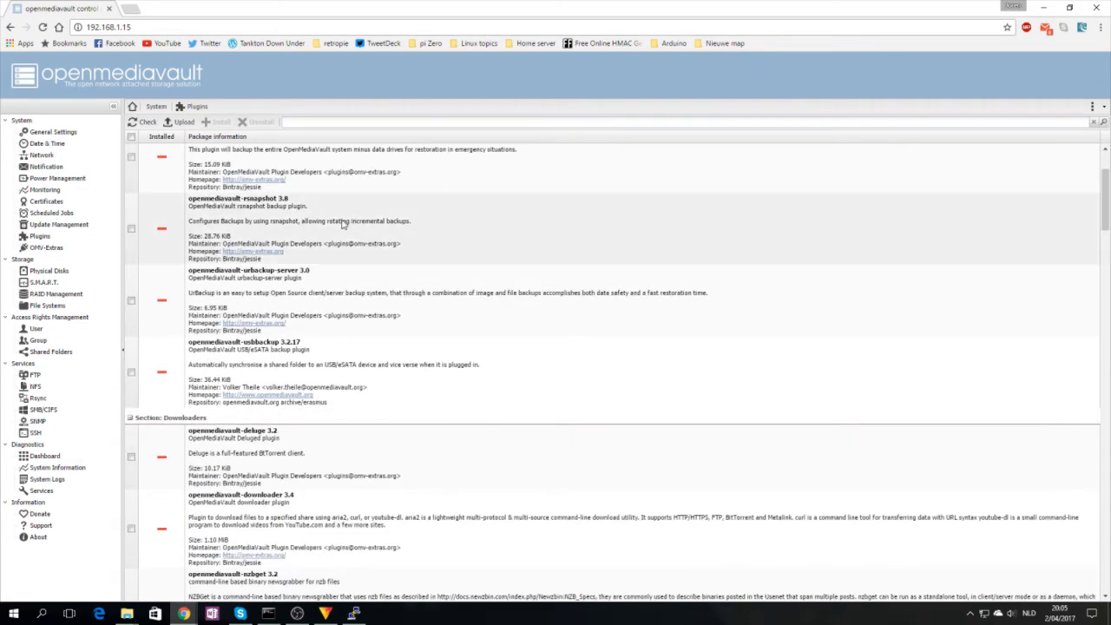
{"action": "scroll", "scroll_direction": "down", "scroll_amount": 3}
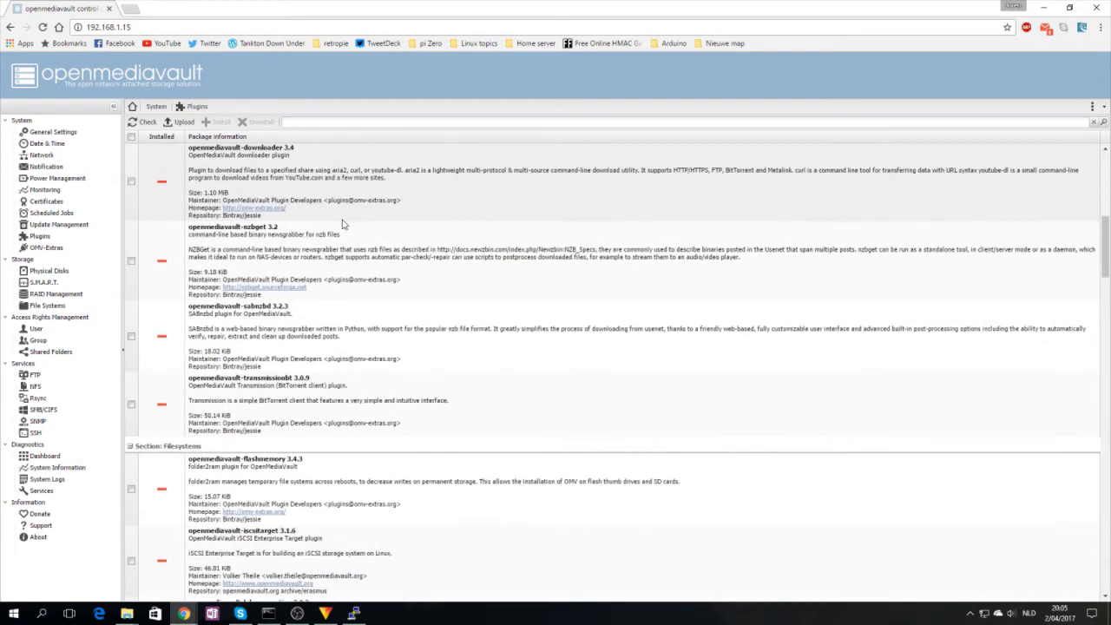
{"action": "scroll", "scroll_direction": "down", "scroll_amount": 3}
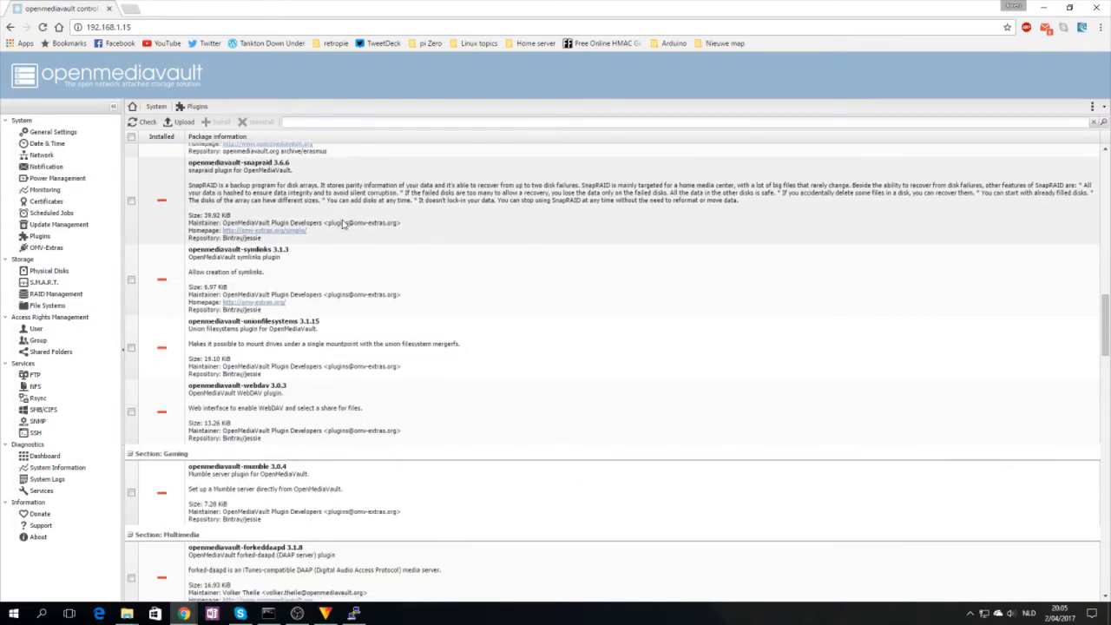
{"action": "scroll", "scroll_direction": "down", "scroll_amount": 3}
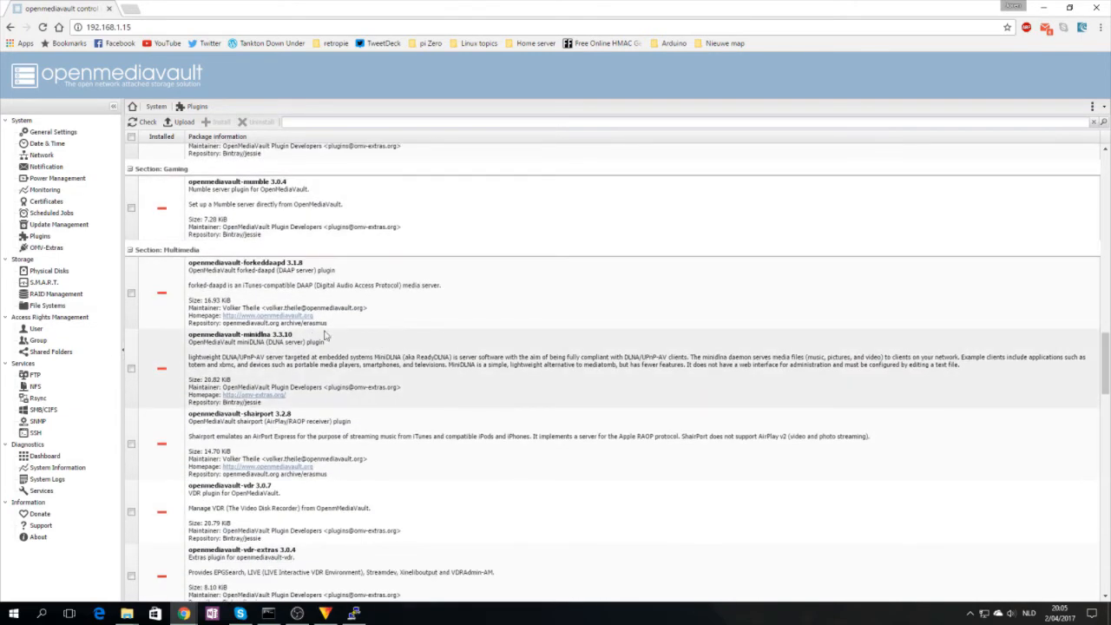
{"action": "scroll", "scroll_direction": "down", "scroll_amount": 3}
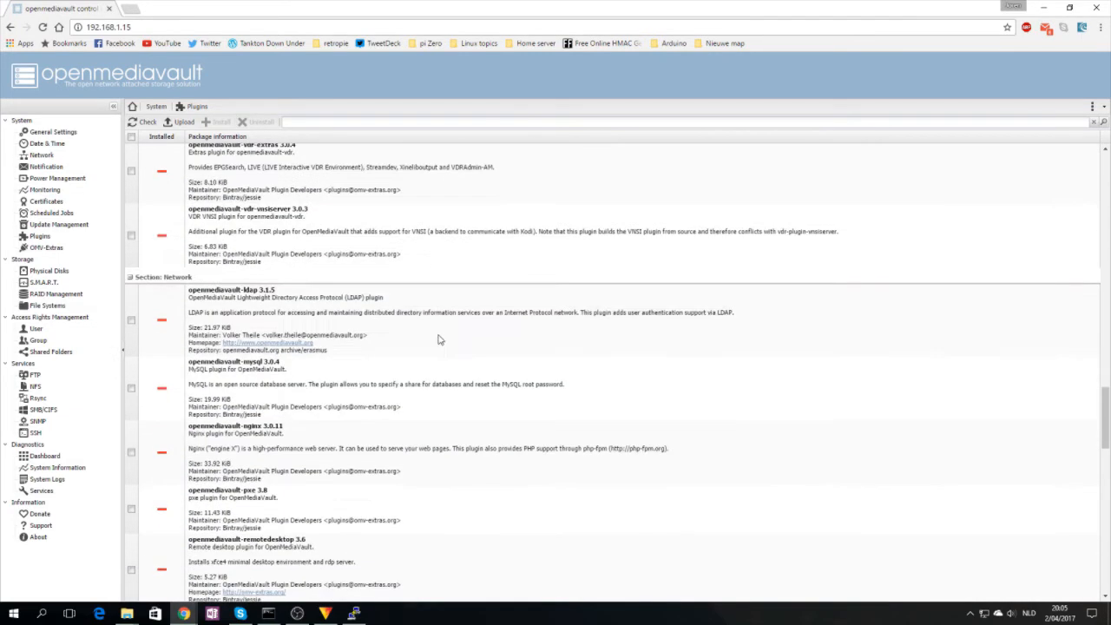
{"action": "scroll", "scroll_direction": "up", "scroll_amount": 3}
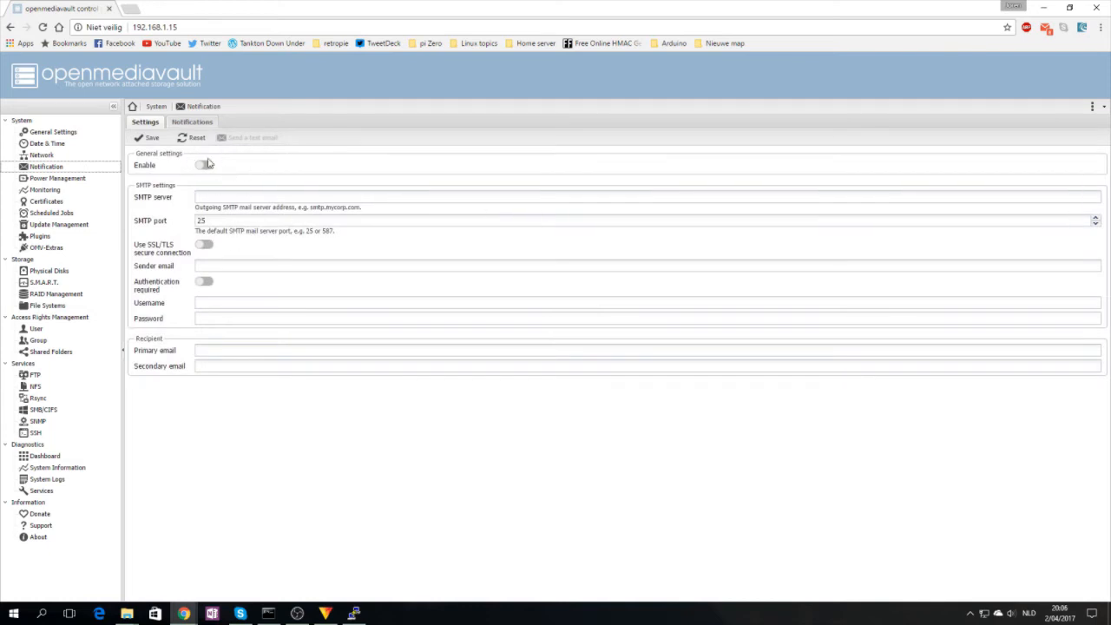
{"action": "mouse_move", "coordinate": [220, 162]}
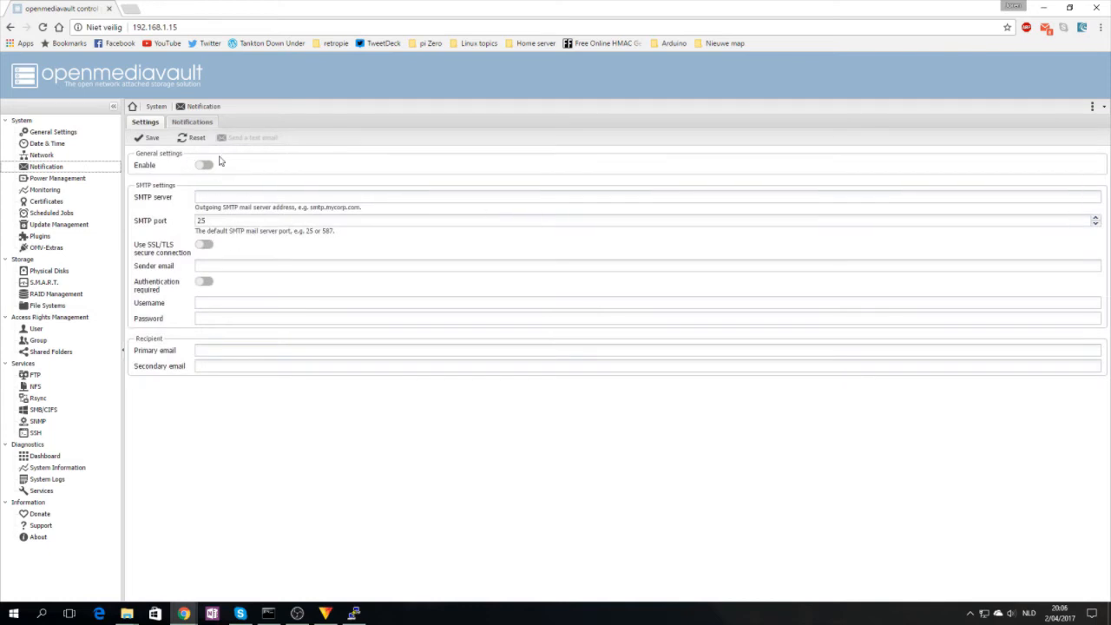
{"action": "mouse_move", "coordinate": [146, 177]}
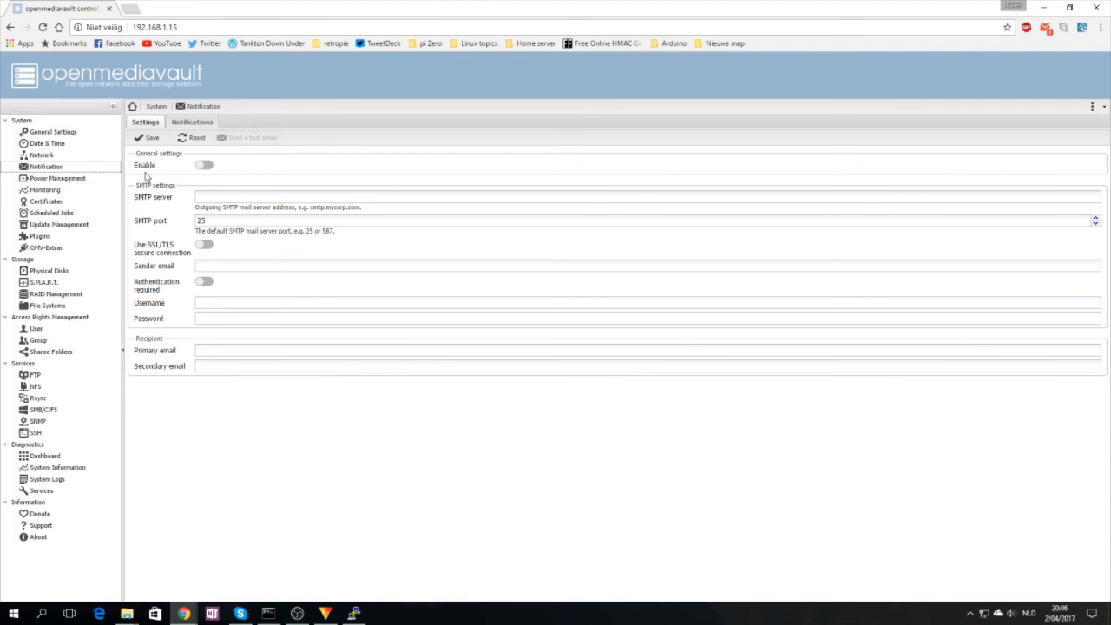
{"action": "mouse_move", "coordinate": [314, 154]}
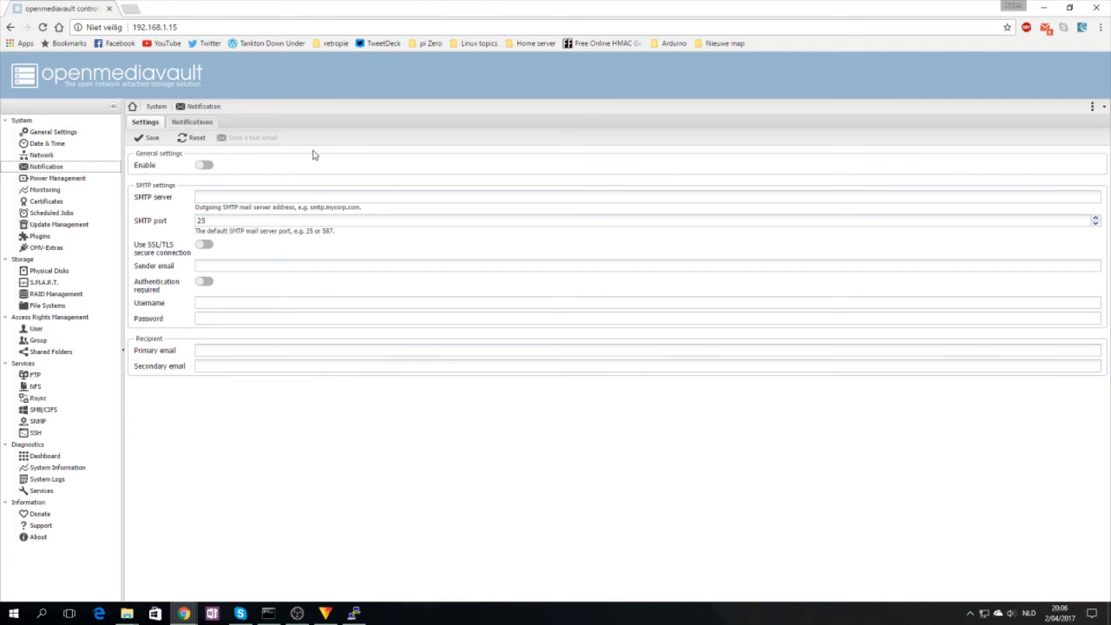
{"action": "mouse_move", "coordinate": [229, 182]}
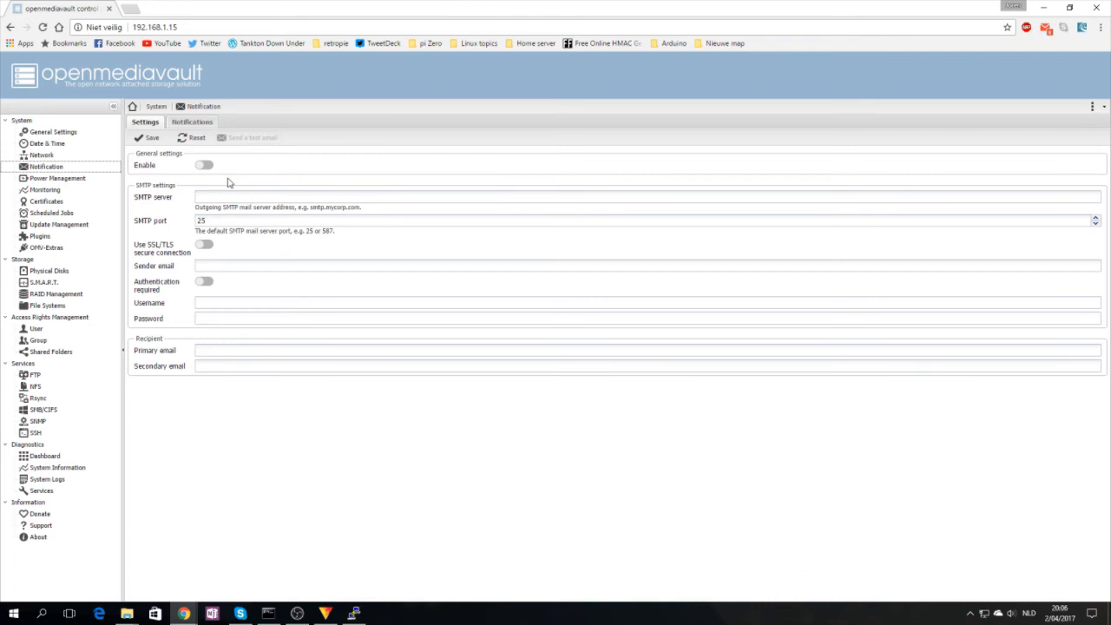
{"action": "mouse_move", "coordinate": [156, 213]}
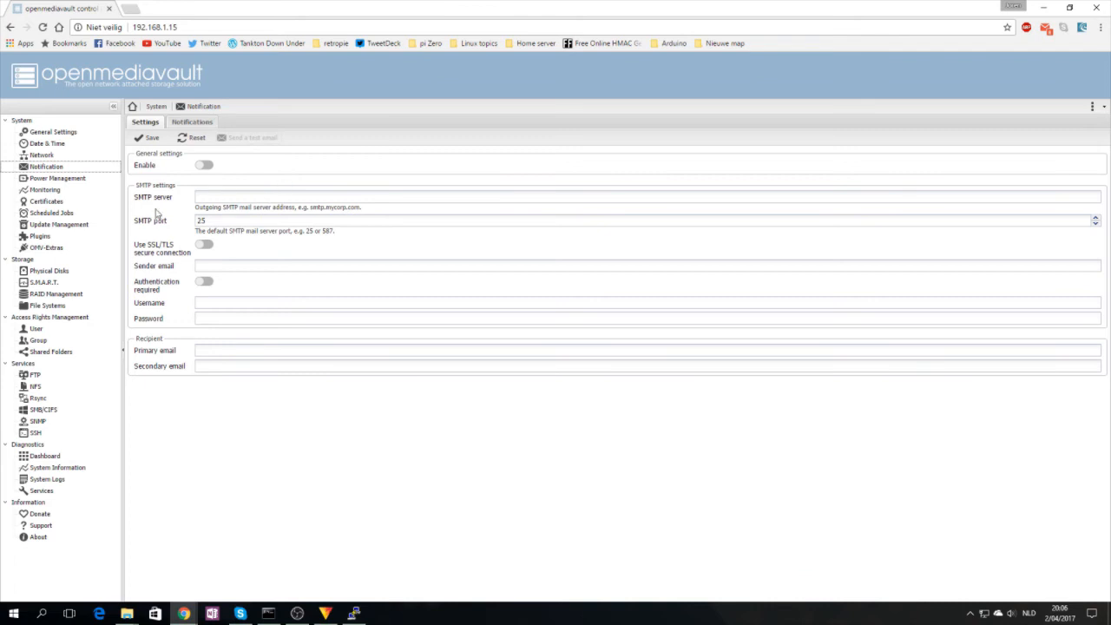
Step: Open Scheduled Jobs and bring up the Add scheduled job dialog
{"action": "left_click", "coordinate": [52, 211]}
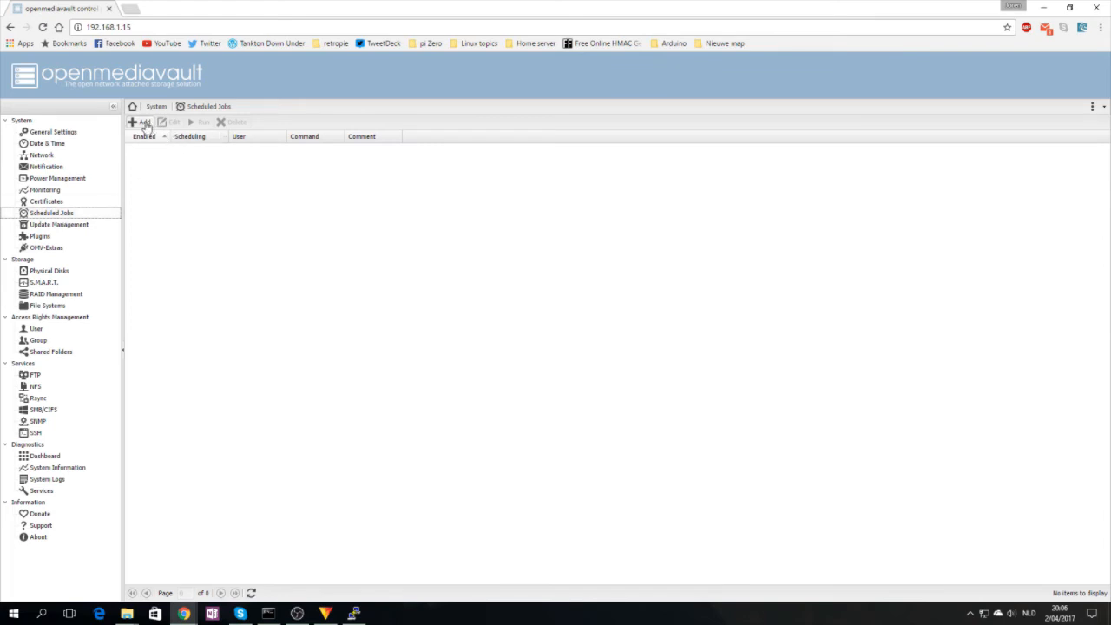
{"action": "left_click", "coordinate": [139, 122]}
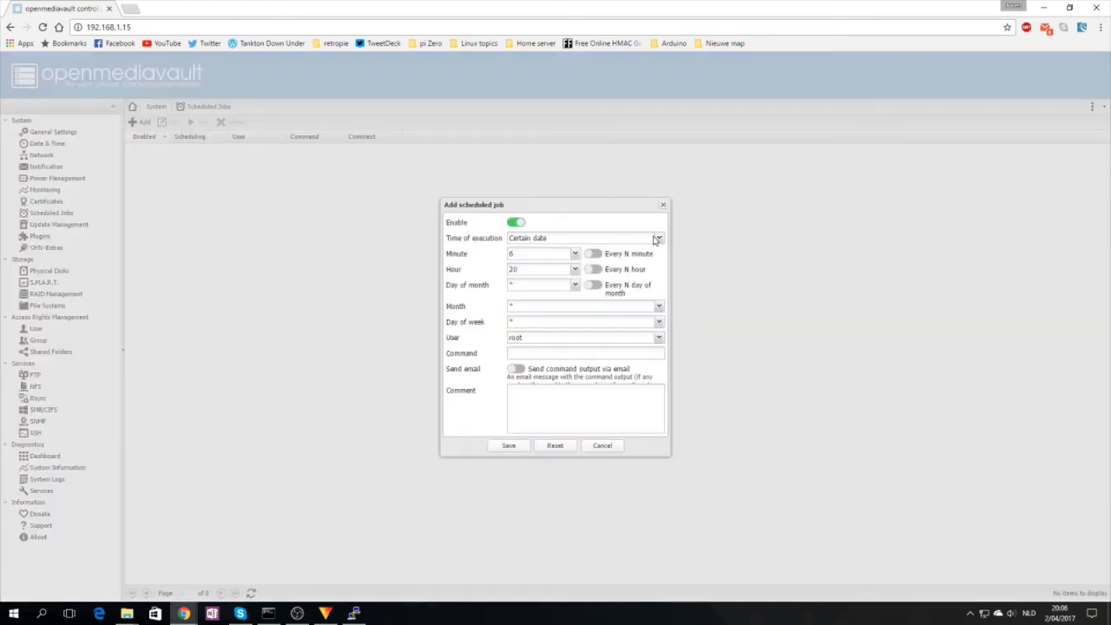
{"action": "left_click", "coordinate": [658, 237]}
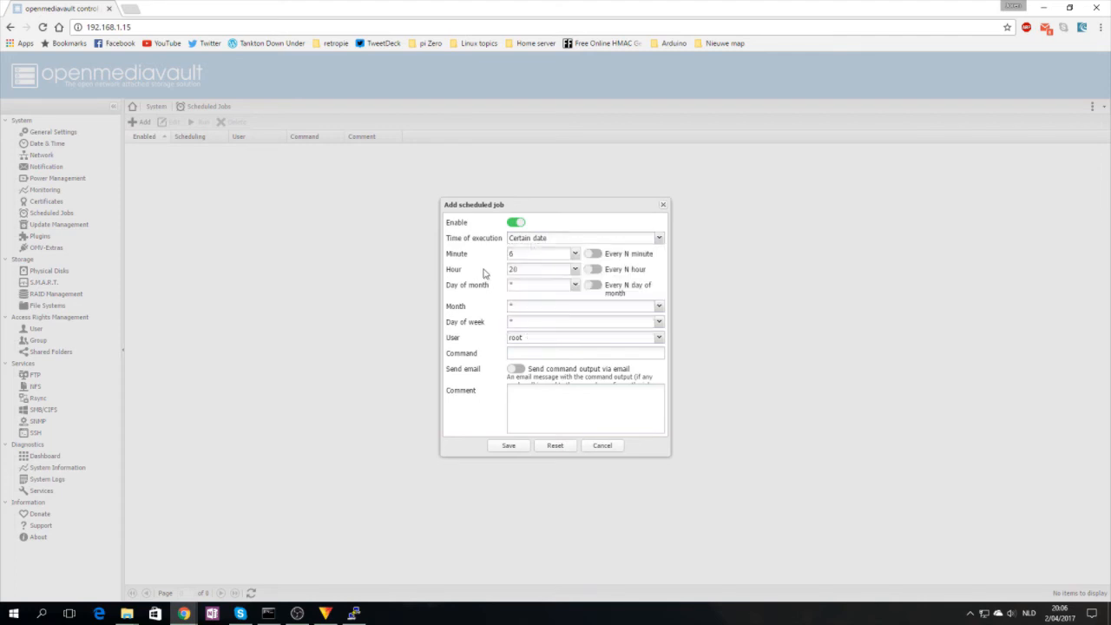
{"action": "mouse_move", "coordinate": [531, 368]}
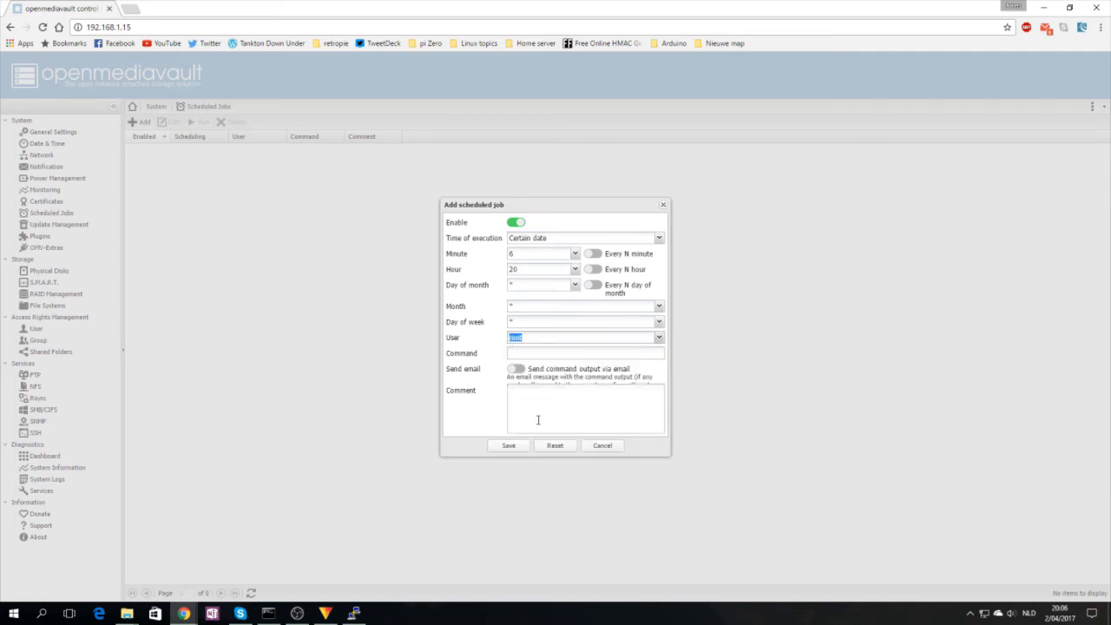
{"action": "left_click", "coordinate": [602, 444]}
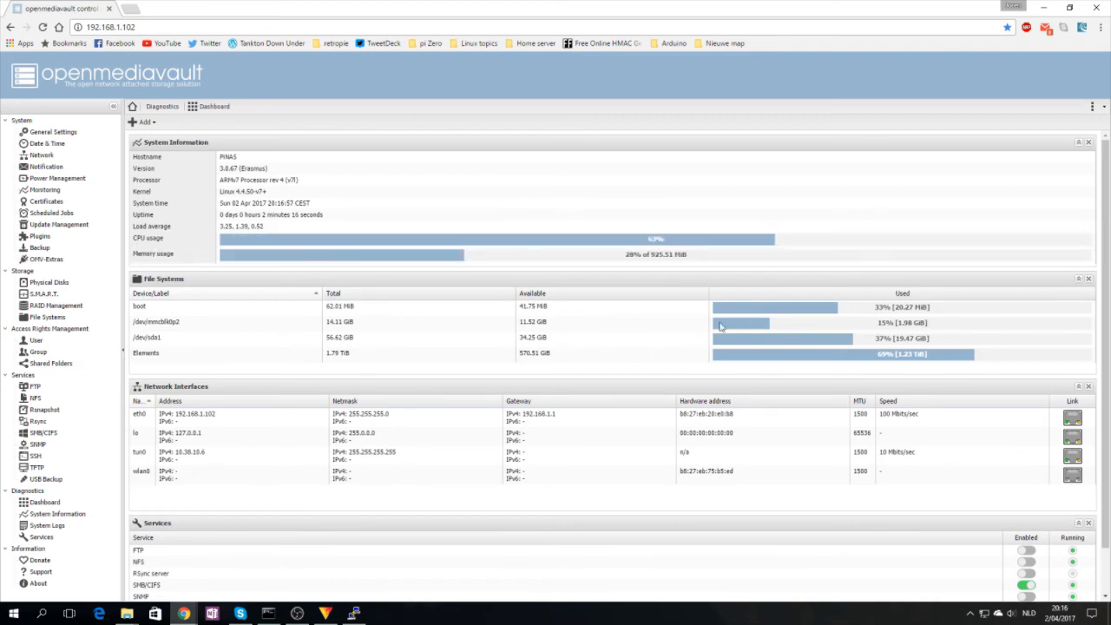
Step: Scroll down the Scheduled Jobs page to review the six enabled reboot, backup and cleanup jobs
{"action": "scroll", "scroll_direction": "down", "scroll_amount": 3}
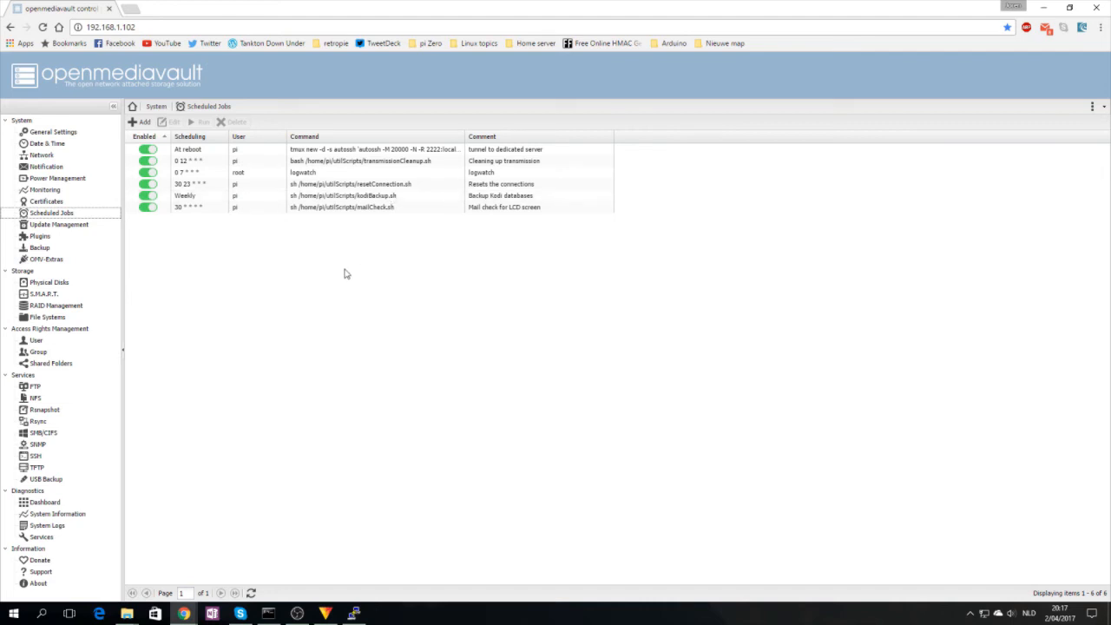
{"action": "mouse_move", "coordinate": [66, 253]}
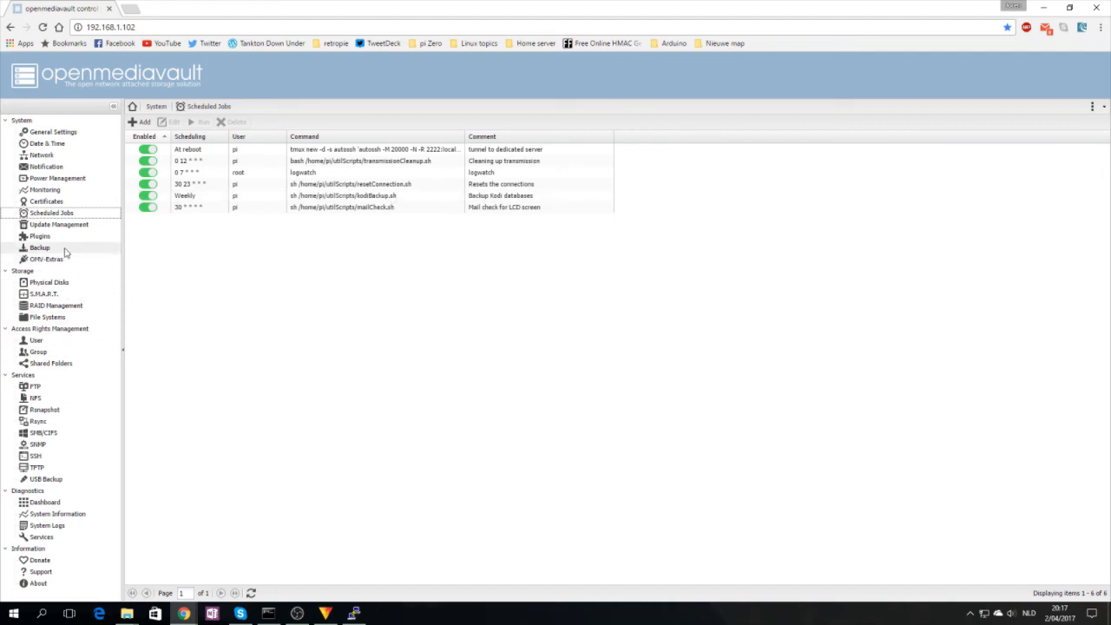
Step: Filter the Plugins list to the installed openmediavault-transmissionbt 3.0.9 plugin
{"action": "left_click", "coordinate": [38, 236]}
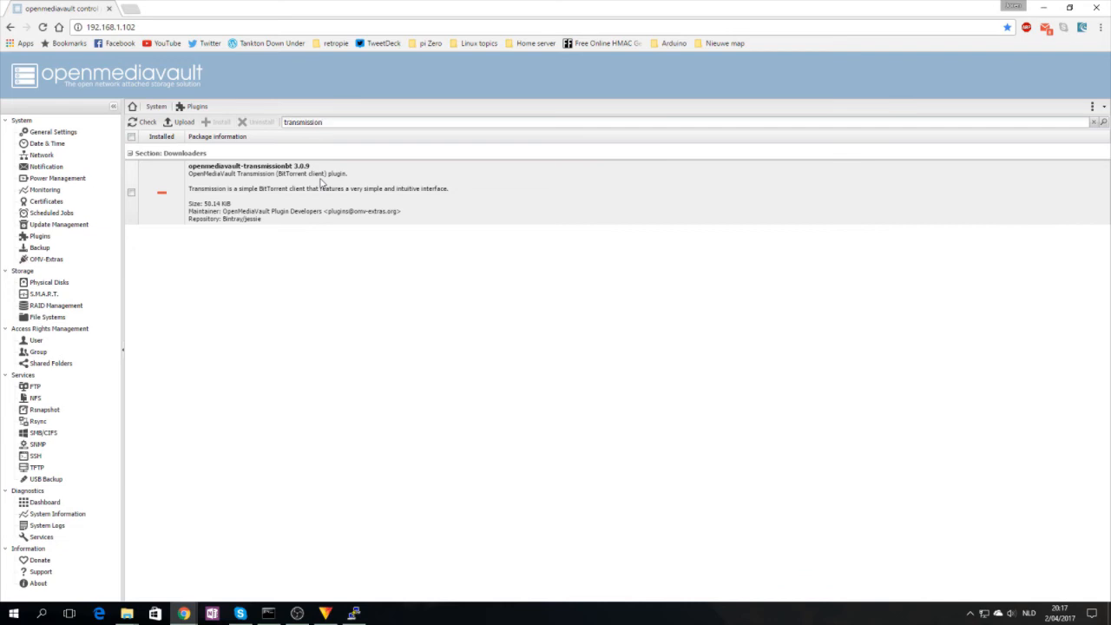
{"action": "left_click", "coordinate": [302, 121]}
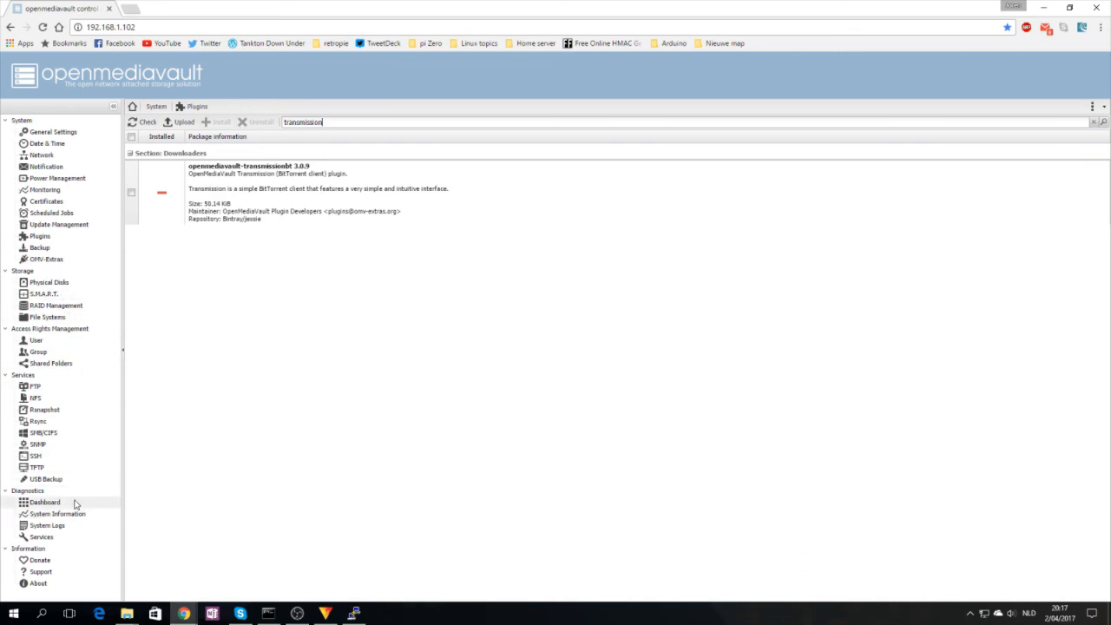
Step: Go back to the Diagnostics dashboard showing system information and network interfaces
{"action": "left_click", "coordinate": [45, 501]}
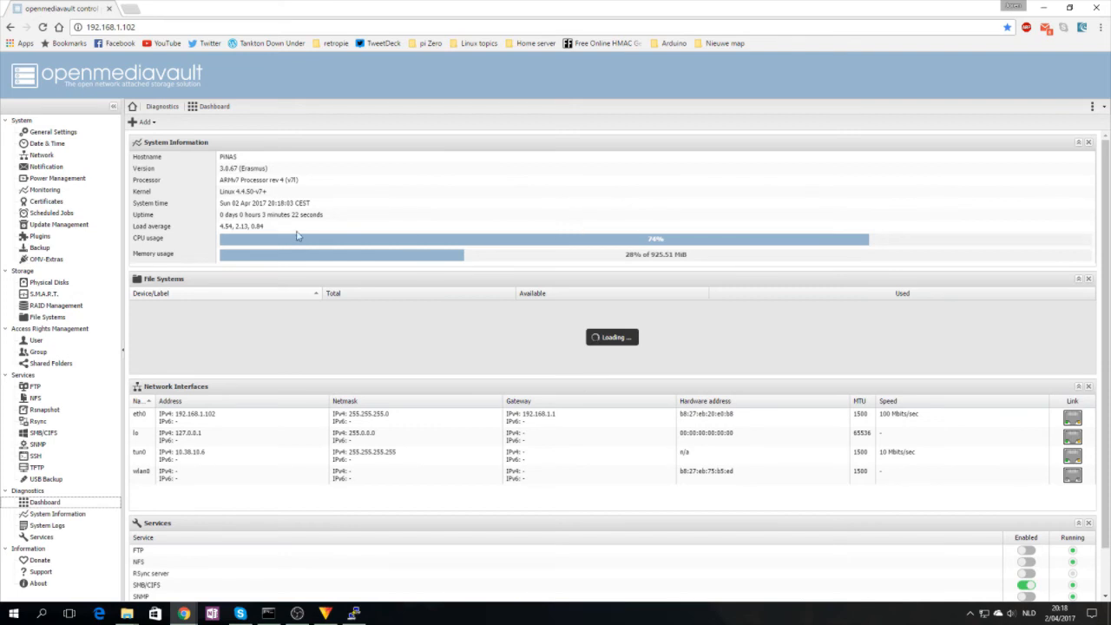
{"action": "mouse_move", "coordinate": [413, 243]}
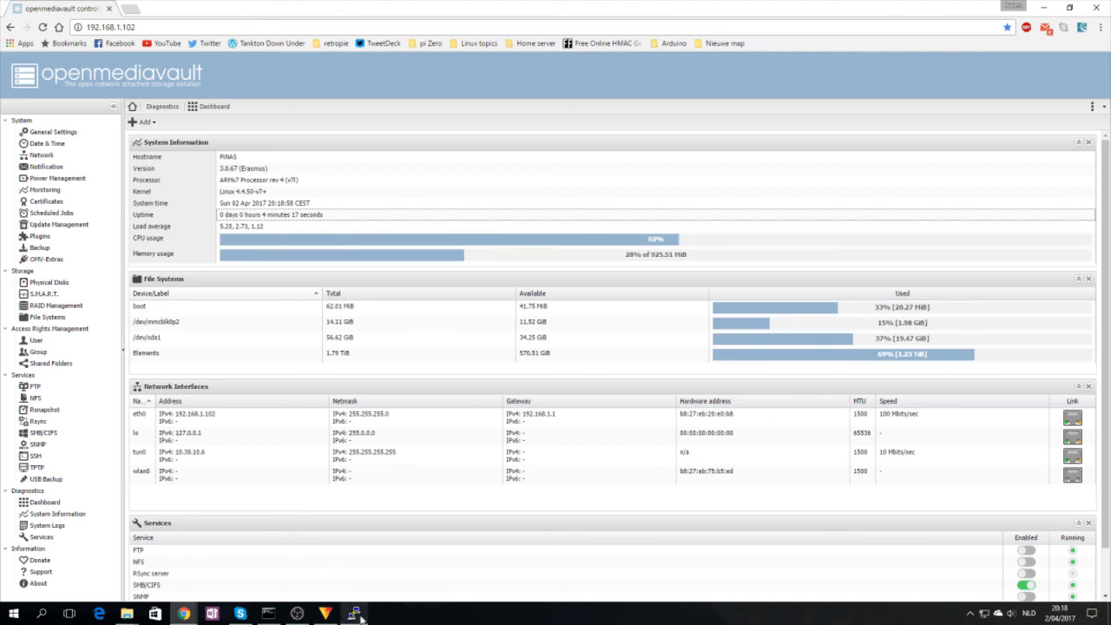
Step: Run sudo omv-firstaid in the PuTTY session to launch the first-aid tool
{"action": "left_click", "coordinate": [354, 614]}
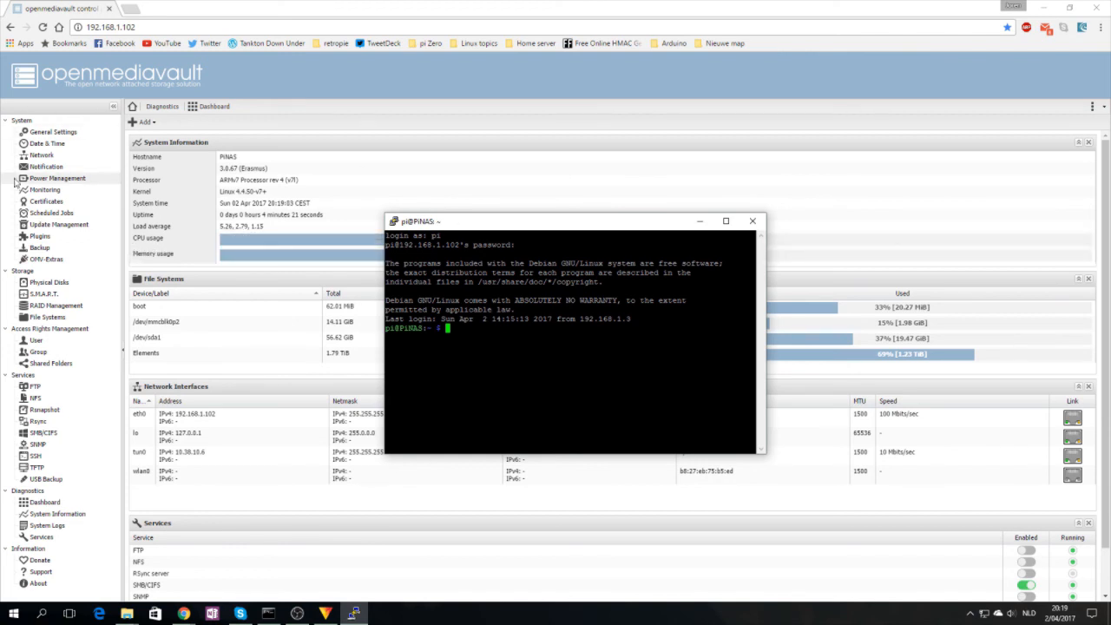
{"action": "mouse_move", "coordinate": [73, 142]}
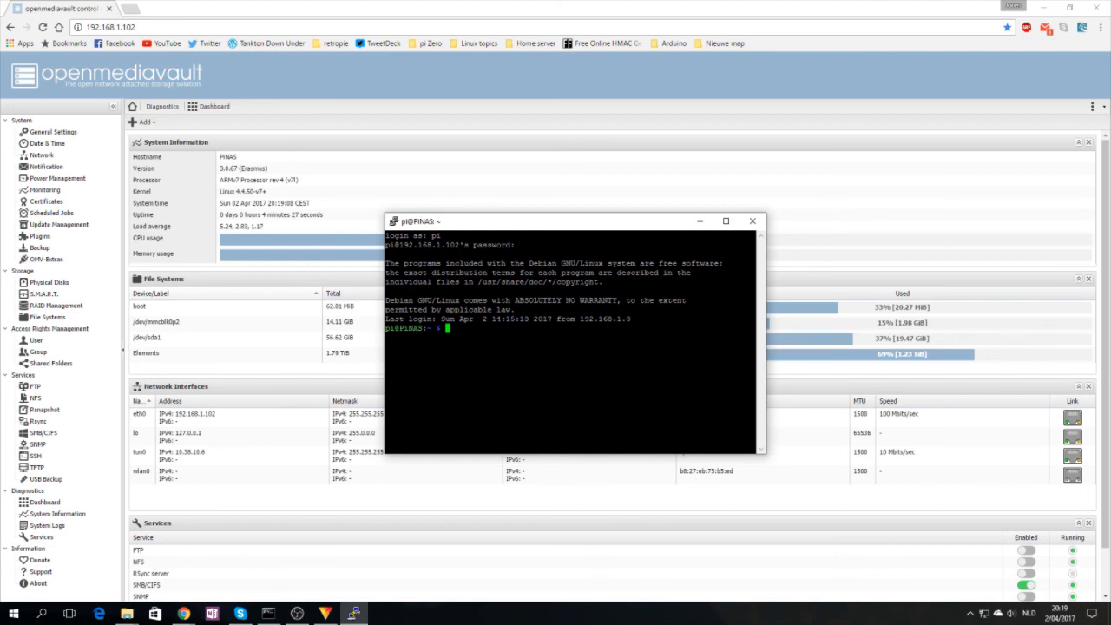
{"action": "type", "text": "sudo"}
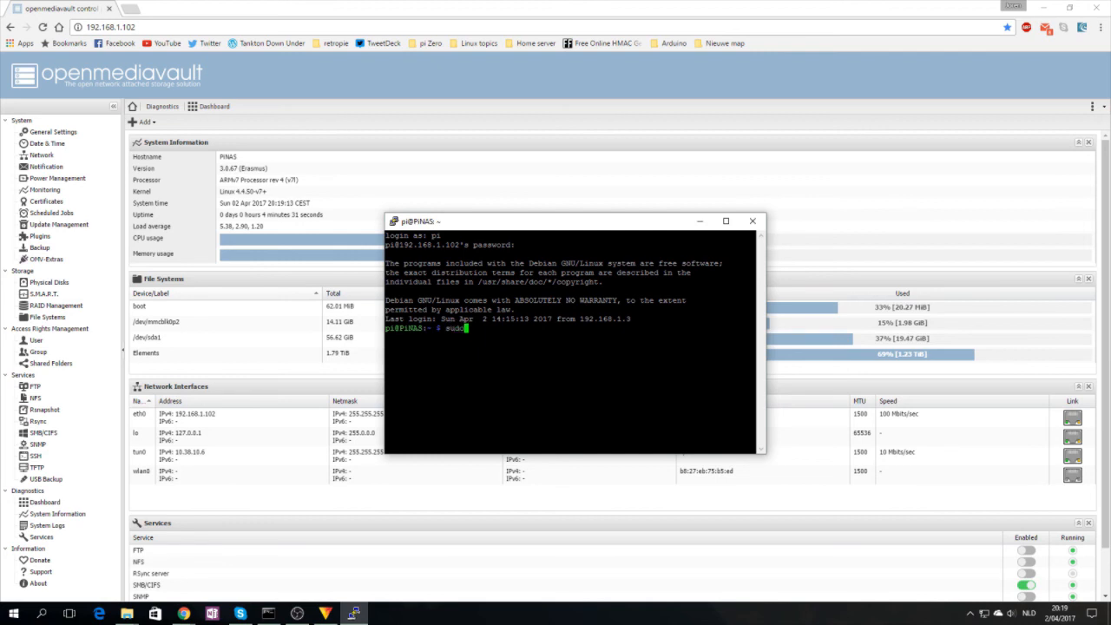
{"action": "type", "text": "omv-fire"}
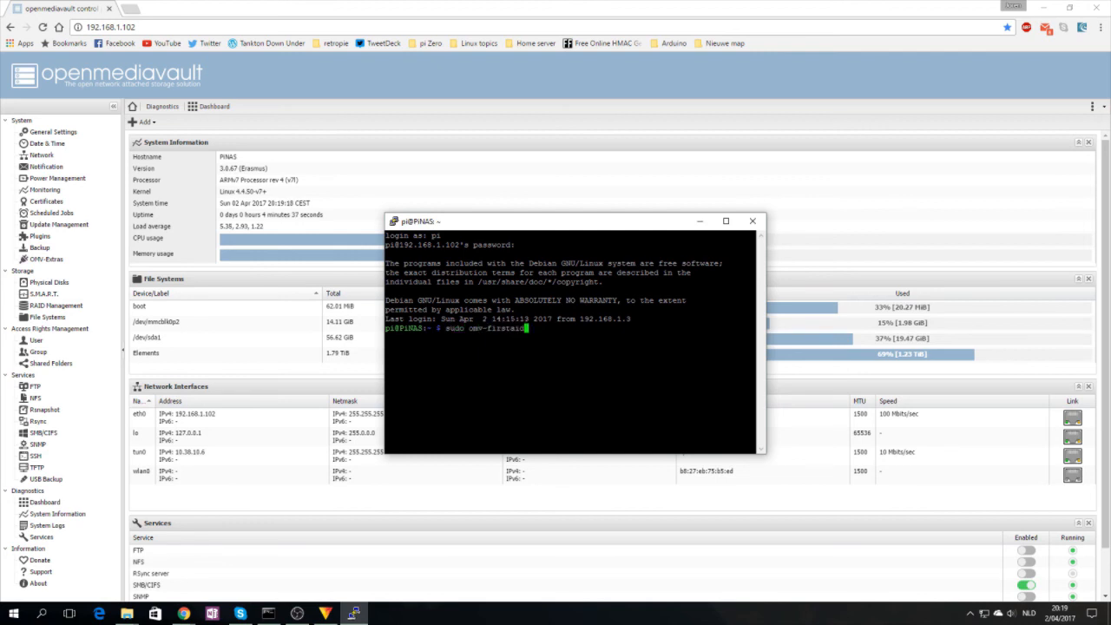
{"action": "key", "text": "Return"}
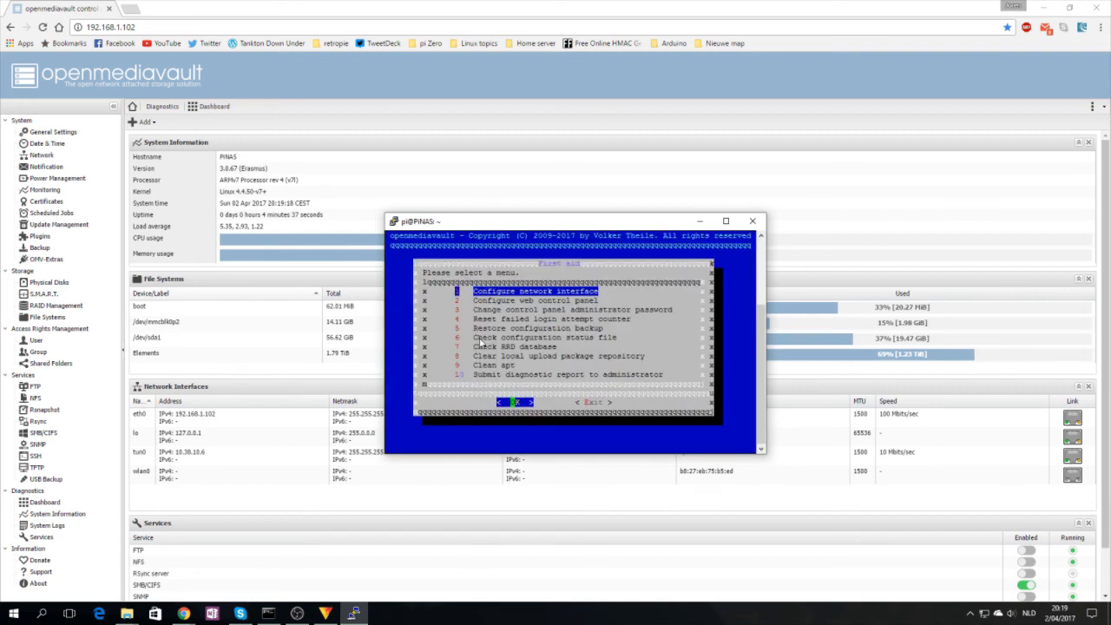
Step: Change the control panel administrator password and confirm it, then start logging out of the web interface
{"action": "key", "text": "Down"}
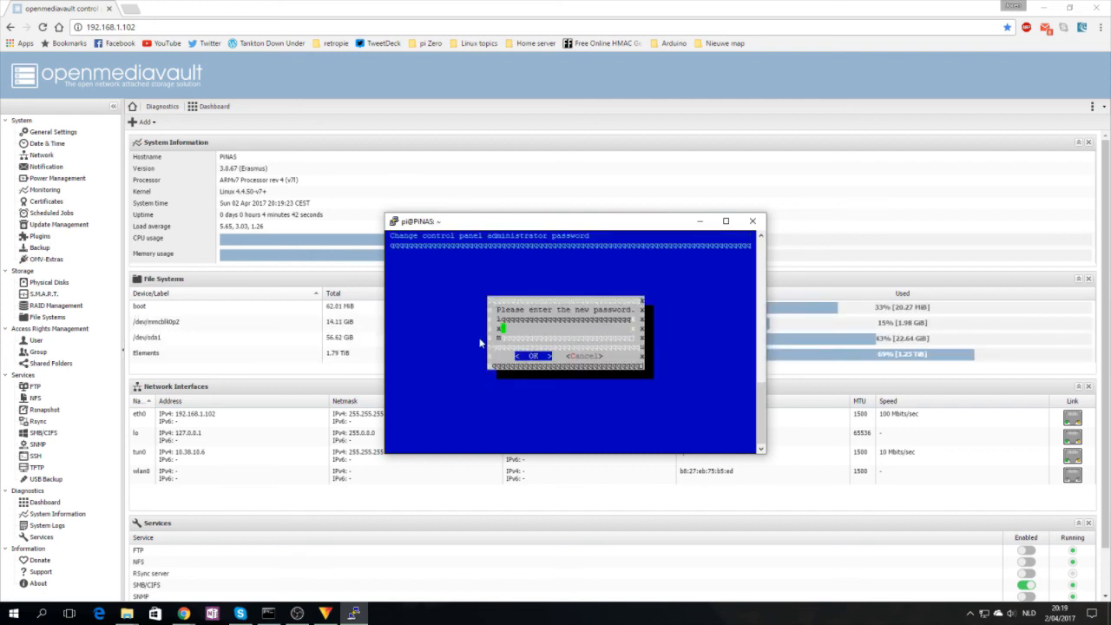
{"action": "type", "text": "password"}
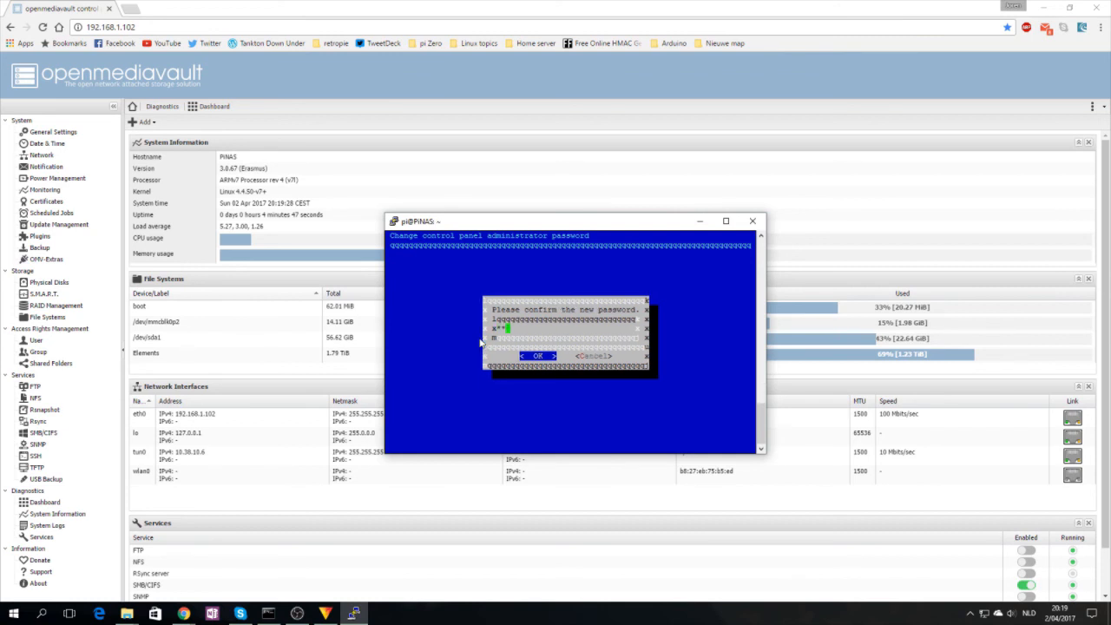
{"action": "left_click", "coordinate": [537, 355]}
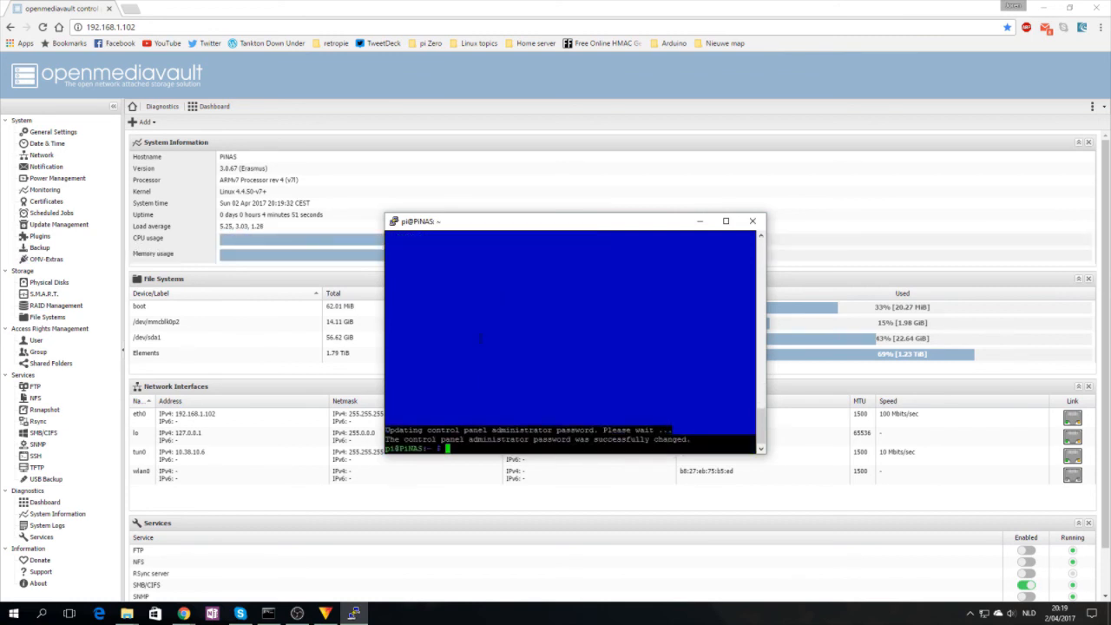
{"action": "left_click", "coordinate": [753, 221]}
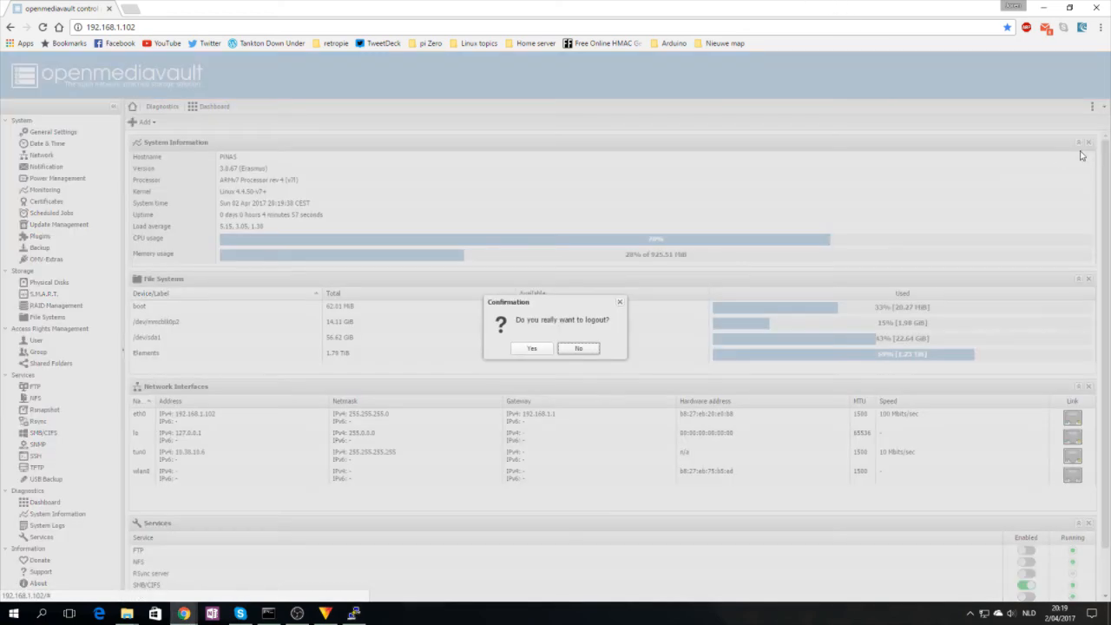
Step: Sign back in as admin with the new password and view the shared folders Backups, Movies, TVShows and torrentFiles
{"action": "left_click", "coordinate": [531, 347]}
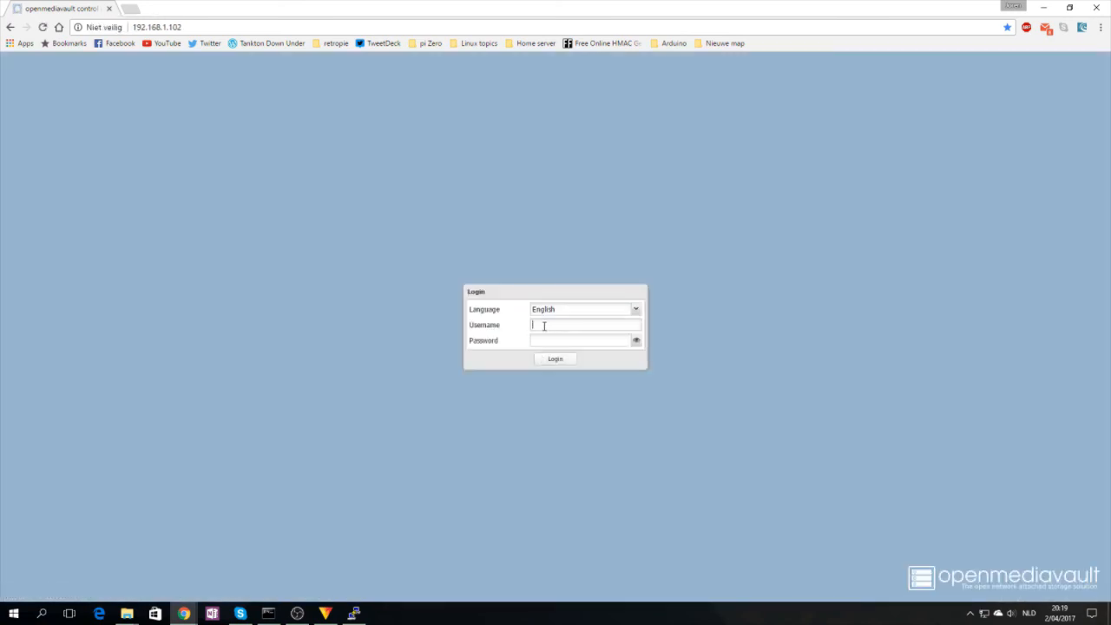
{"action": "type", "text": "admin"}
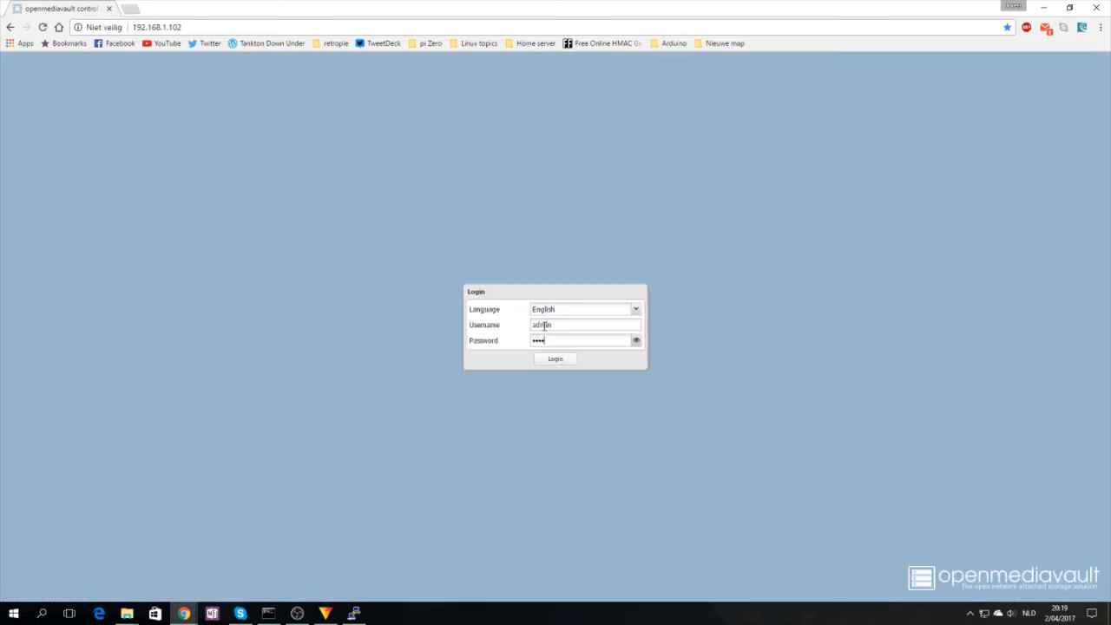
{"action": "left_click", "coordinate": [555, 357]}
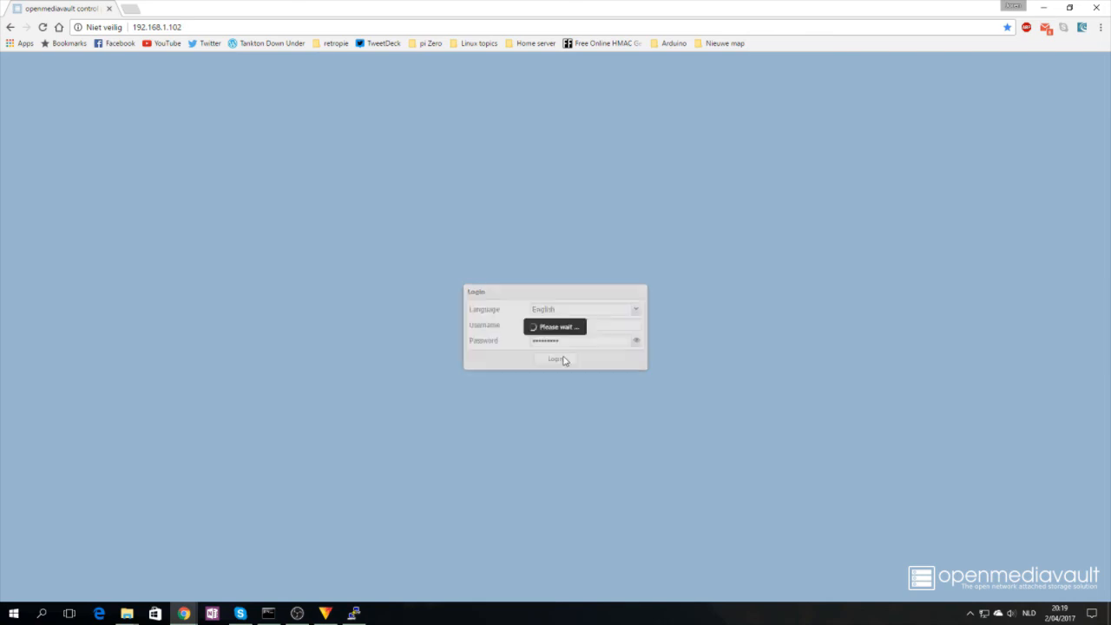
{"action": "left_click", "coordinate": [555, 357]}
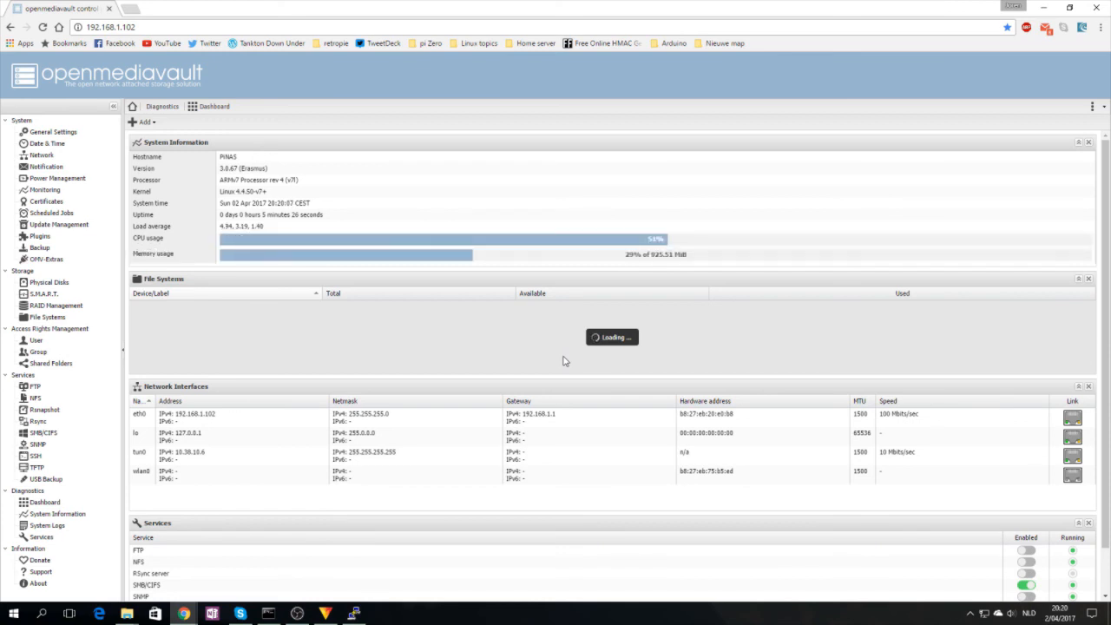
{"action": "left_click", "coordinate": [52, 362]}
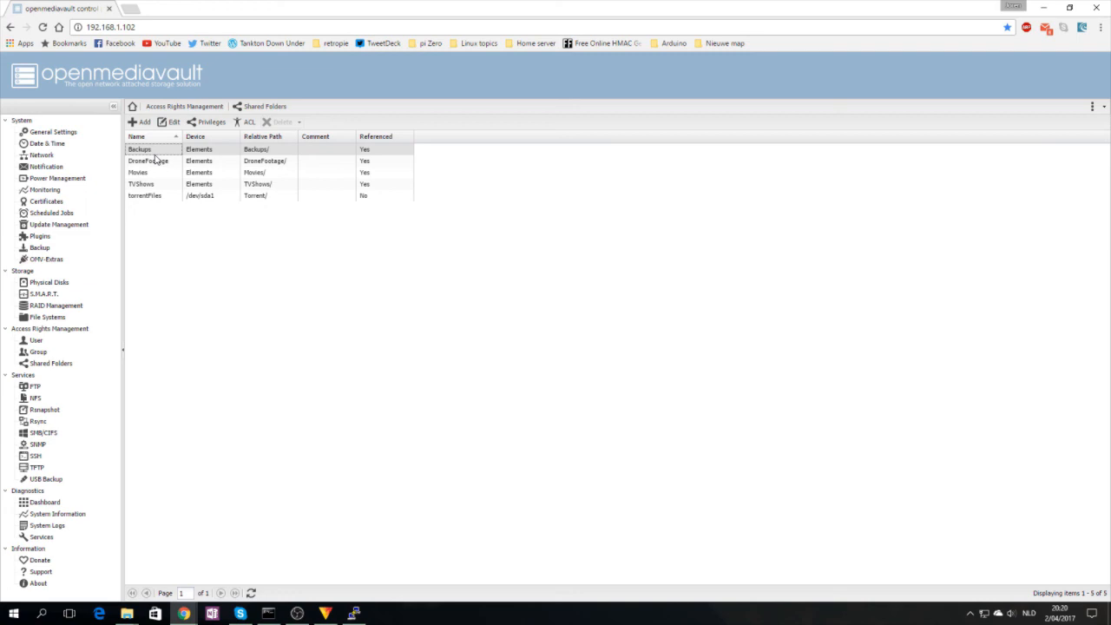
{"action": "mouse_move", "coordinate": [143, 292]}
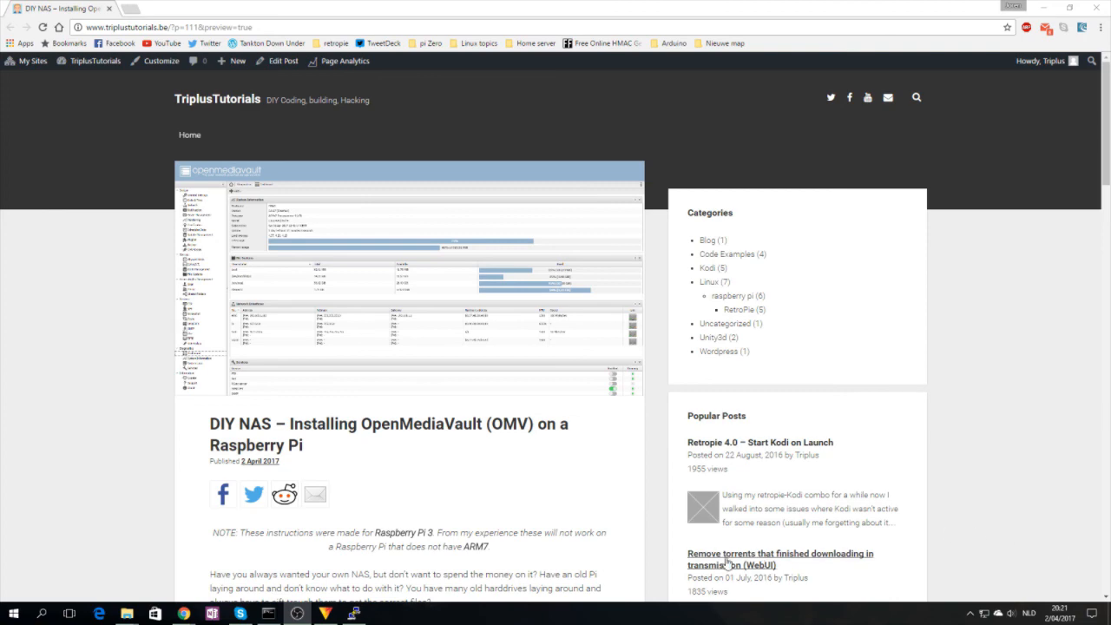
{"action": "scroll", "scroll_direction": "down", "scroll_amount": 3}
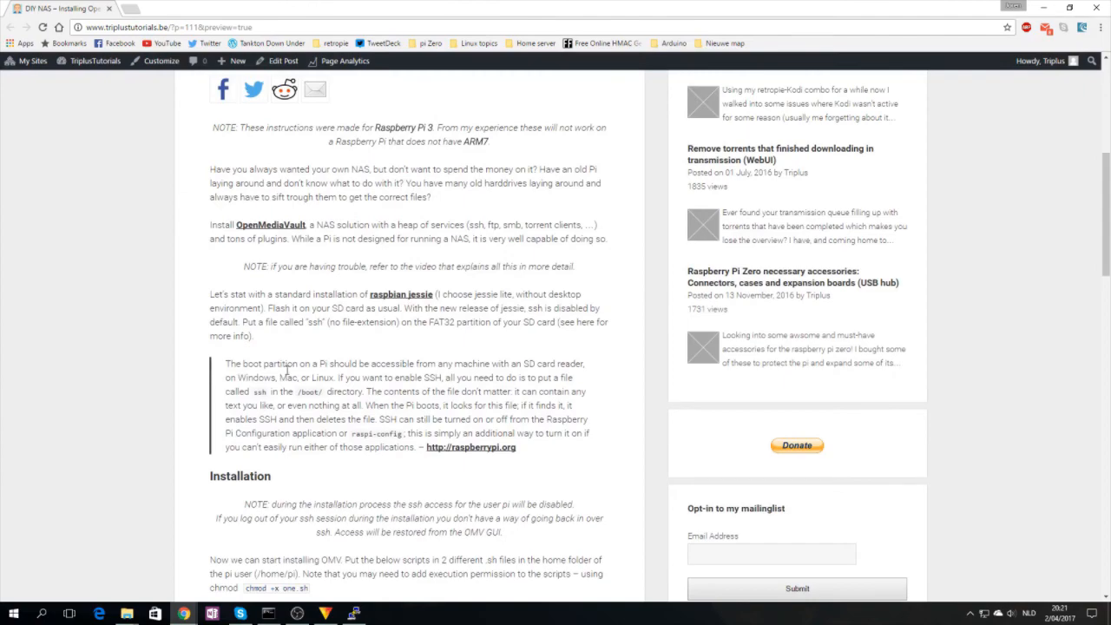
{"action": "scroll", "scroll_direction": "down", "scroll_amount": 3}
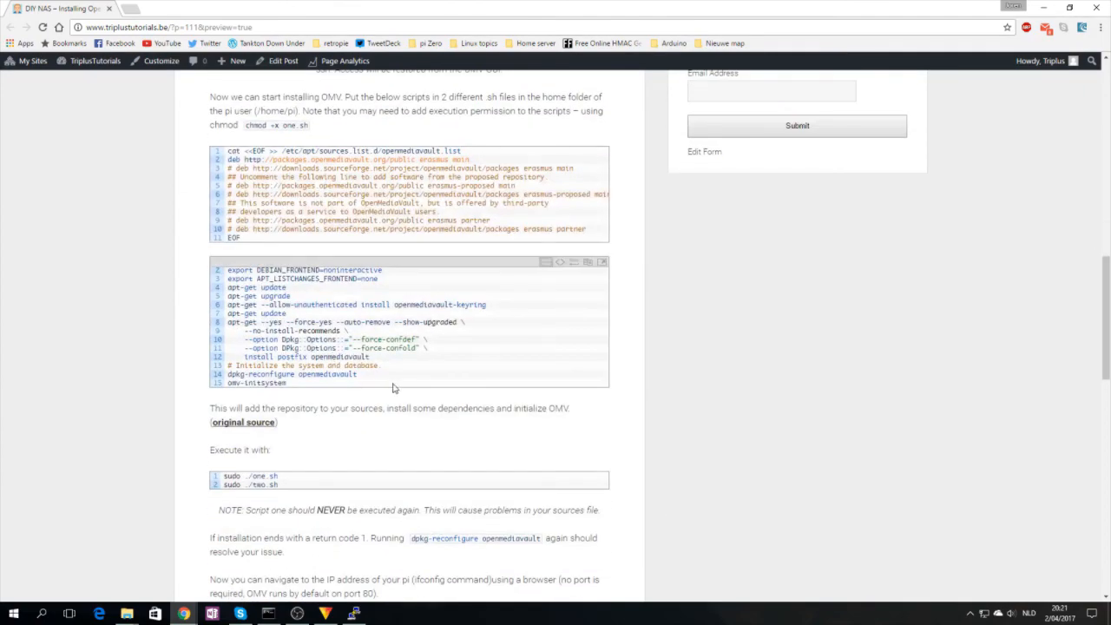
{"action": "scroll", "scroll_direction": "down", "scroll_amount": 3}
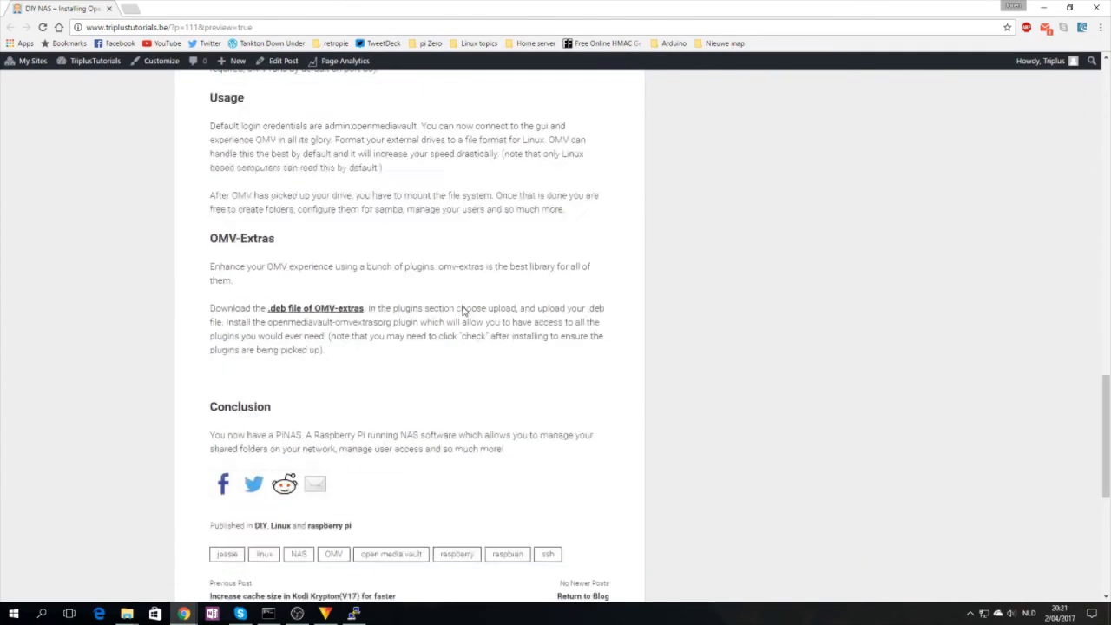
{"action": "scroll", "scroll_direction": "up", "scroll_amount": 3}
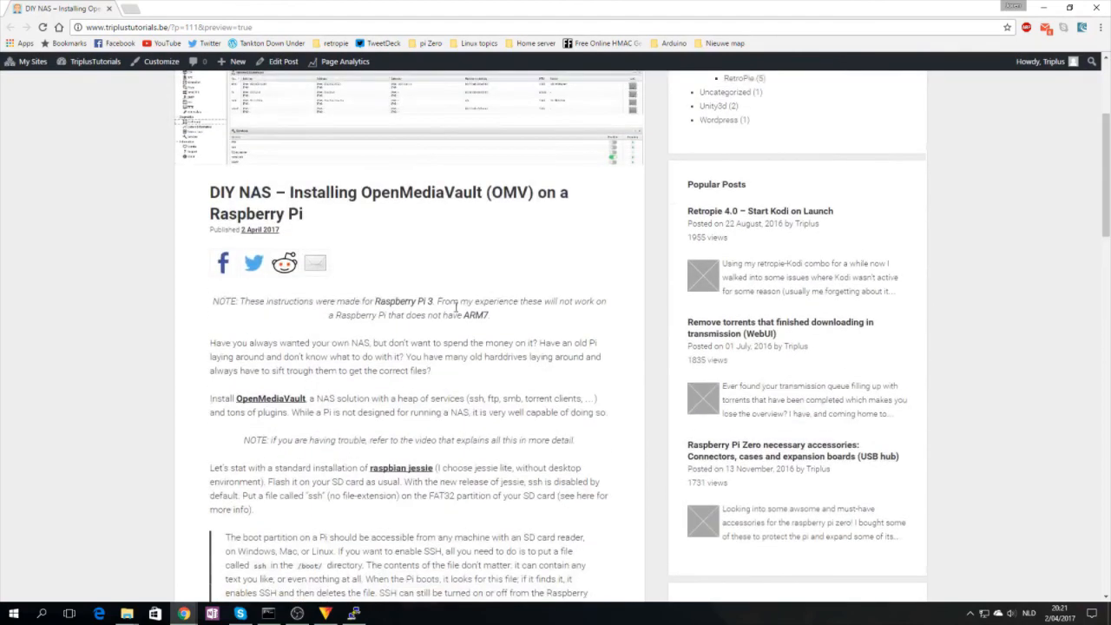
{"action": "scroll", "scroll_direction": "up", "scroll_amount": 3}
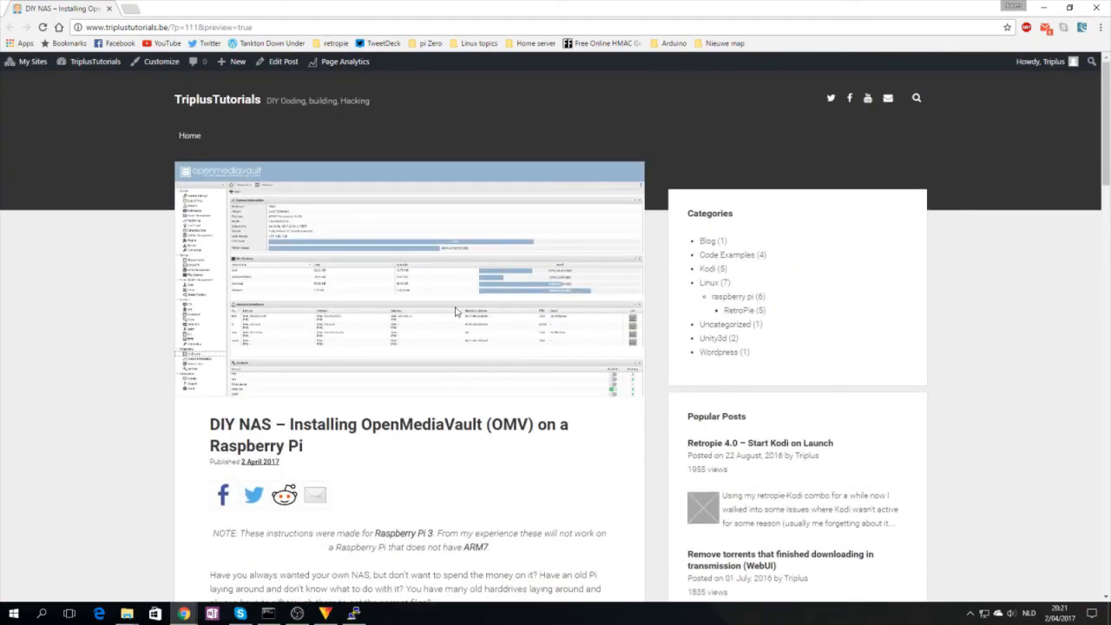